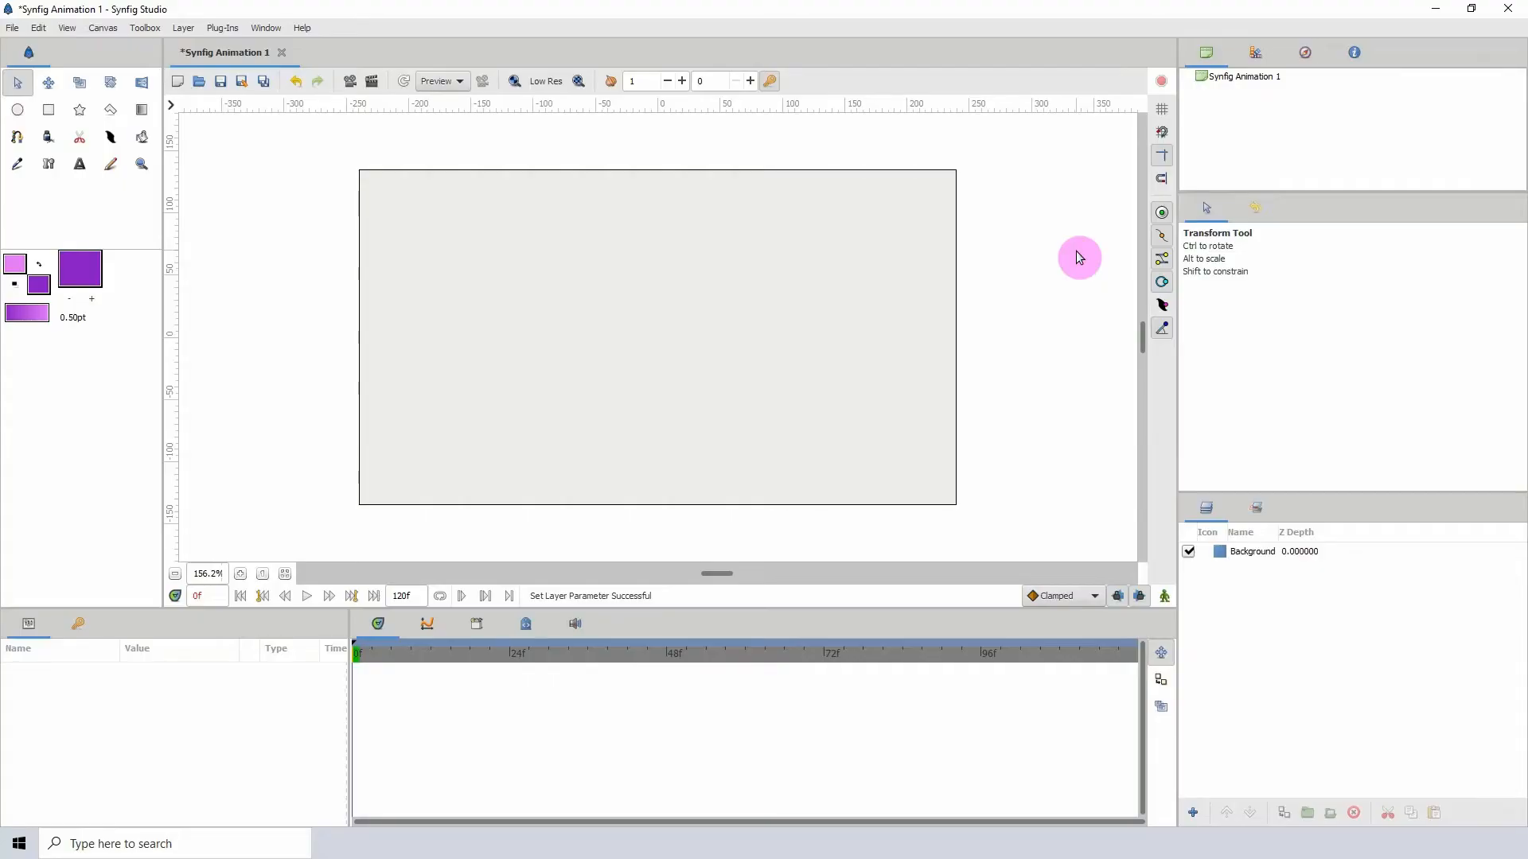
pyautogui.moveTo(897, 218)
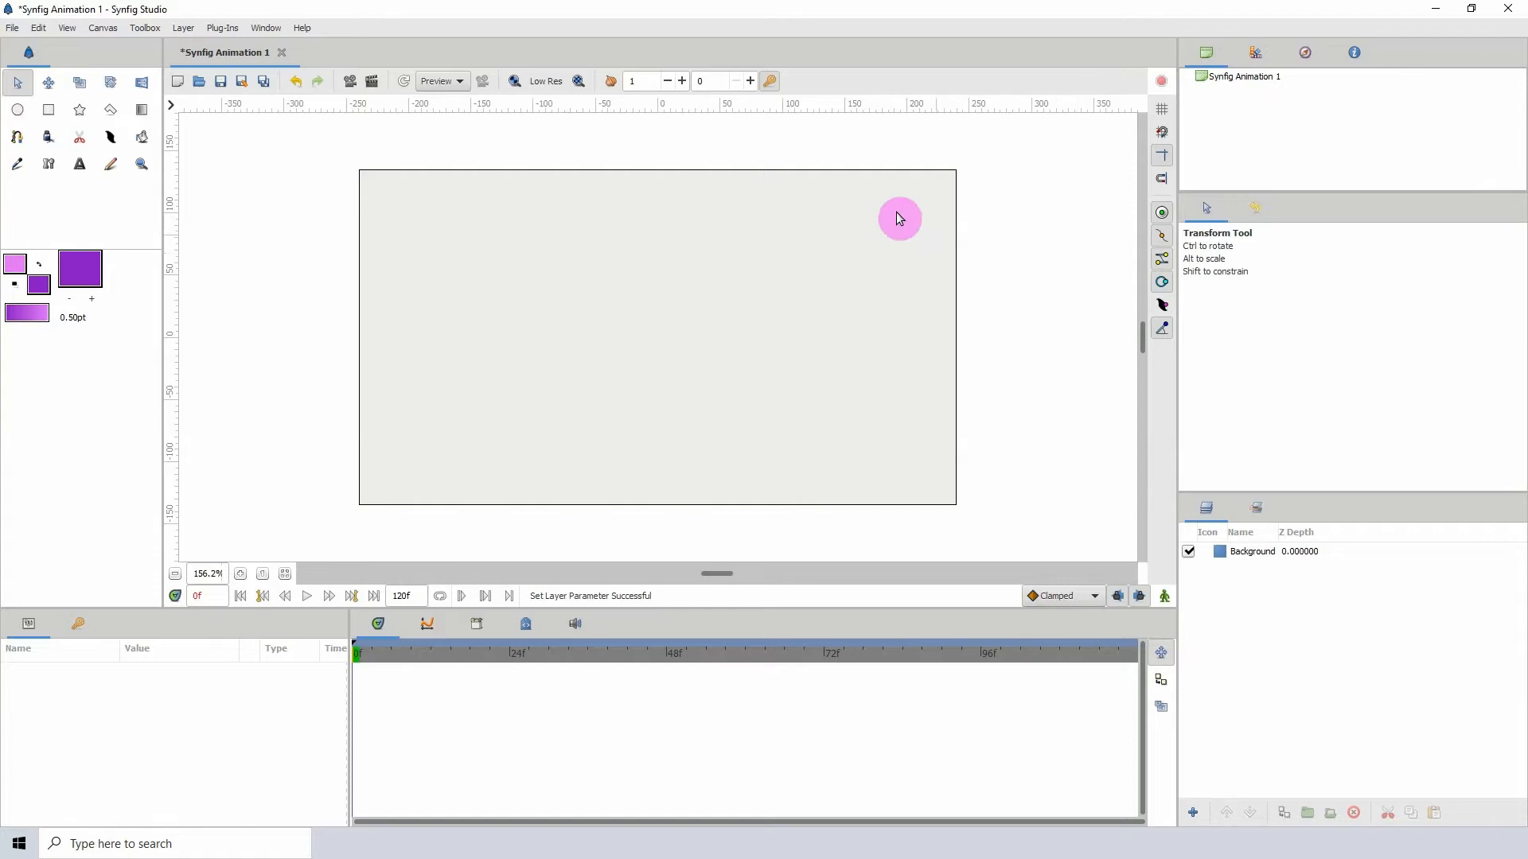
# Create a text layer on the canvas reading DISTORTED using the Text Tool.
pyautogui.click(80, 164)
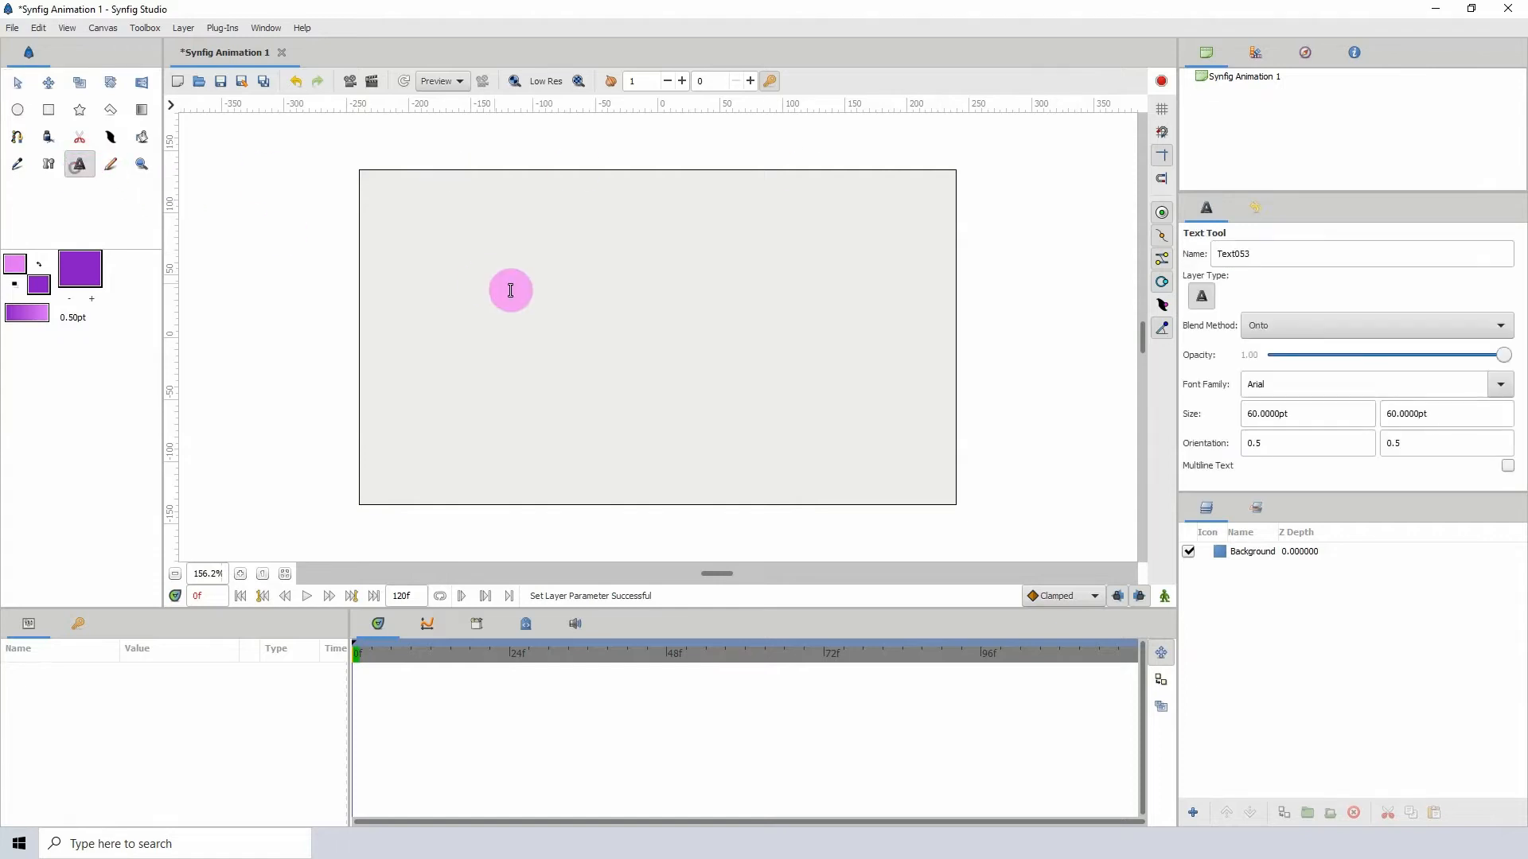
pyautogui.click(554, 314)
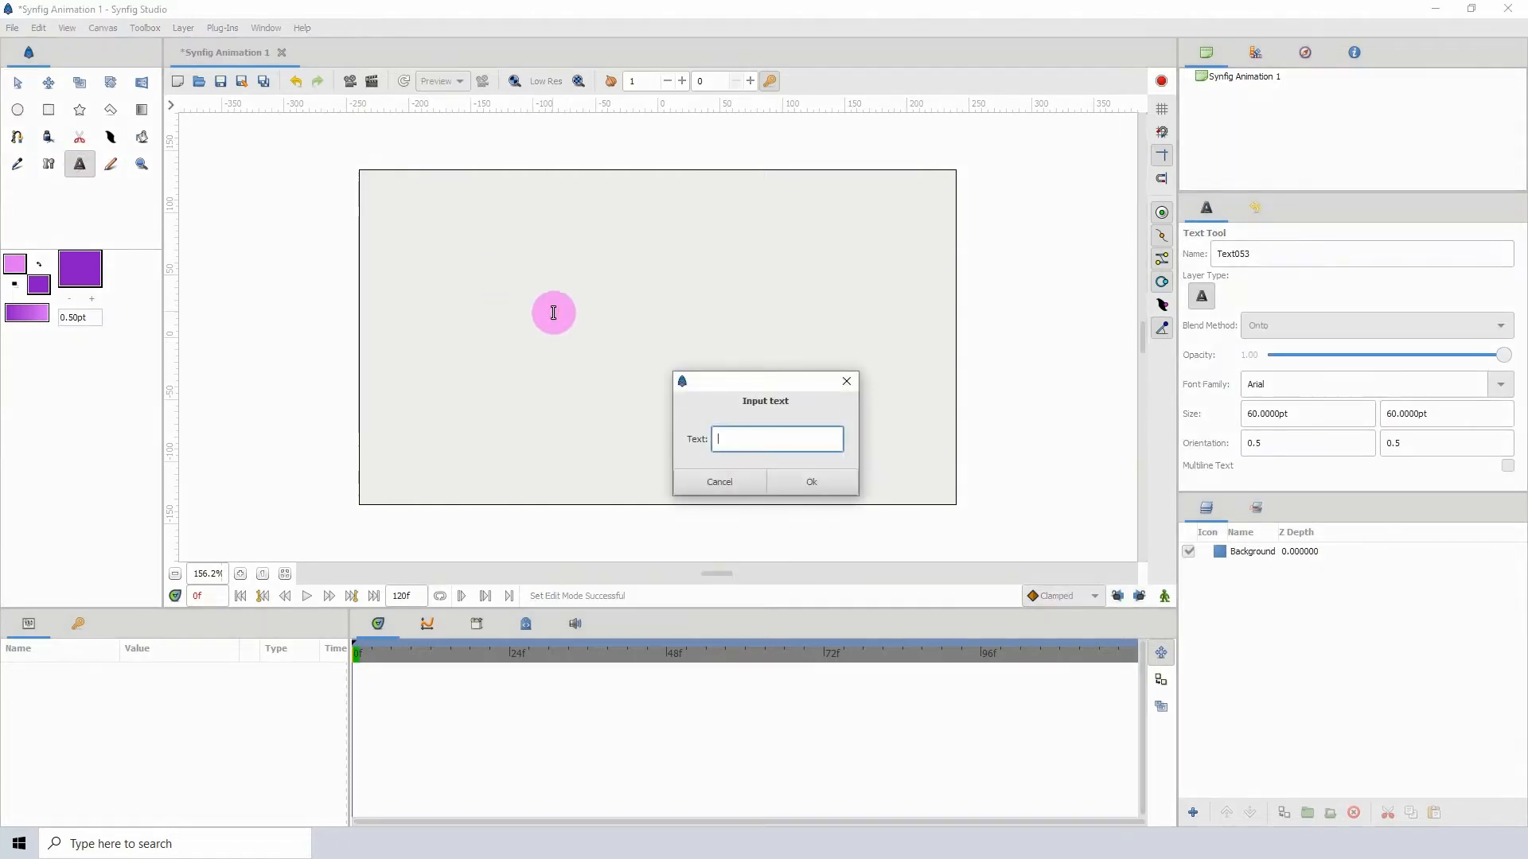
pyautogui.write('DI')
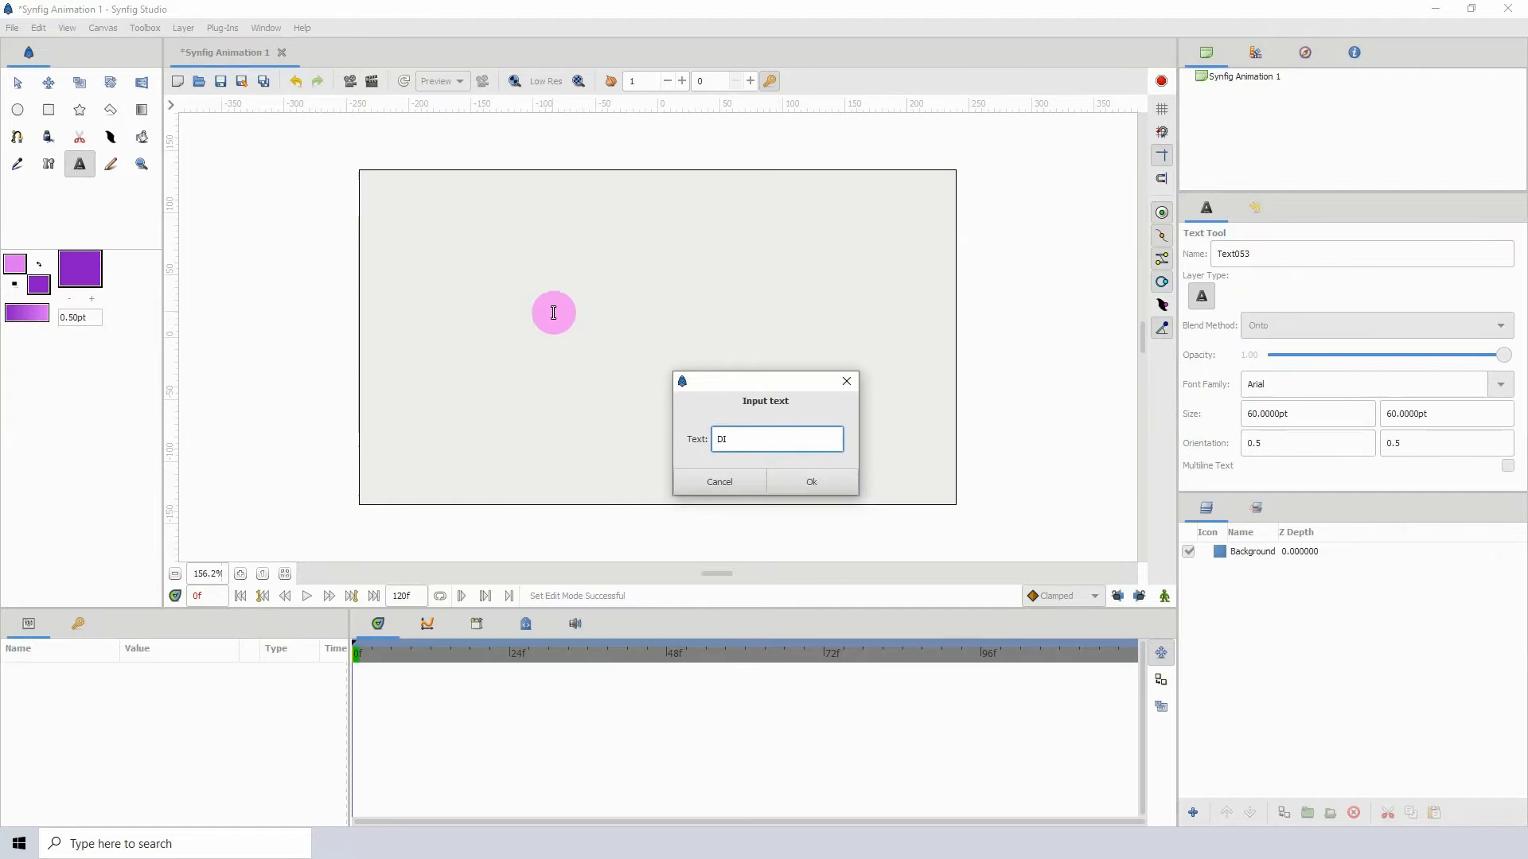
pyautogui.write('STORTED')
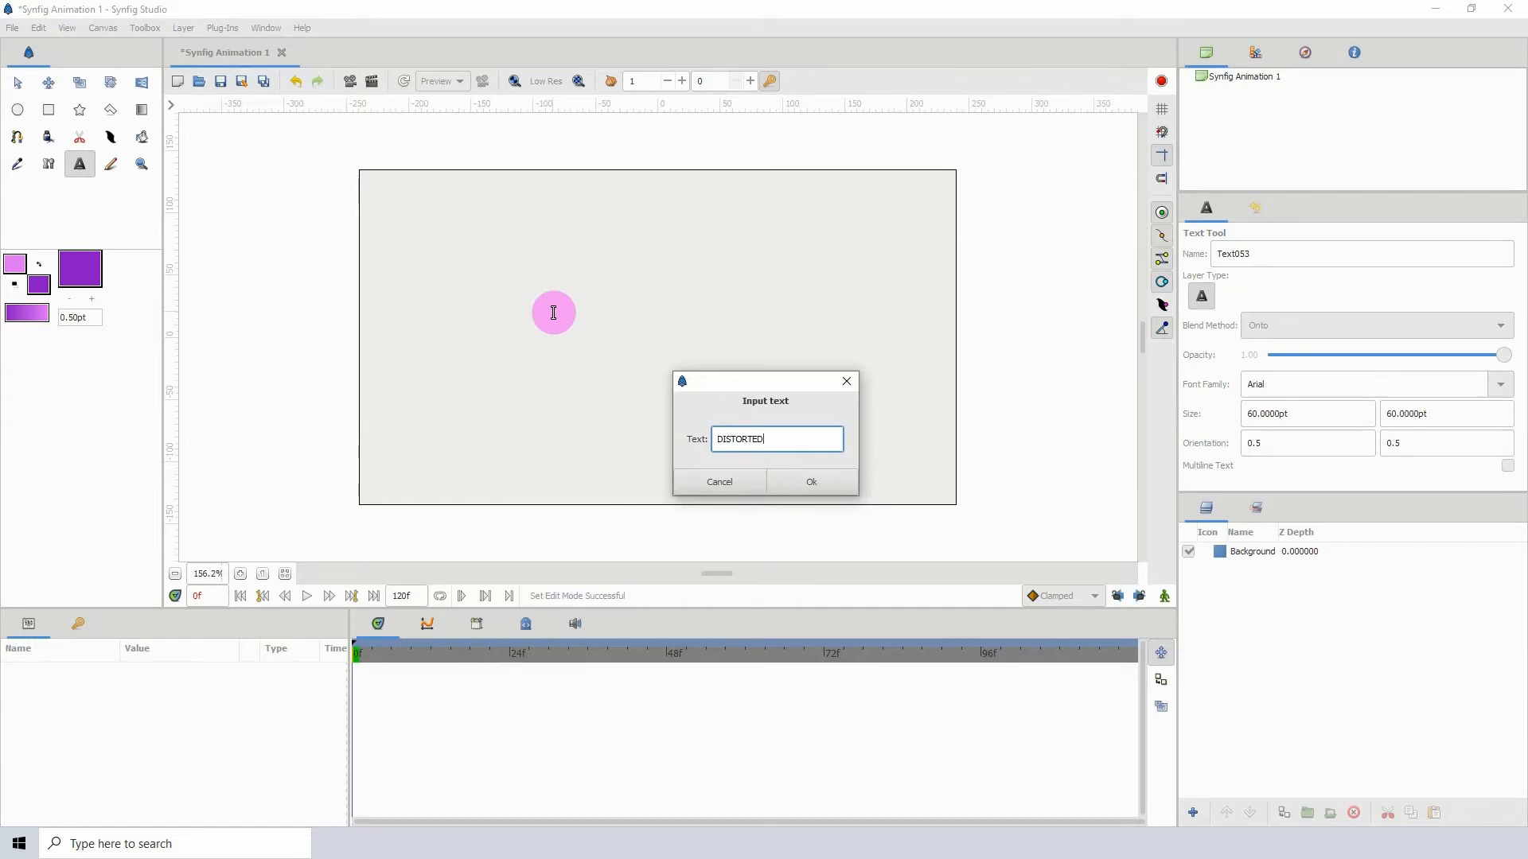
pyautogui.click(810, 480)
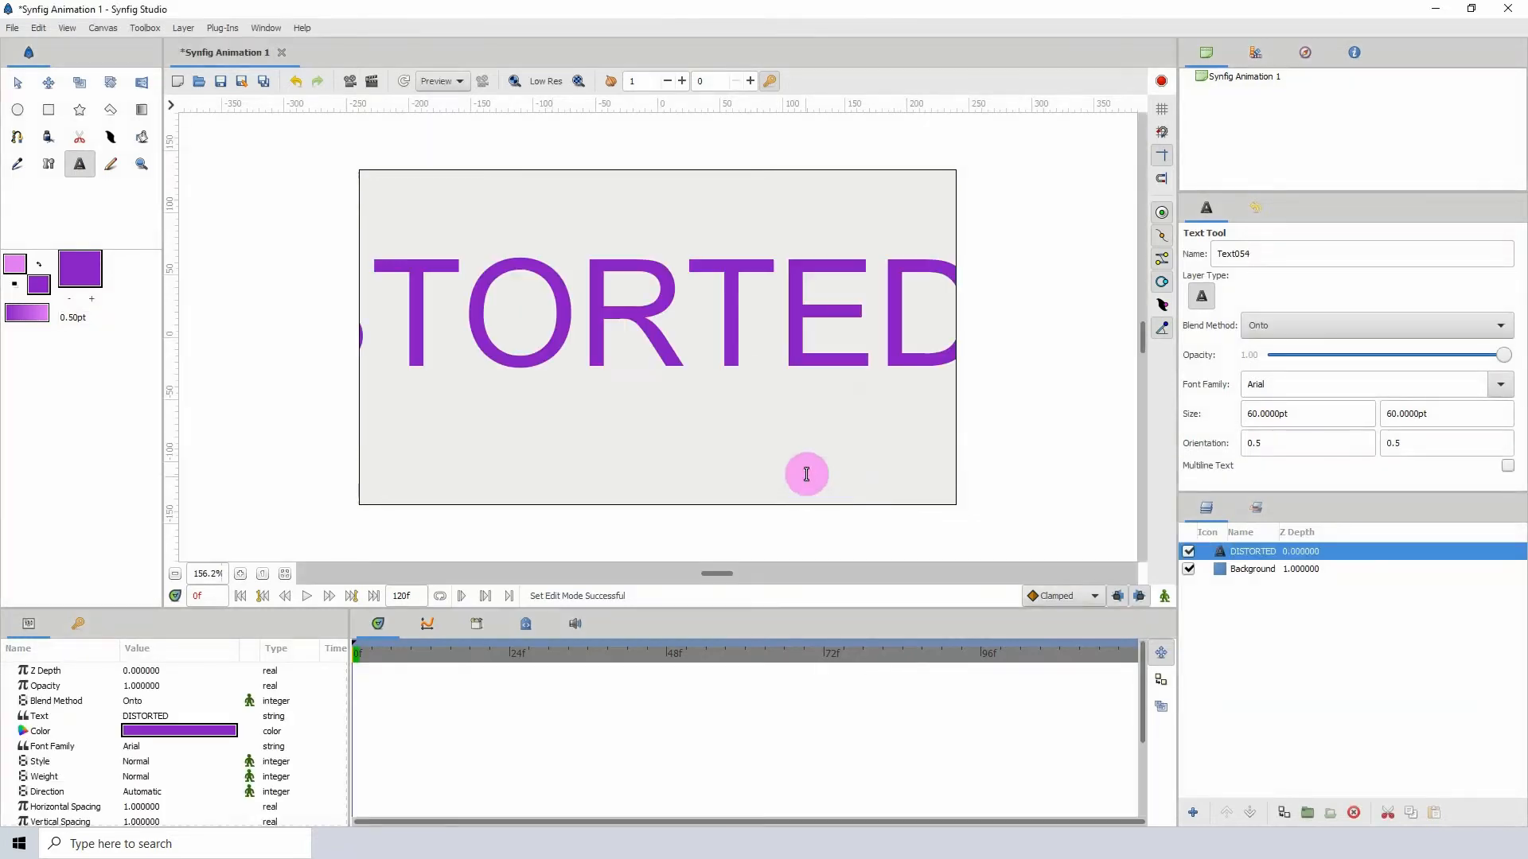
# Set the DISTORTED text's Weight parameter to Heavy.
pyautogui.click(51, 747)
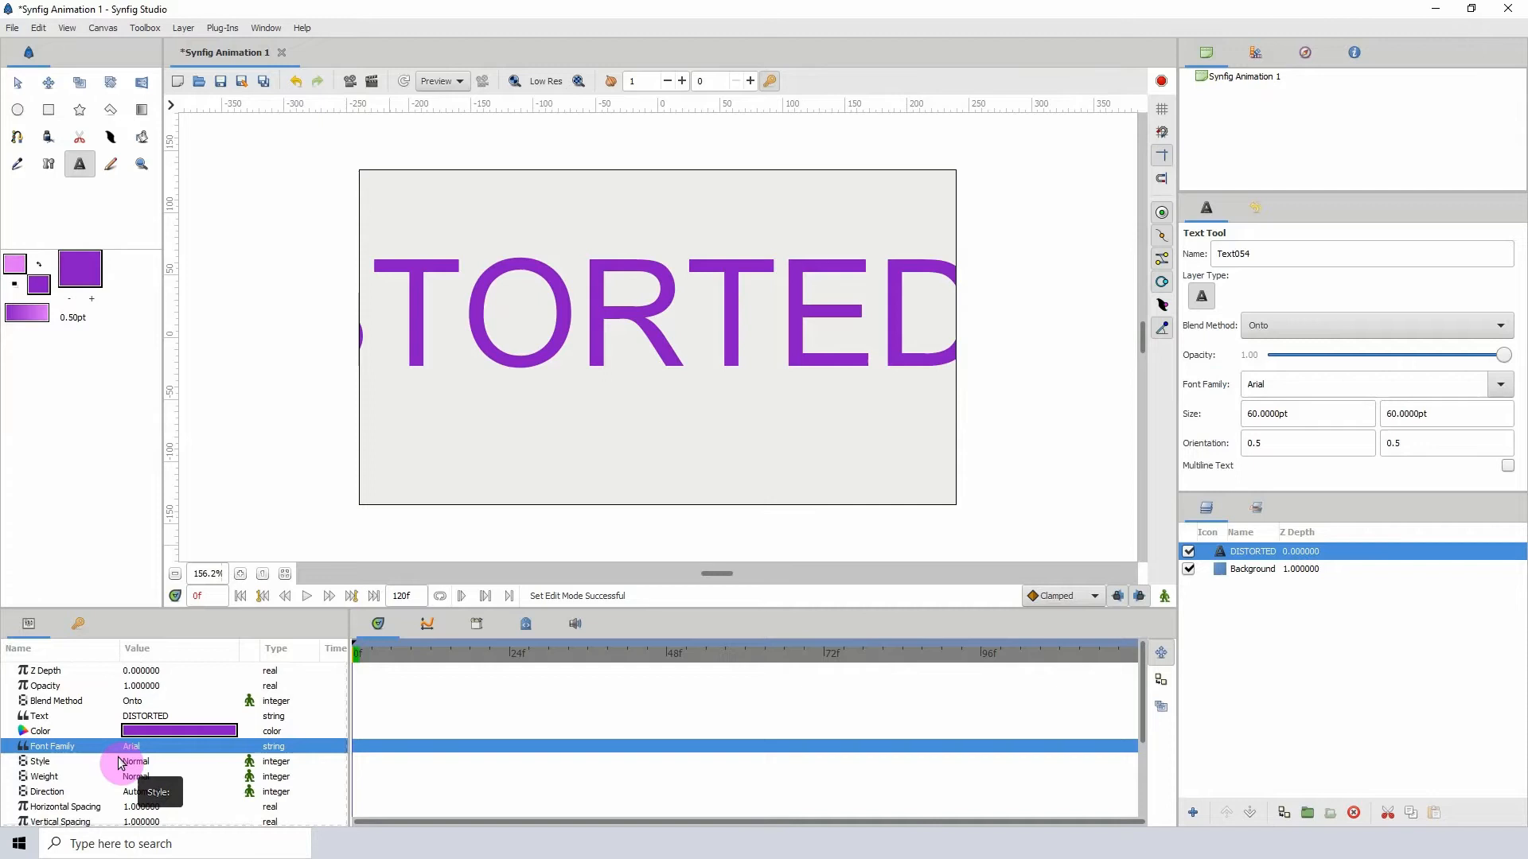
pyautogui.moveTo(137, 775)
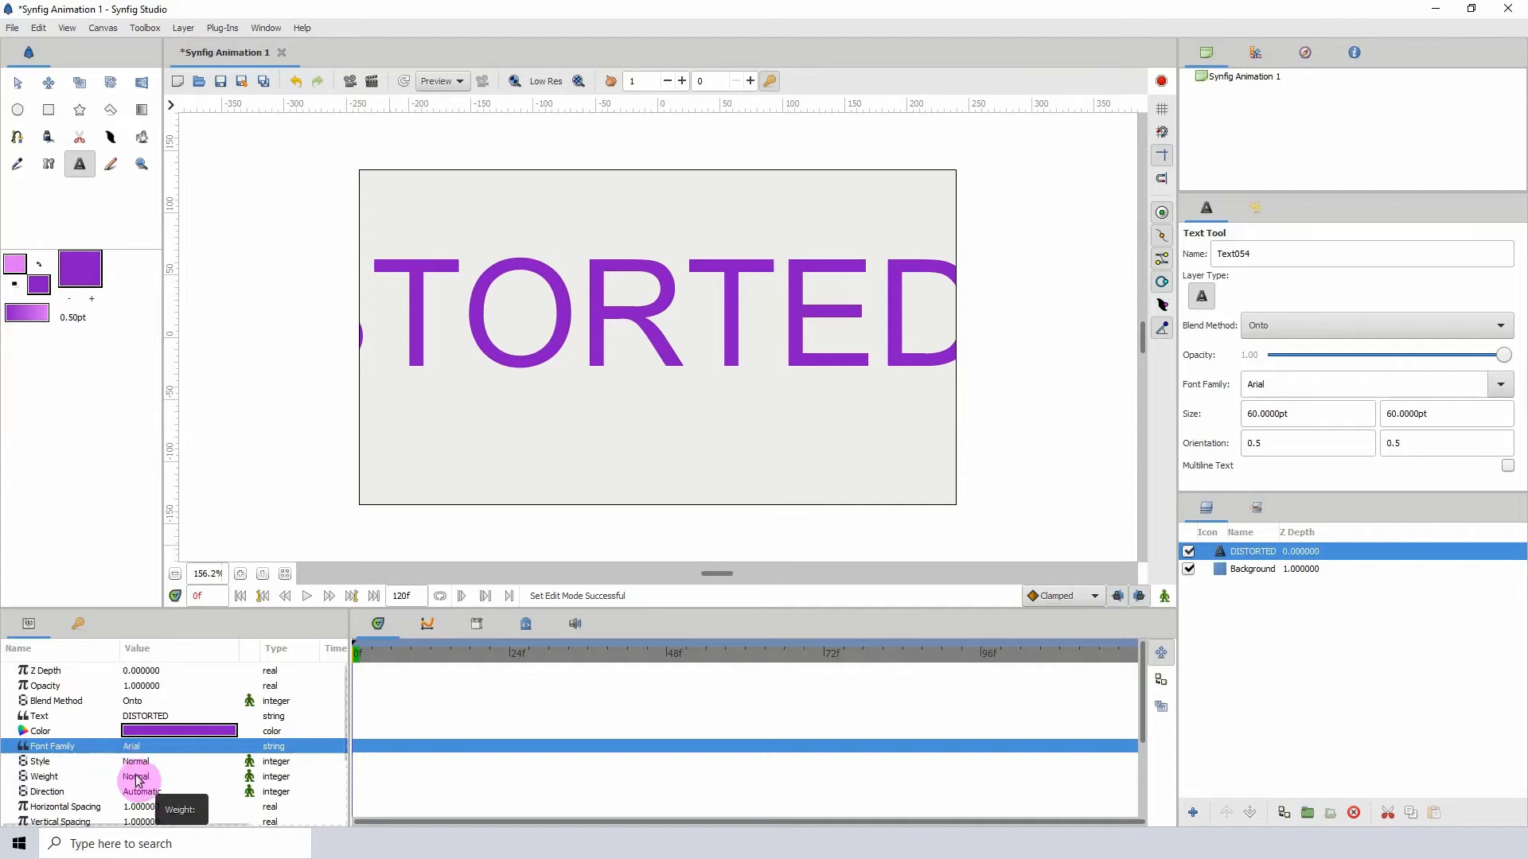
pyautogui.click(137, 775)
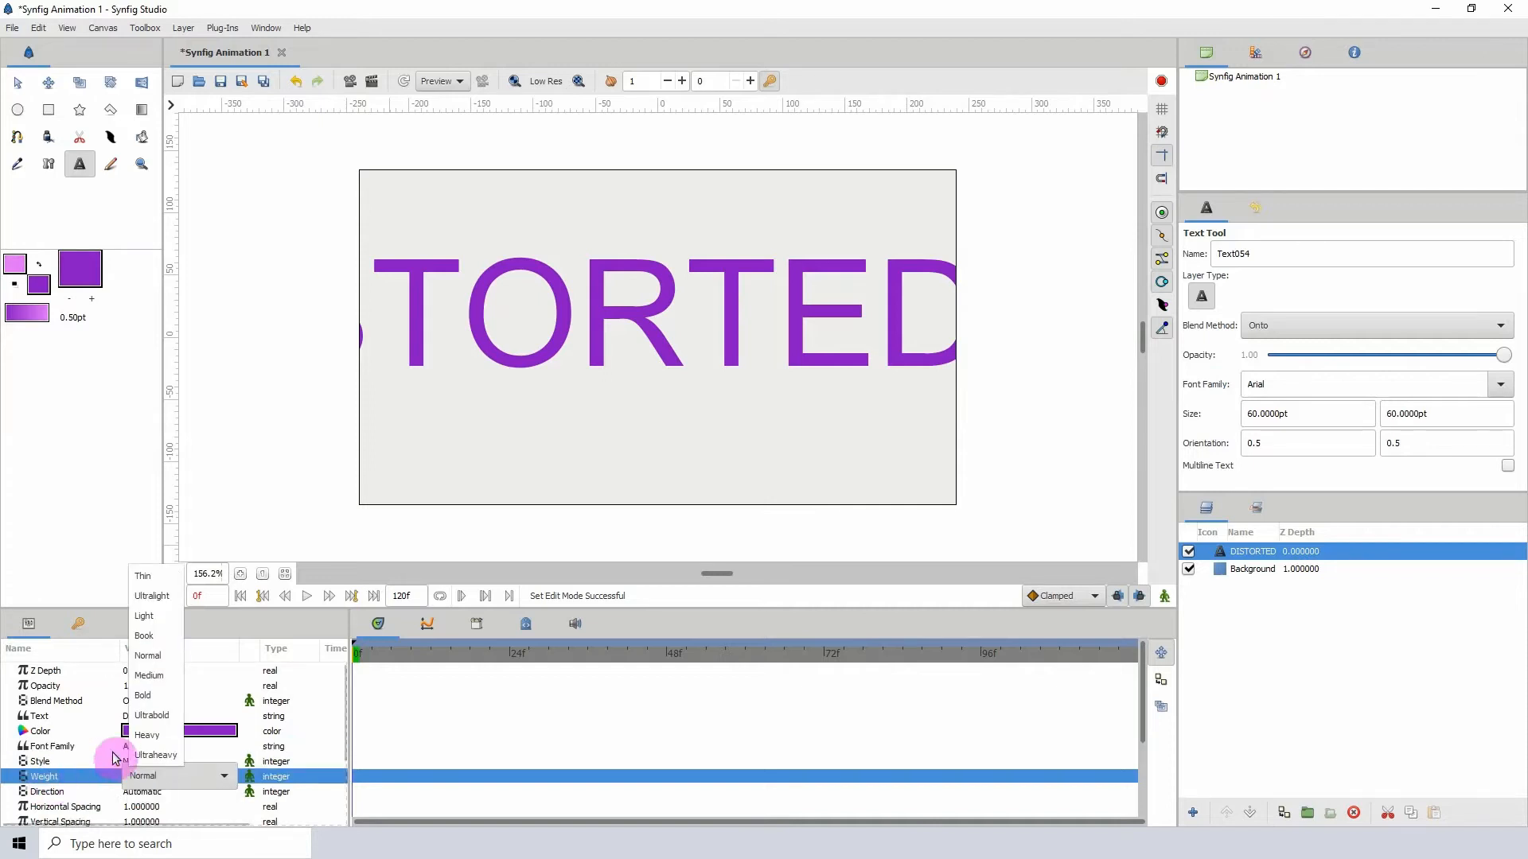
pyautogui.click(144, 735)
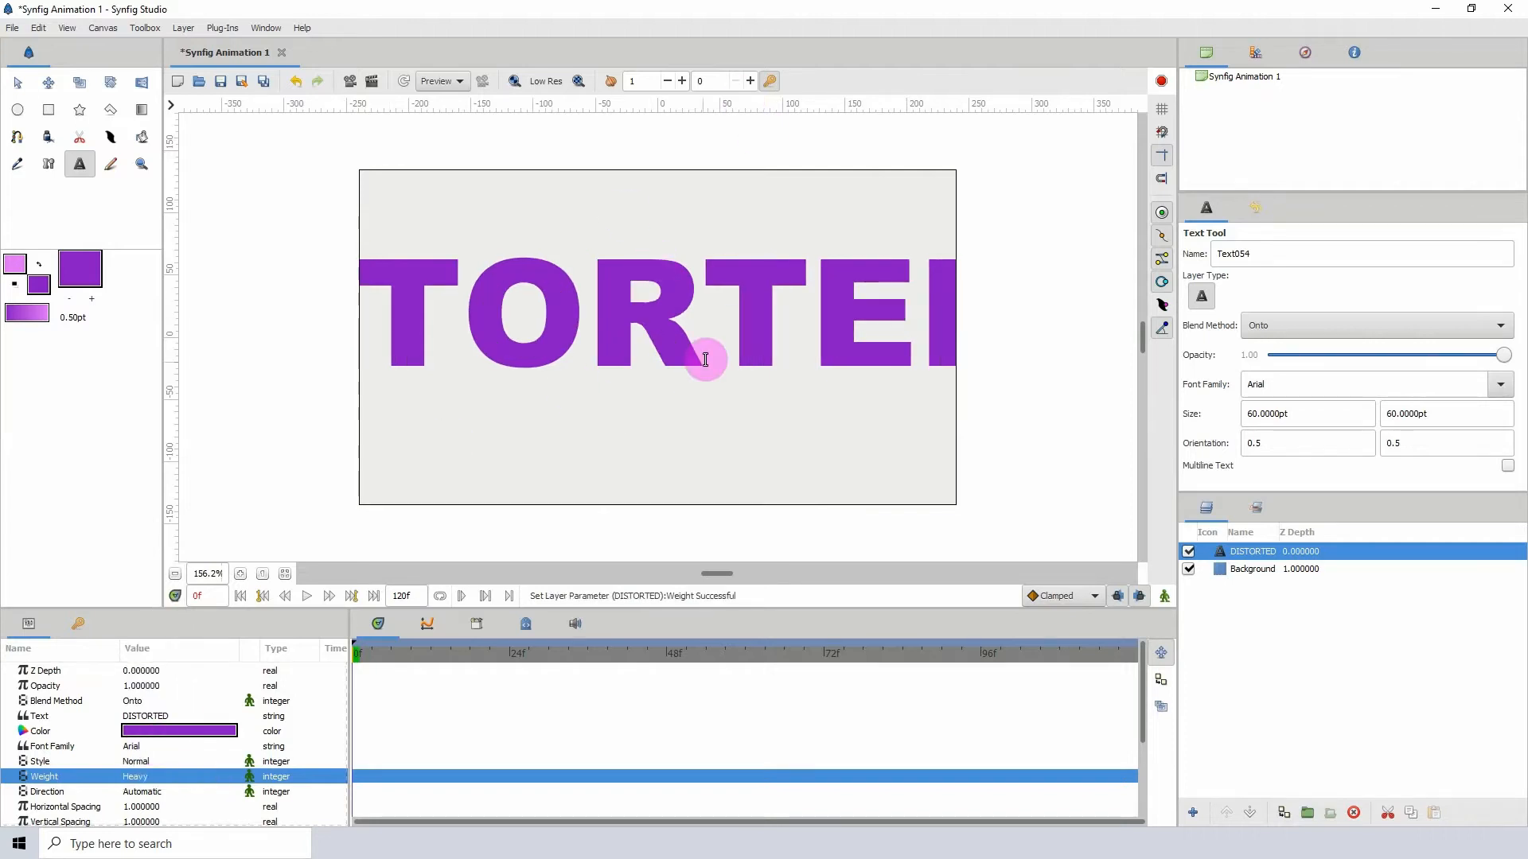
pyautogui.moveTo(729, 358)
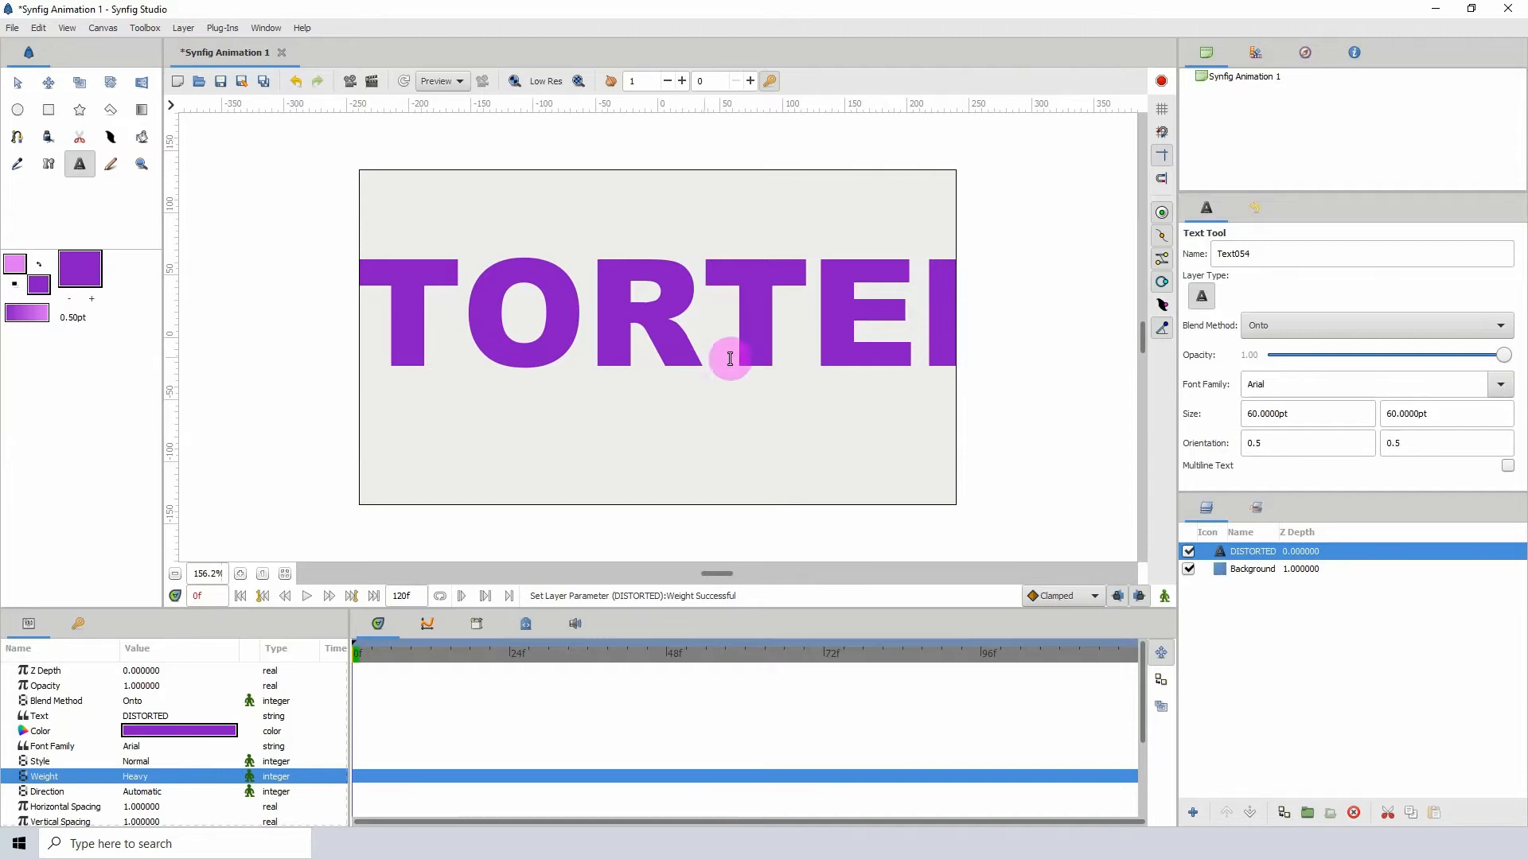
# Set the text Size to 30pt and return to the Transform Tool.
pyautogui.scroll(-3)
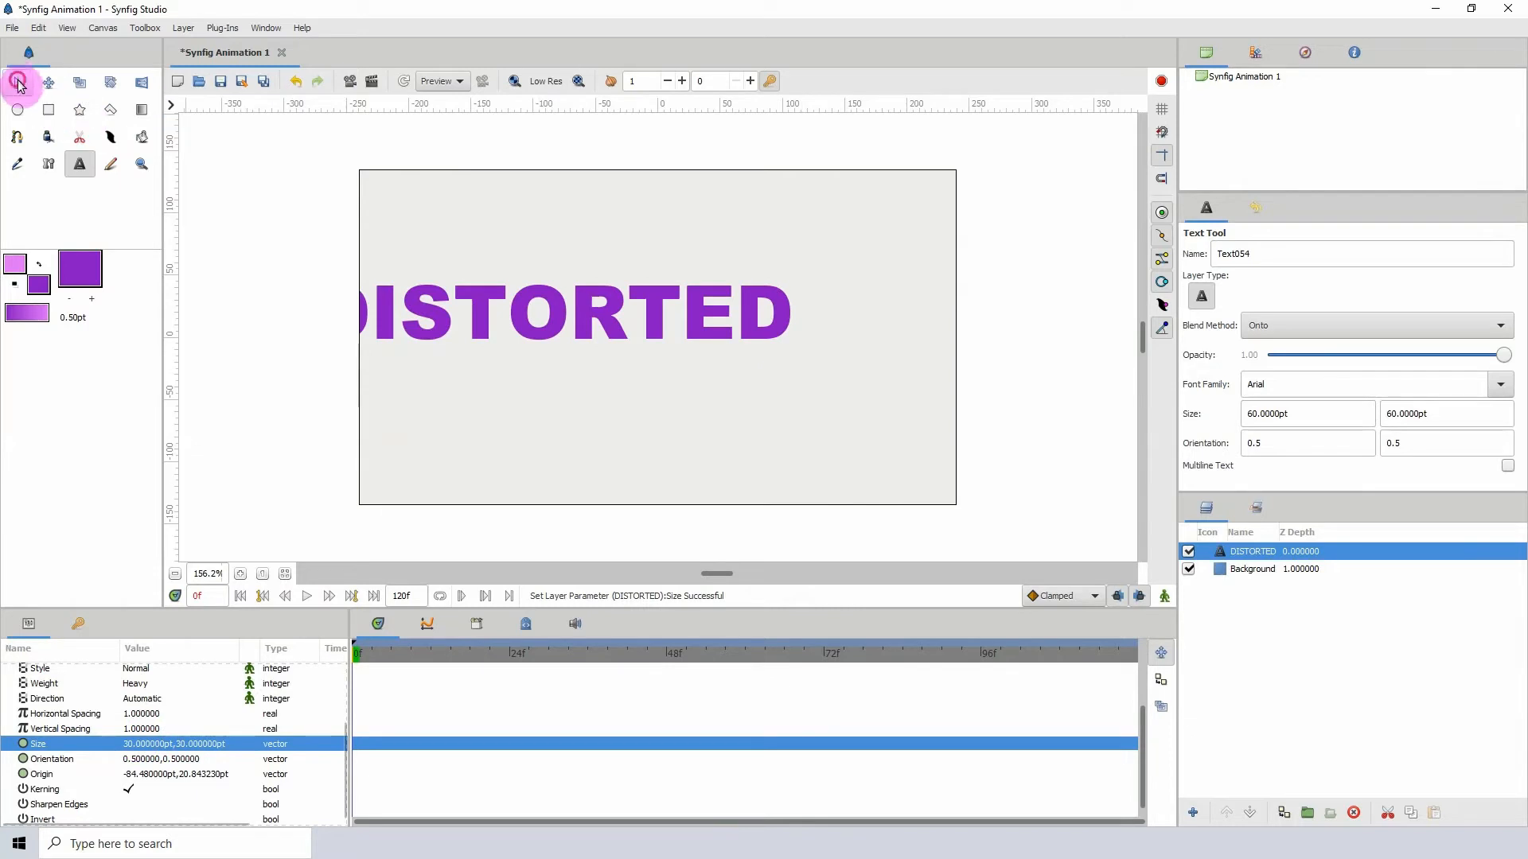
pyautogui.click(18, 81)
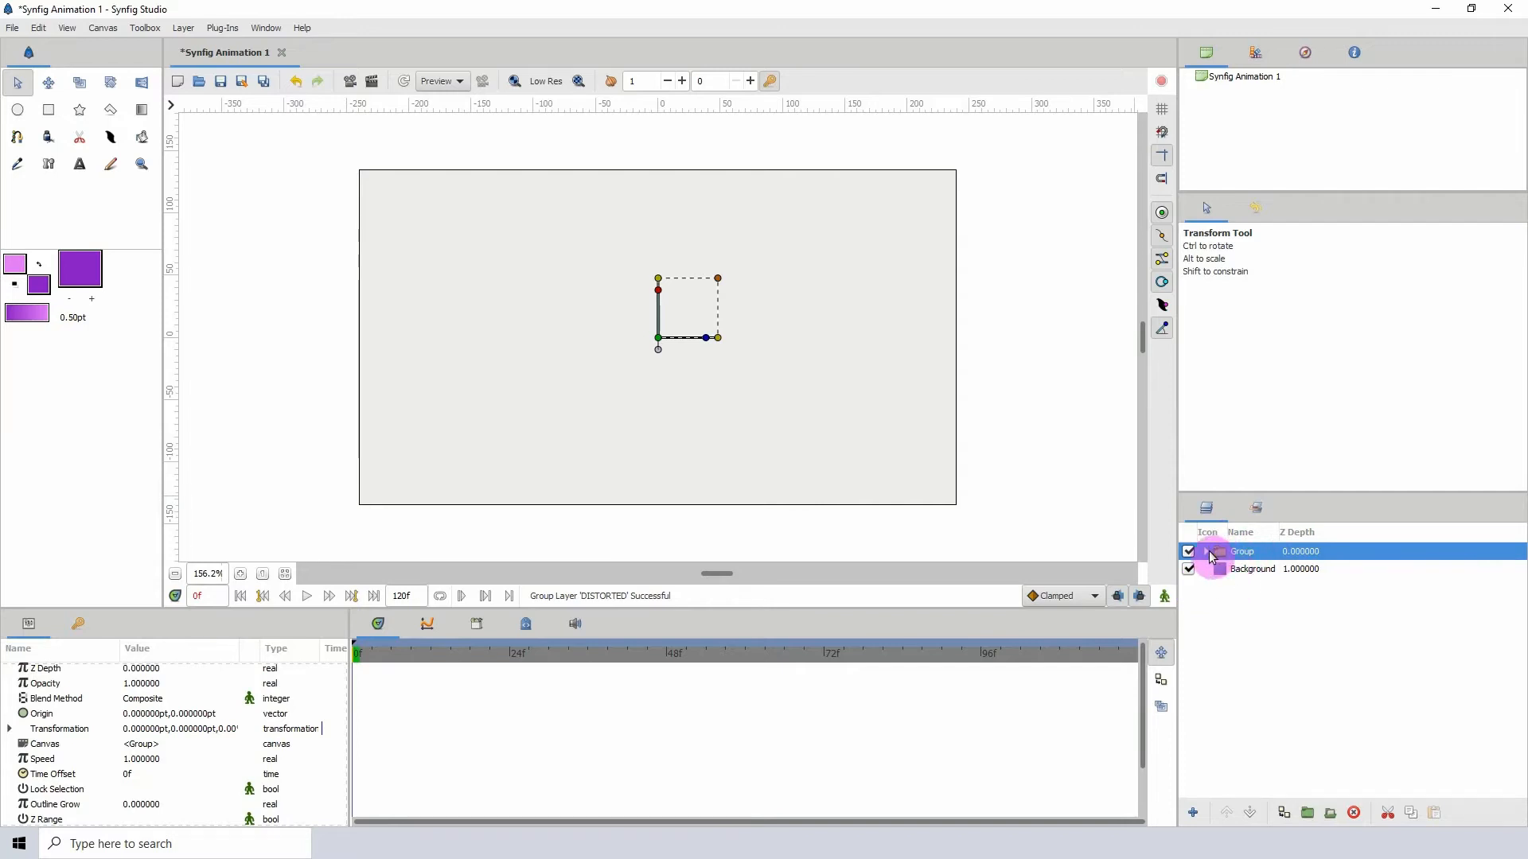
# Select DISTORTED inside the expanded group and set its Blend Method to Composite.
pyautogui.click(1205, 550)
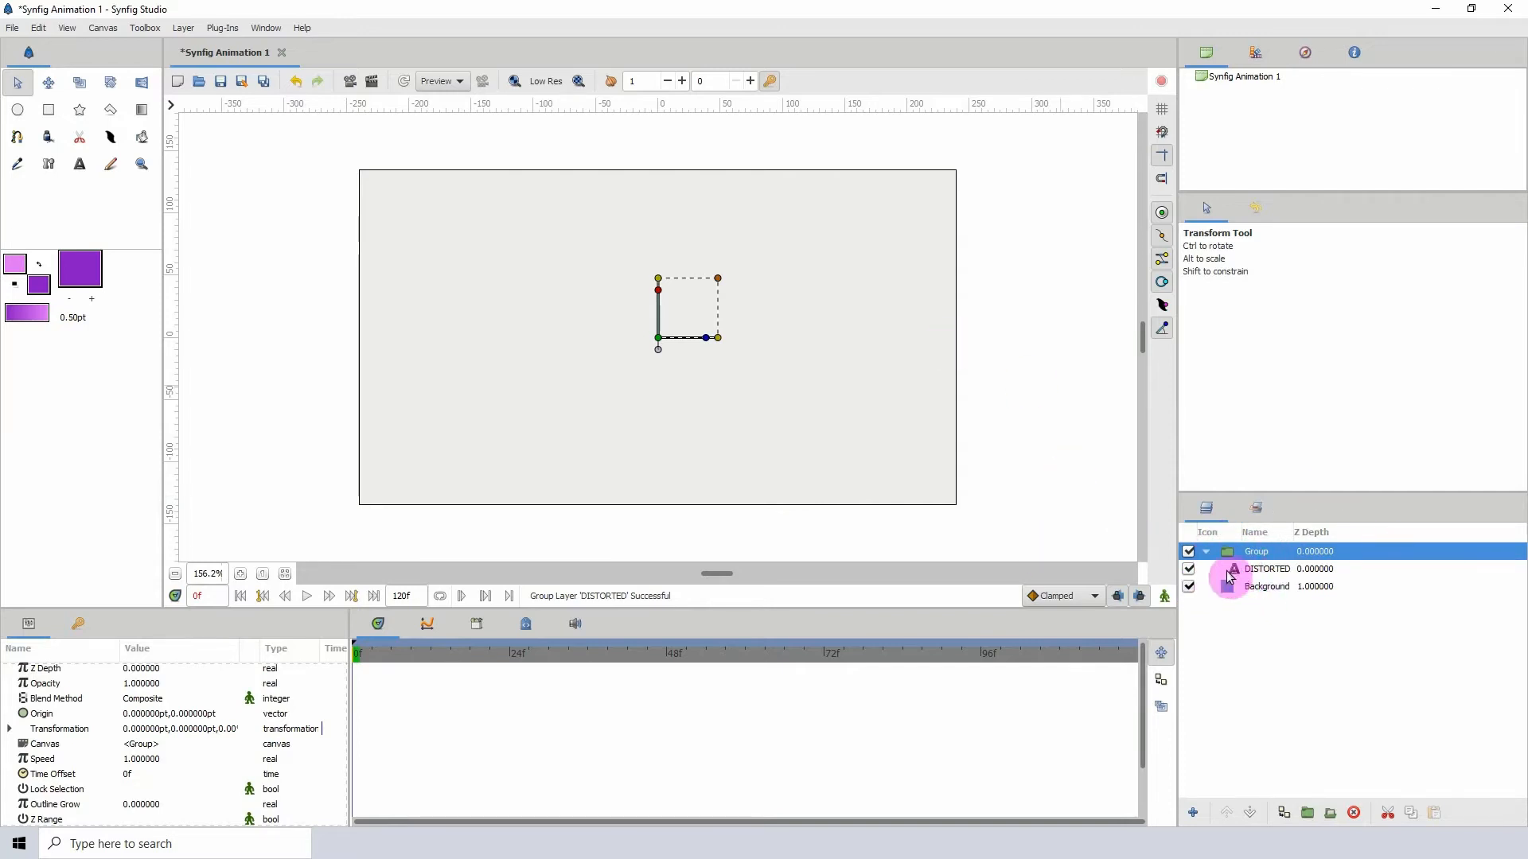
pyautogui.click(1267, 568)
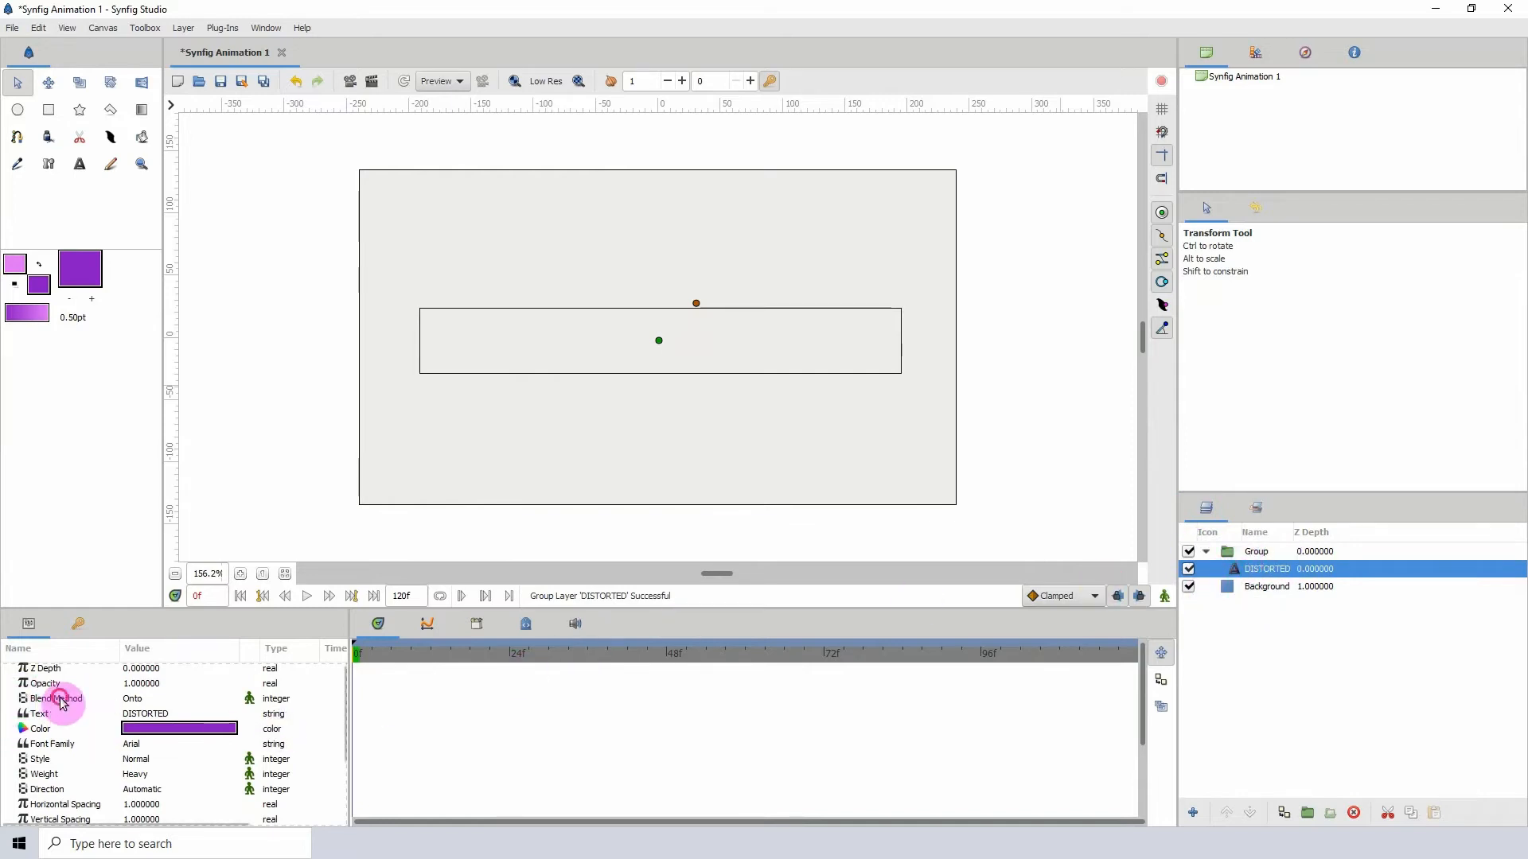
pyautogui.click(56, 699)
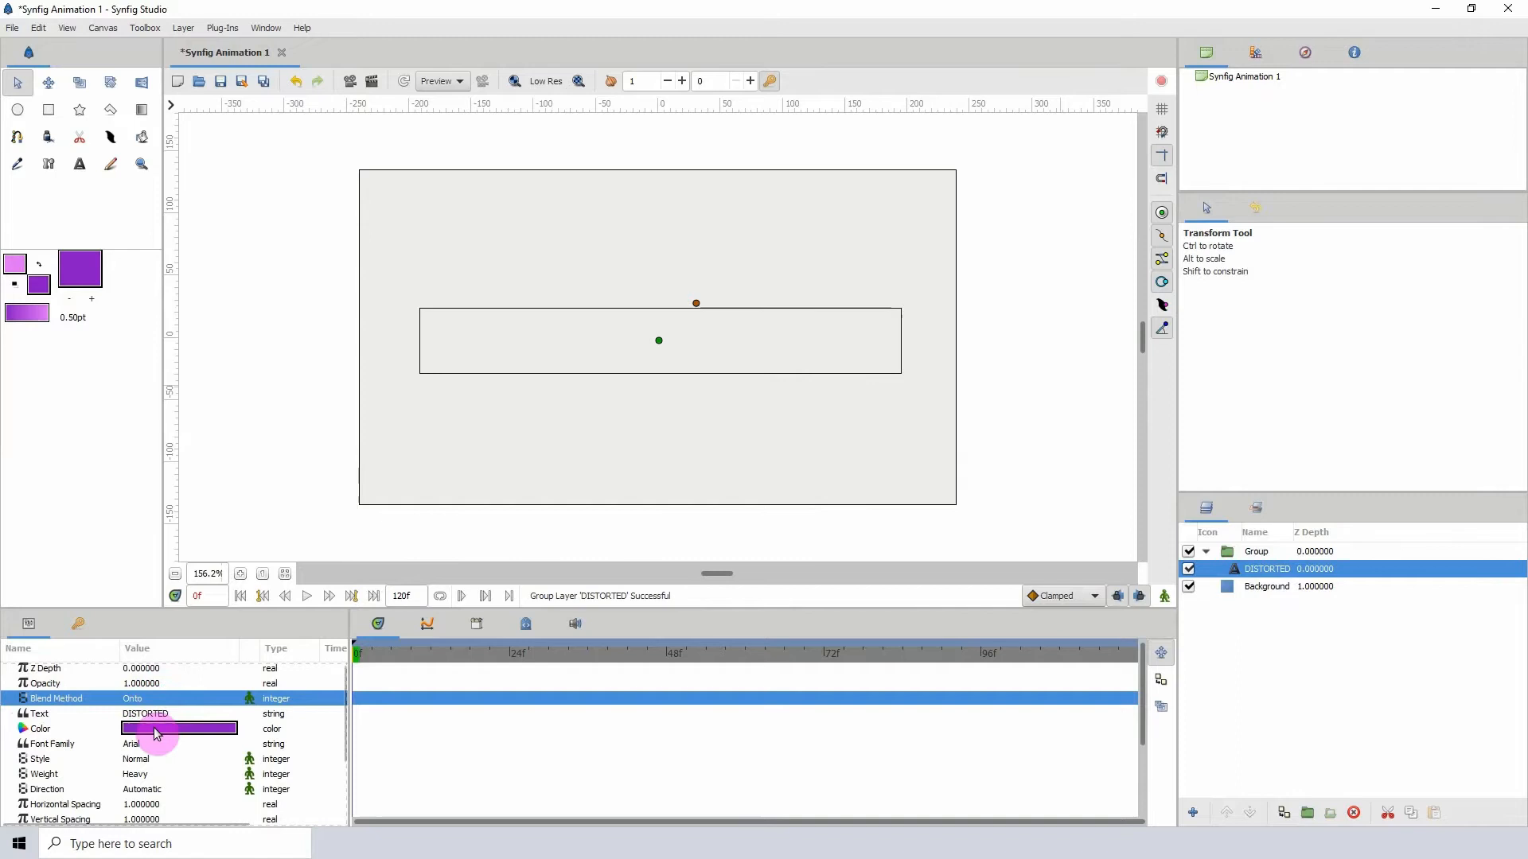
pyautogui.click(178, 697)
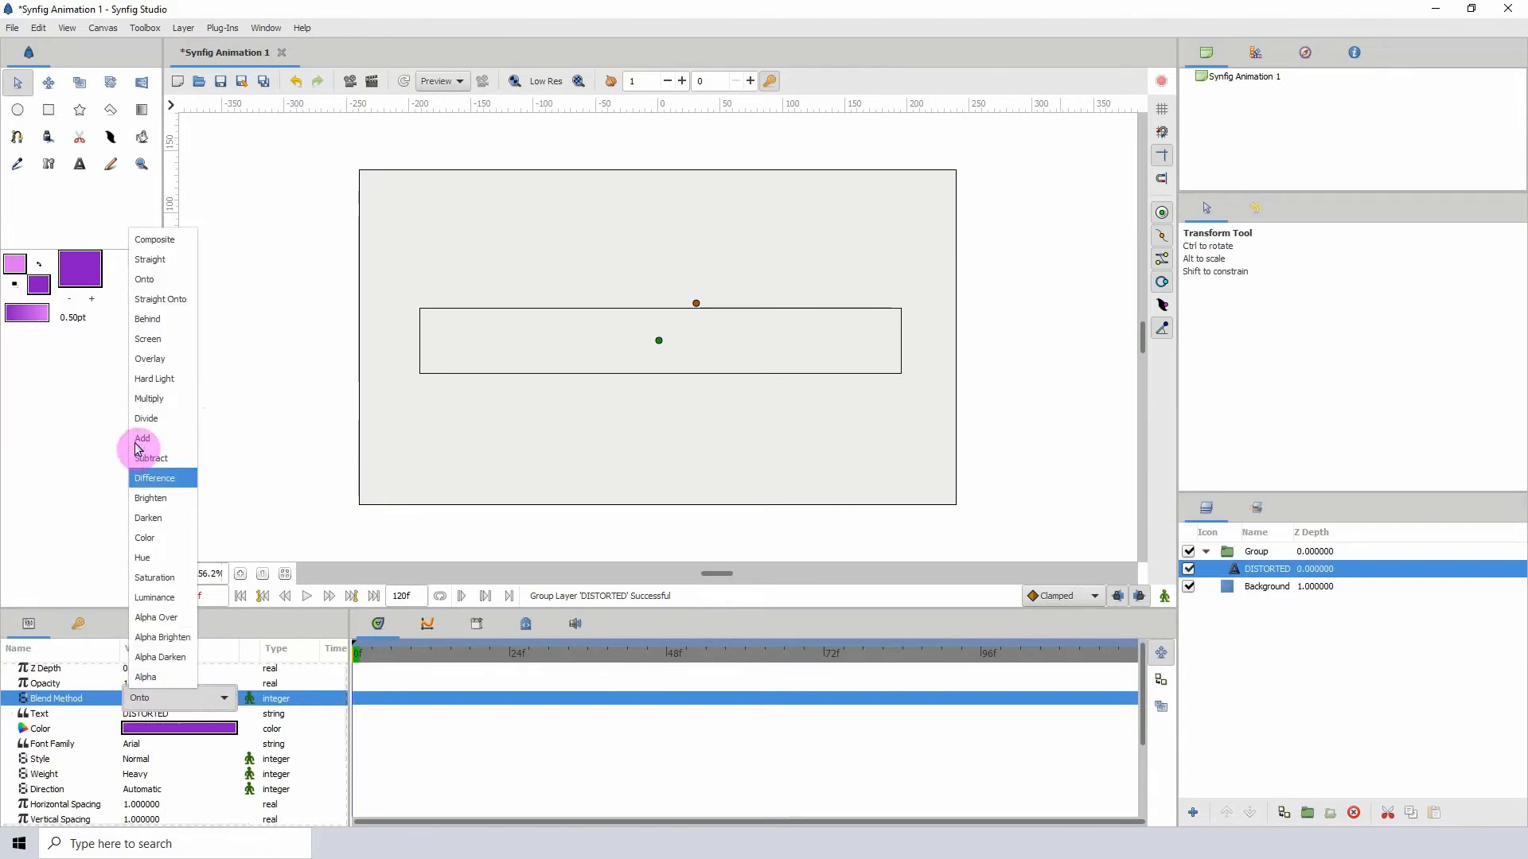
pyautogui.click(154, 239)
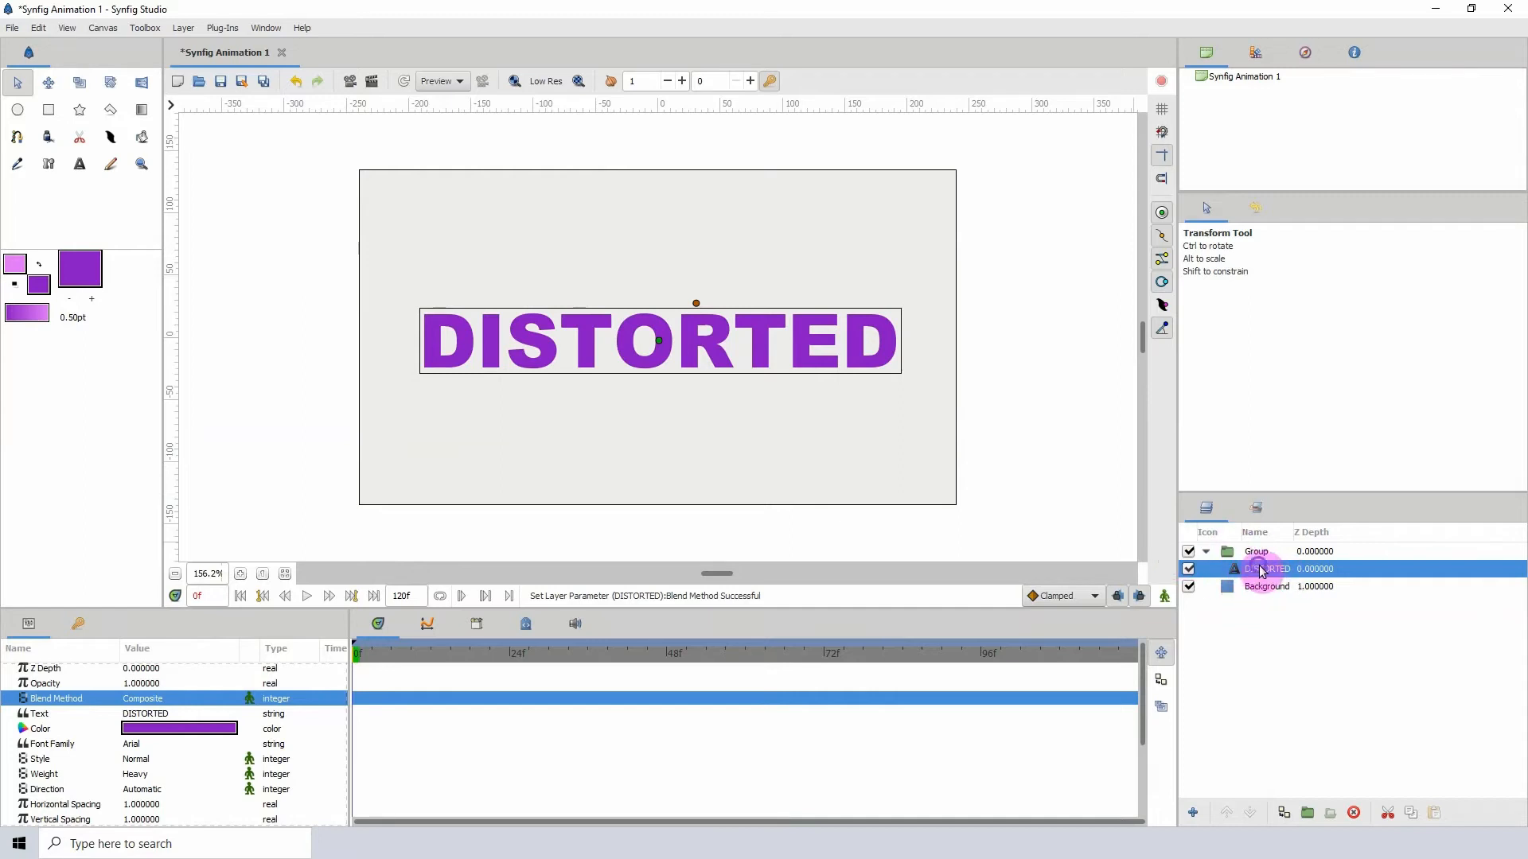
# Add a Noise Distort layer above DISTORTED via New Layer > Distortions.
pyautogui.rightClick(1263, 568)
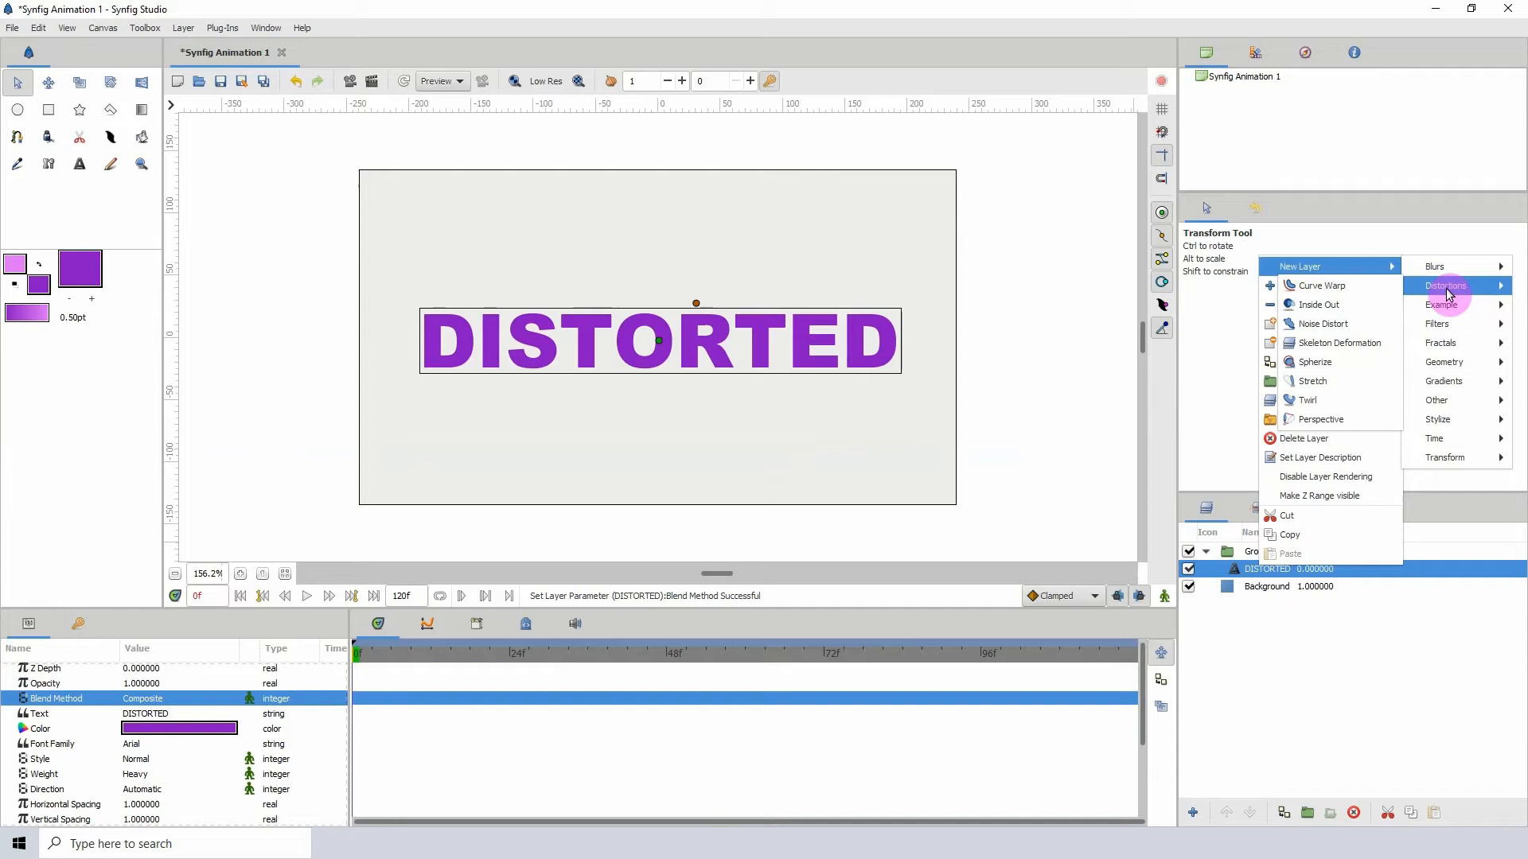
pyautogui.moveTo(1322, 323)
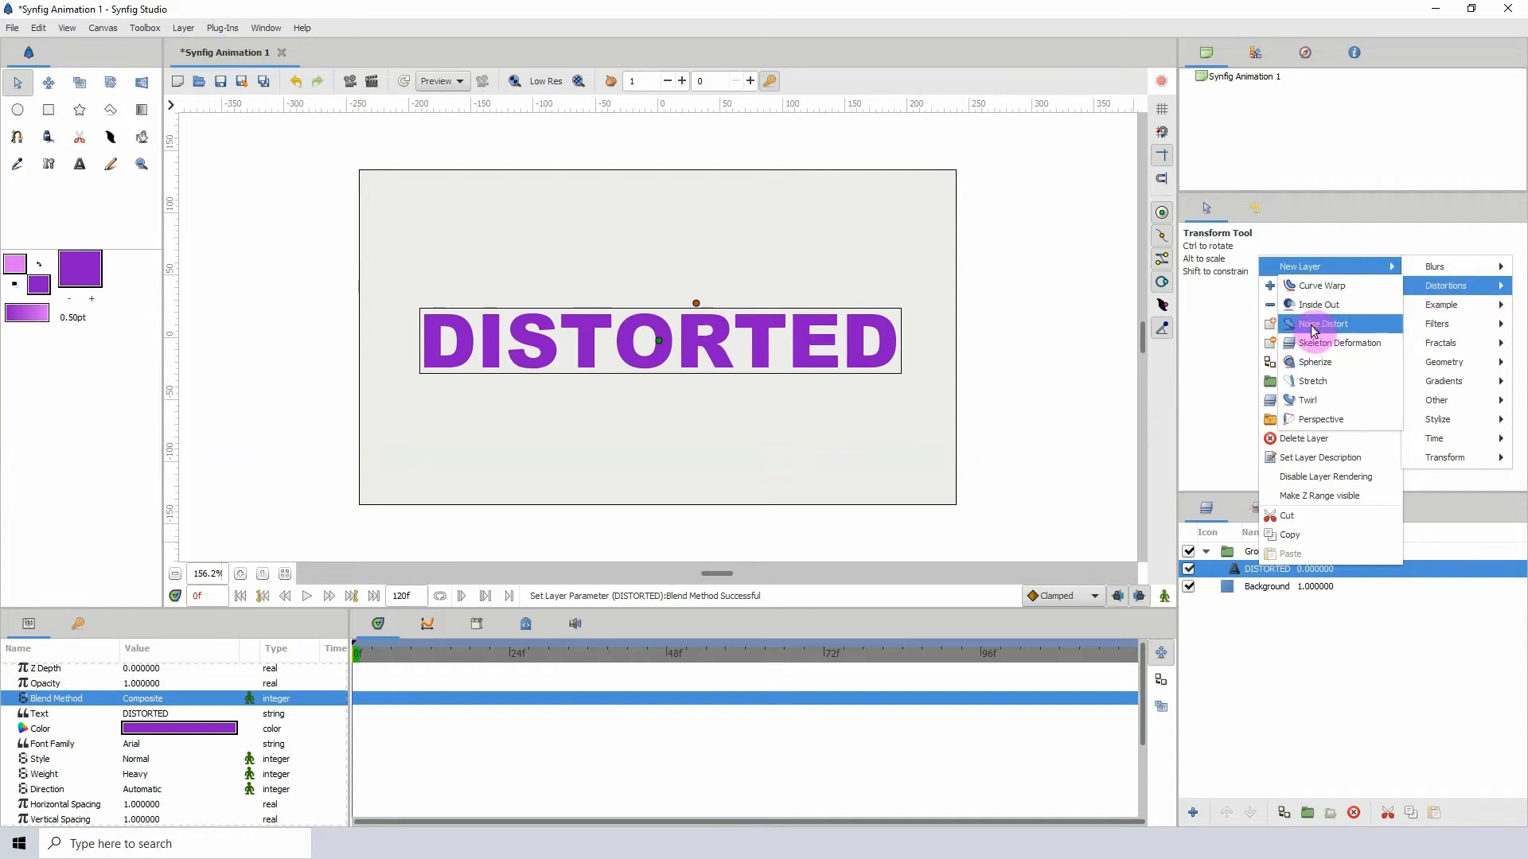
pyautogui.click(1323, 323)
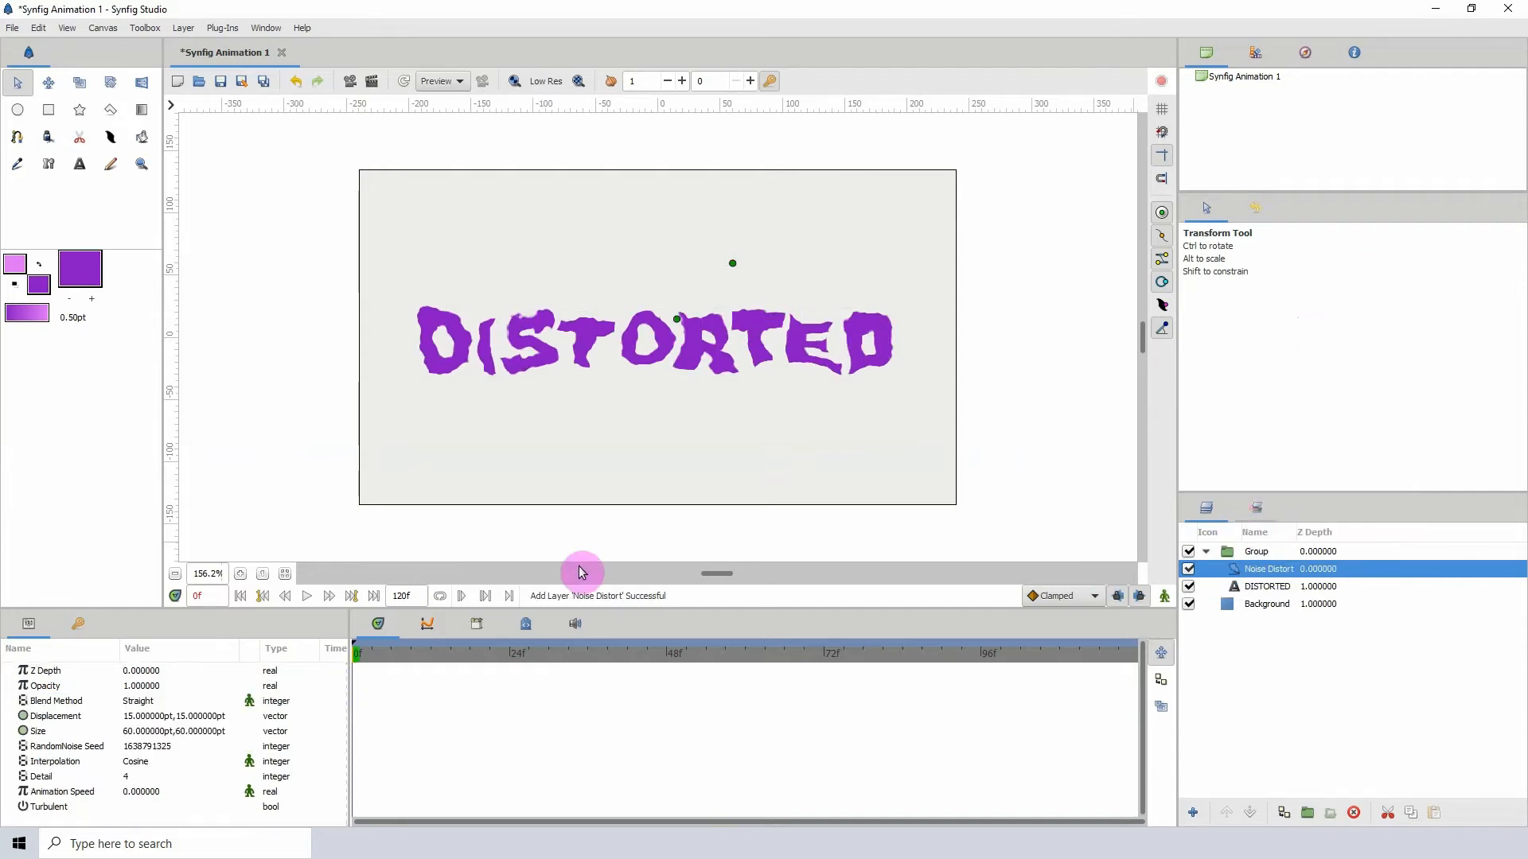
pyautogui.moveTo(619, 317)
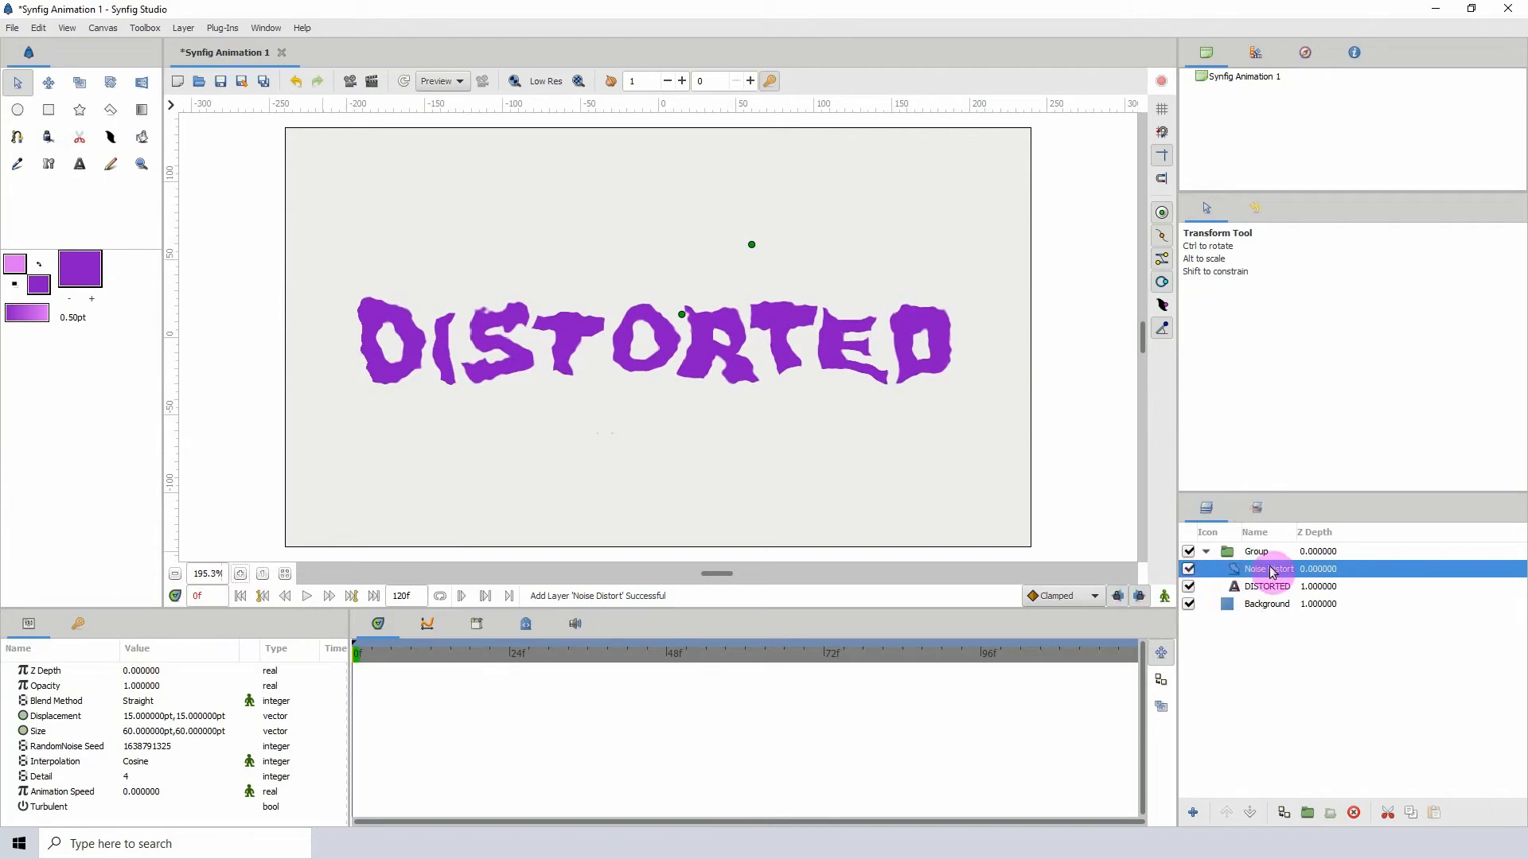
pyautogui.moveTo(64, 786)
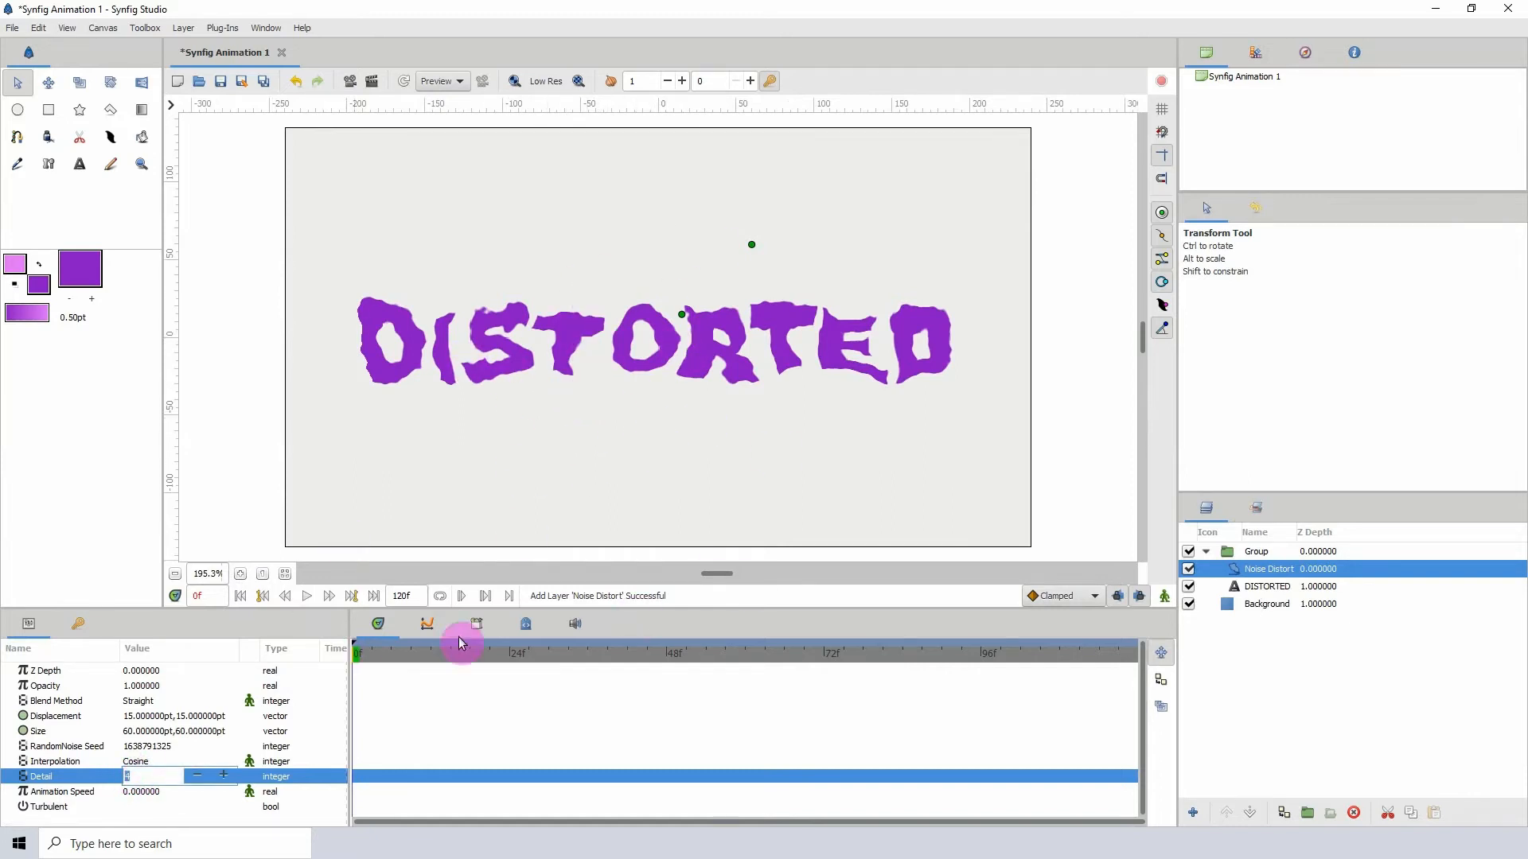
pyautogui.moveTo(214, 770)
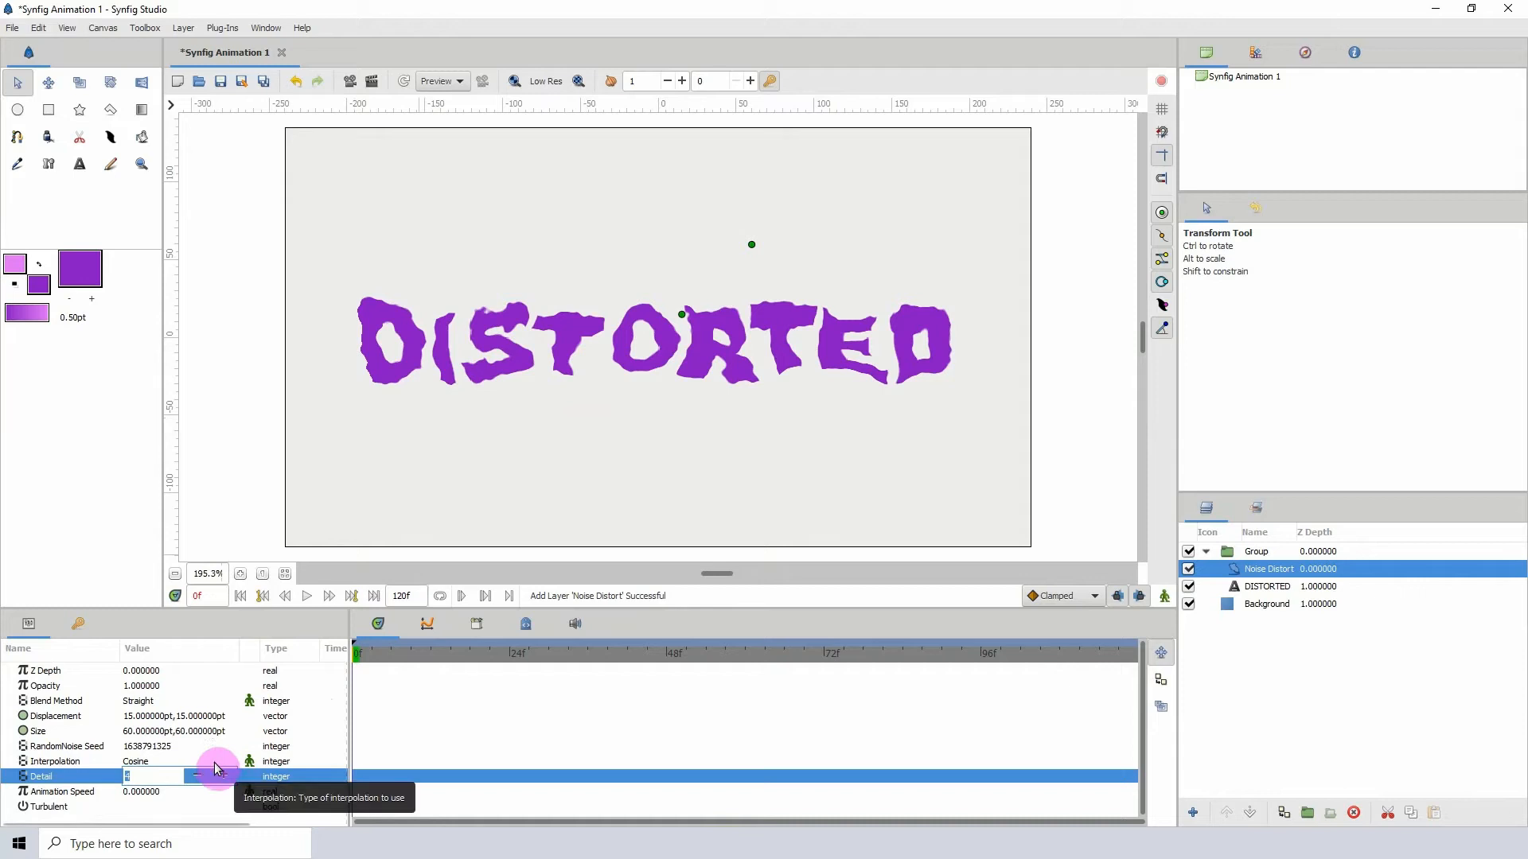
# Confirm Noise Distort Detail of 0 and switch on animation mode.
pyautogui.write('0')
pyautogui.press('Return')
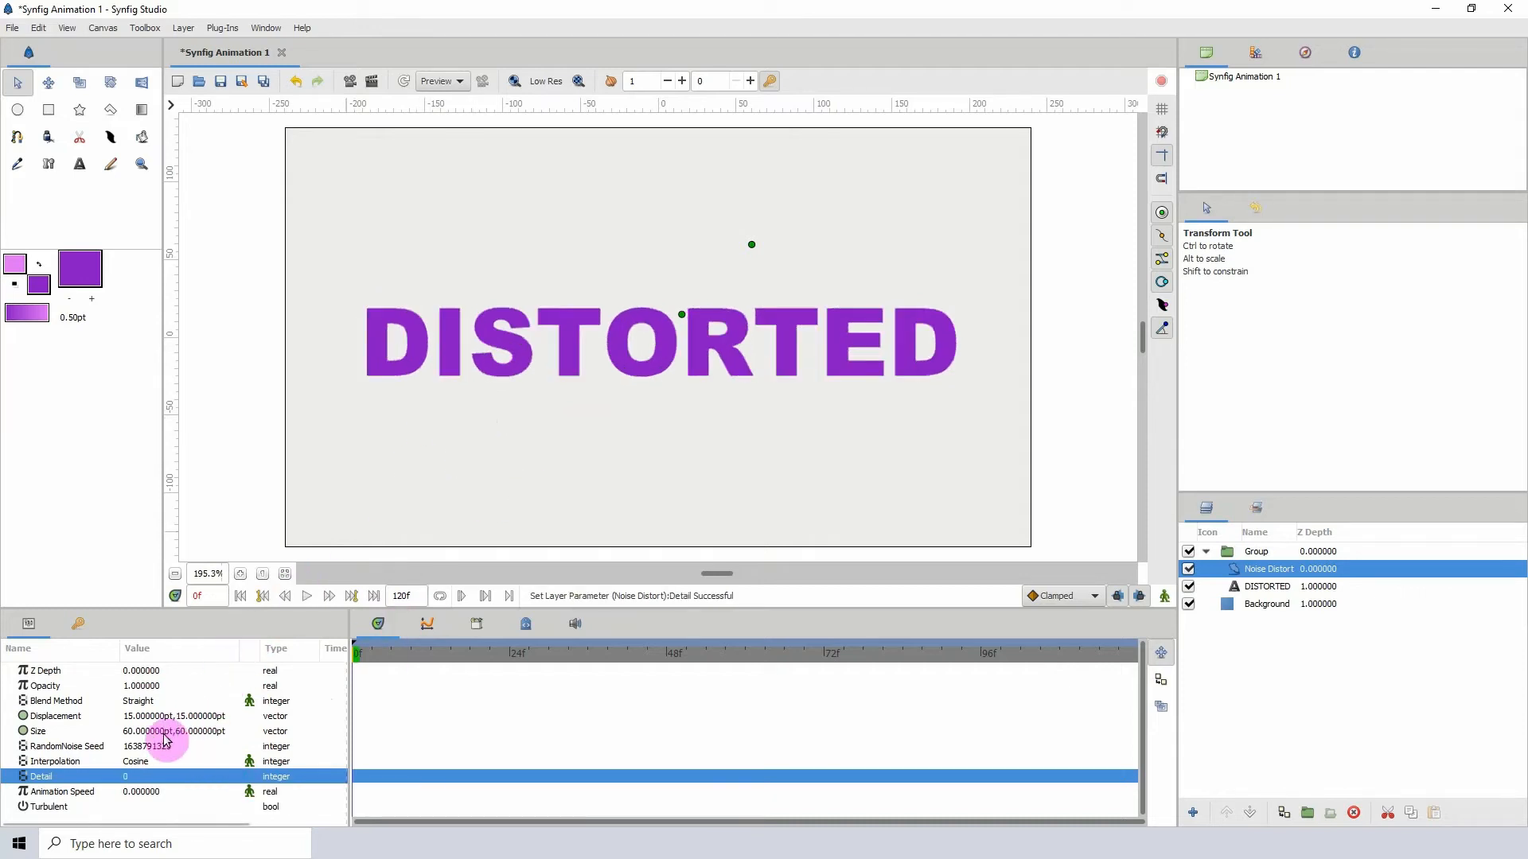
pyautogui.moveTo(78, 761)
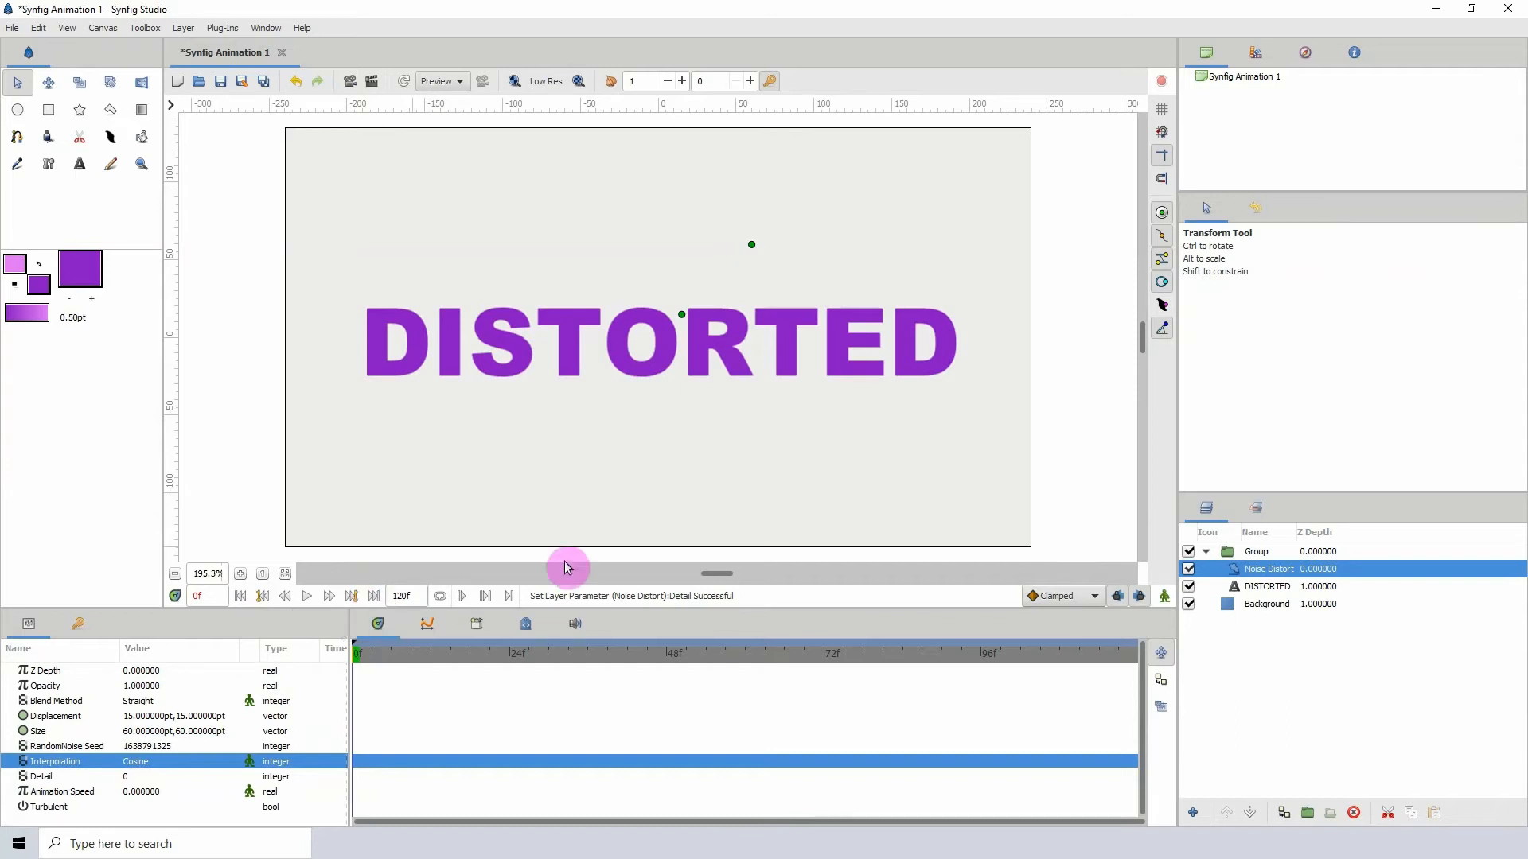
pyautogui.click(1163, 595)
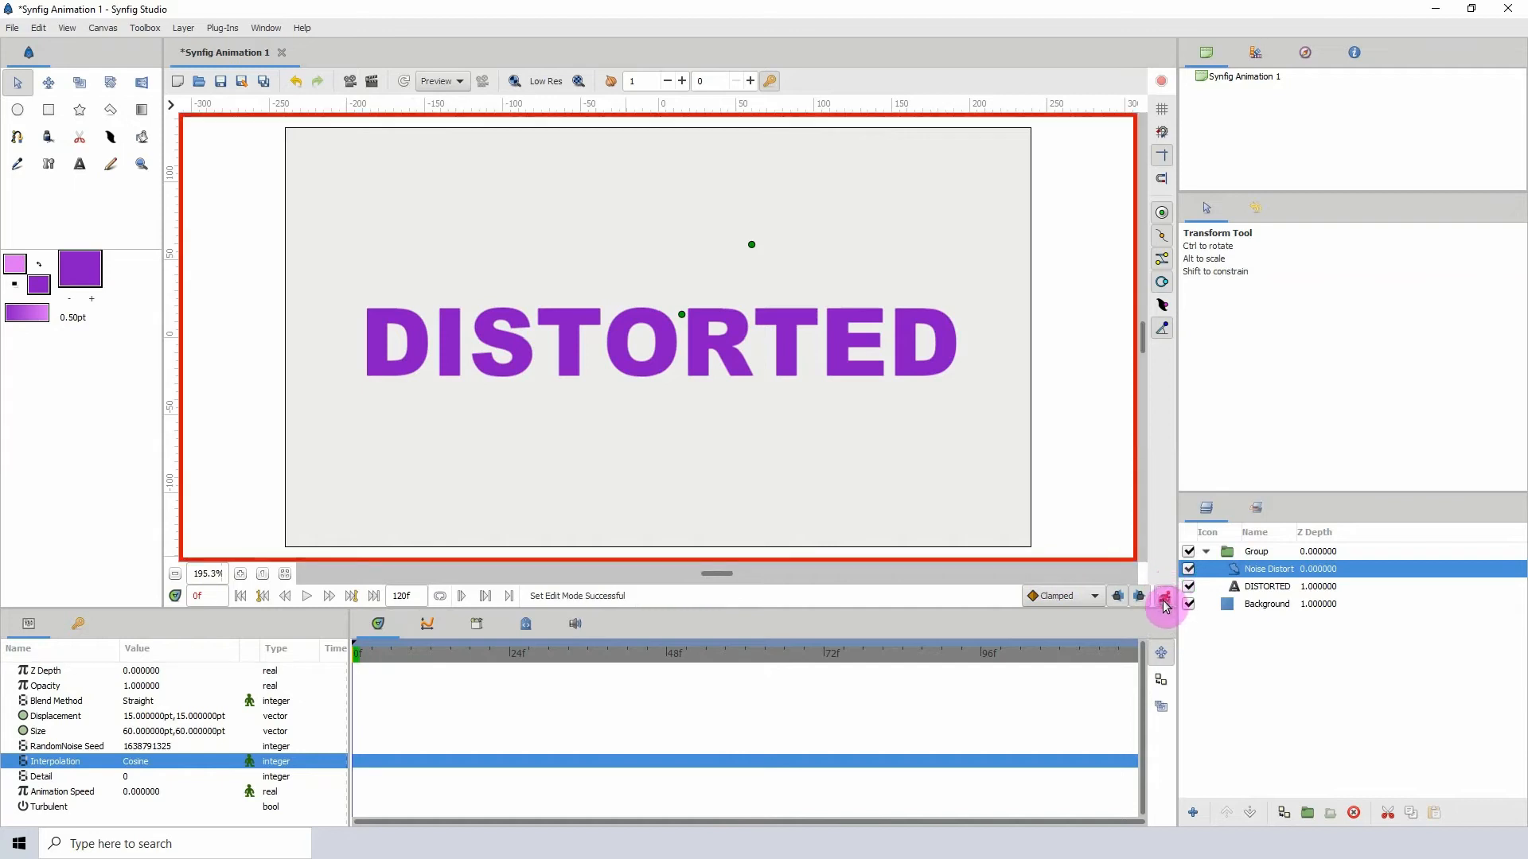
pyautogui.click(1093, 595)
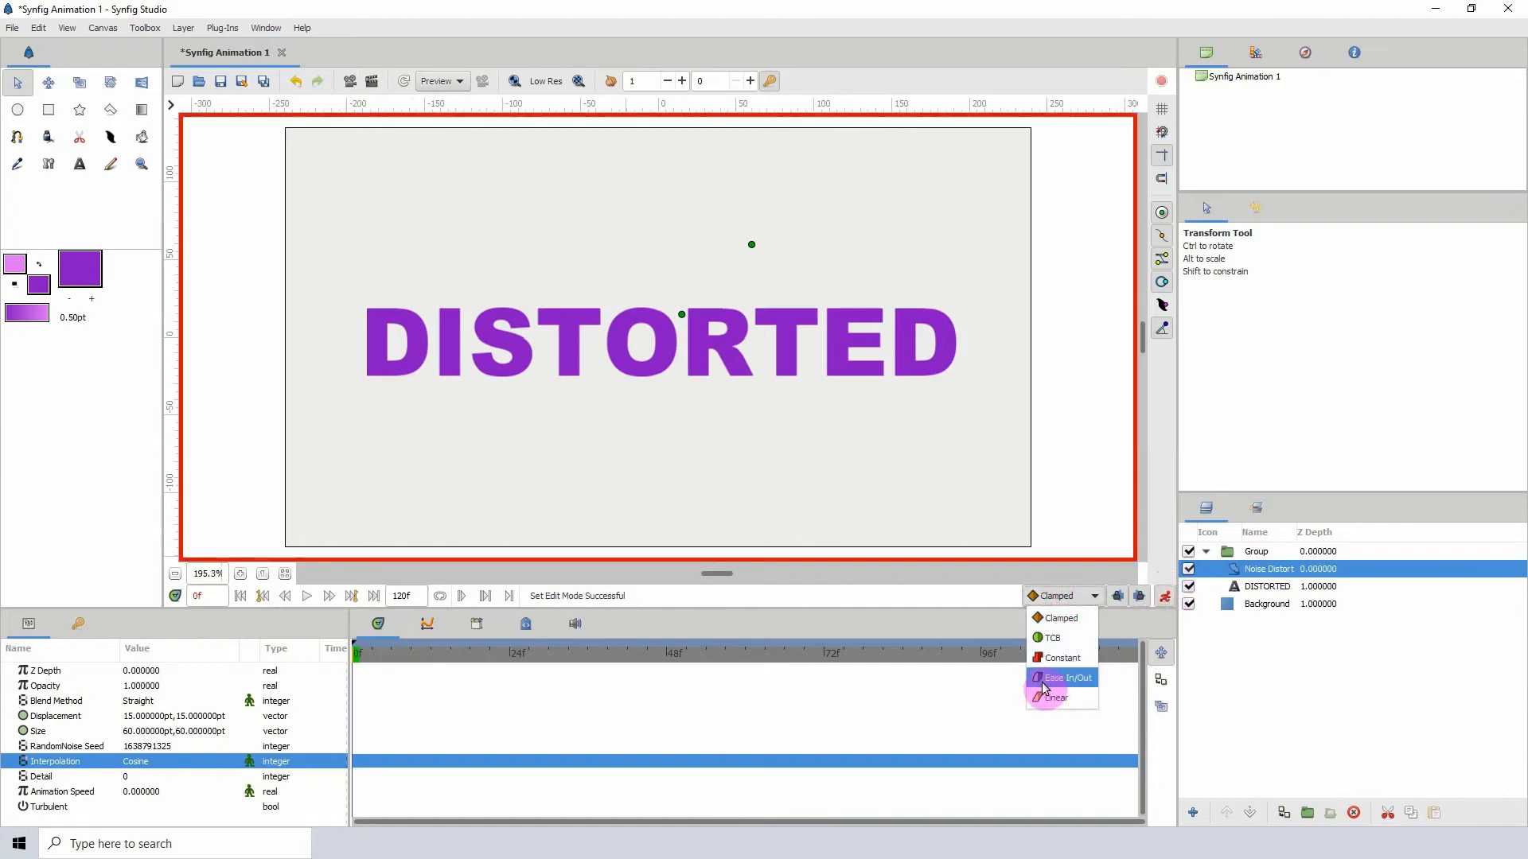
# Set the default waypoint interpolation to Ease In/Out.
pyautogui.click(1064, 678)
pyautogui.write('1')
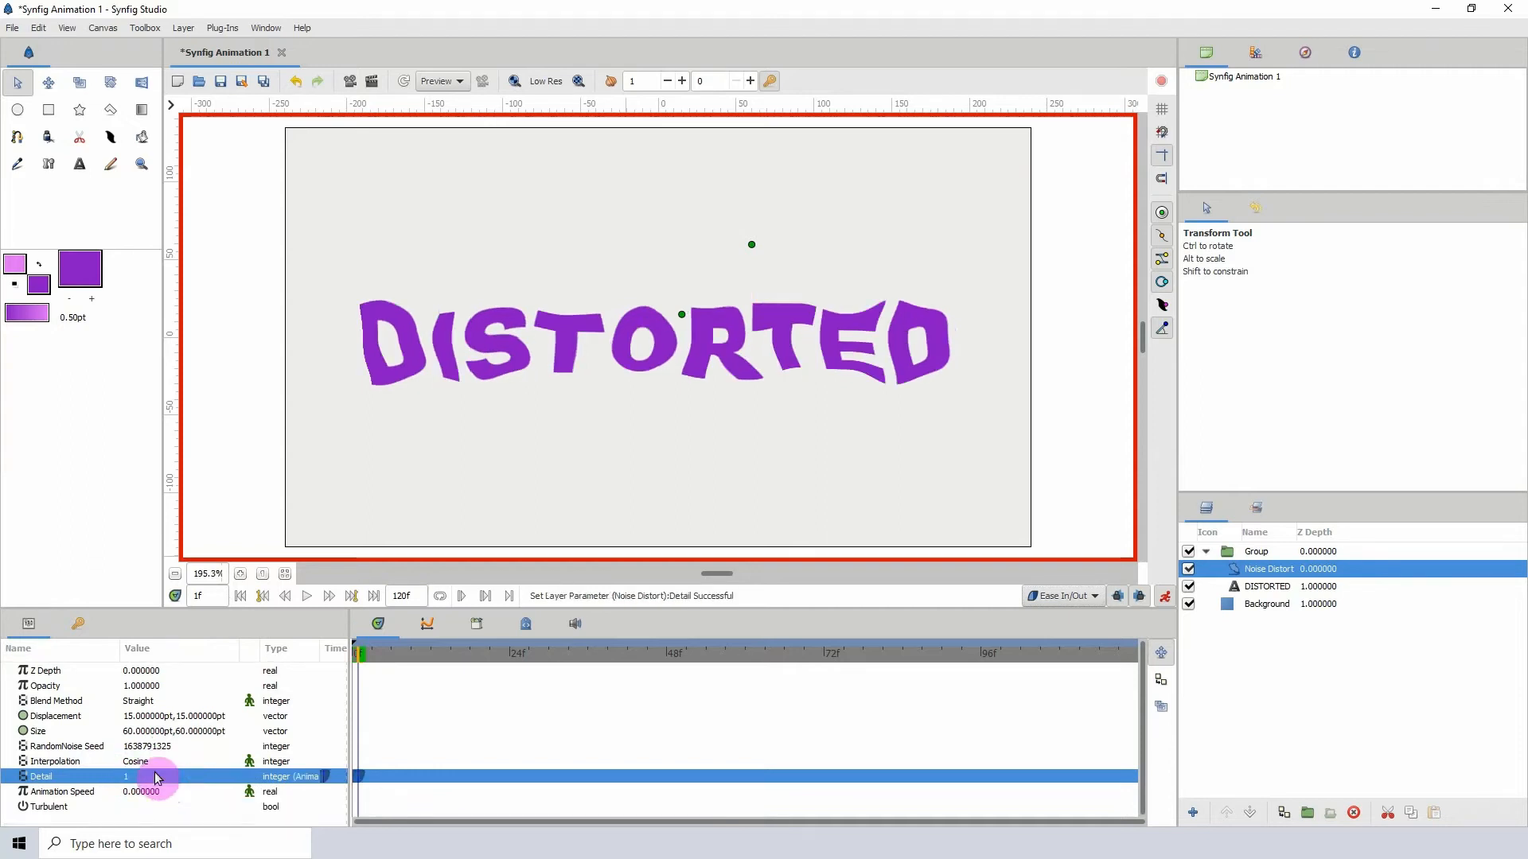
pyautogui.moveTo(132, 783)
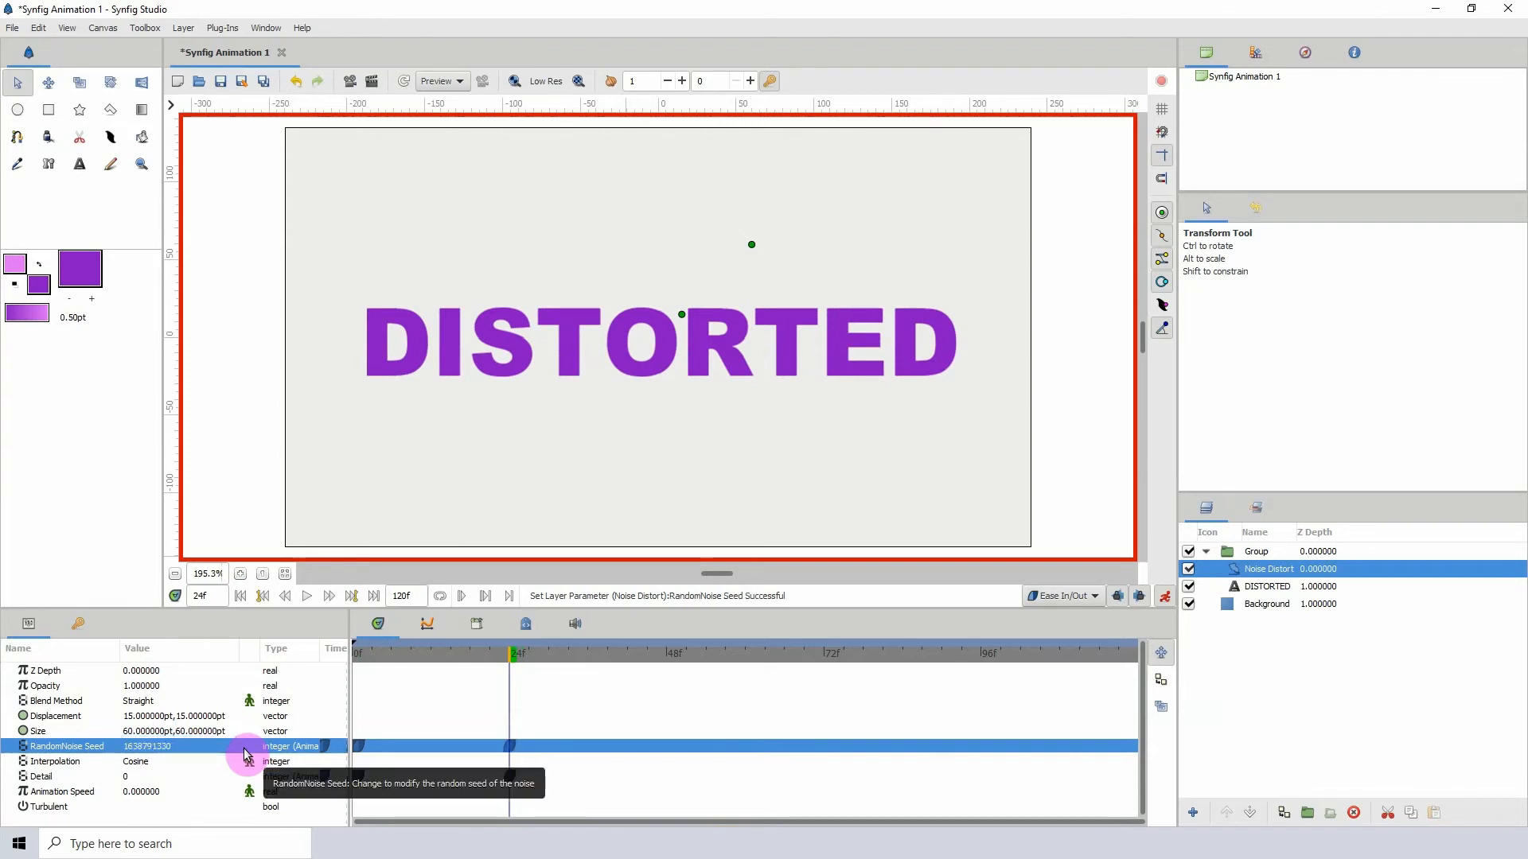
pyautogui.moveTo(288, 749)
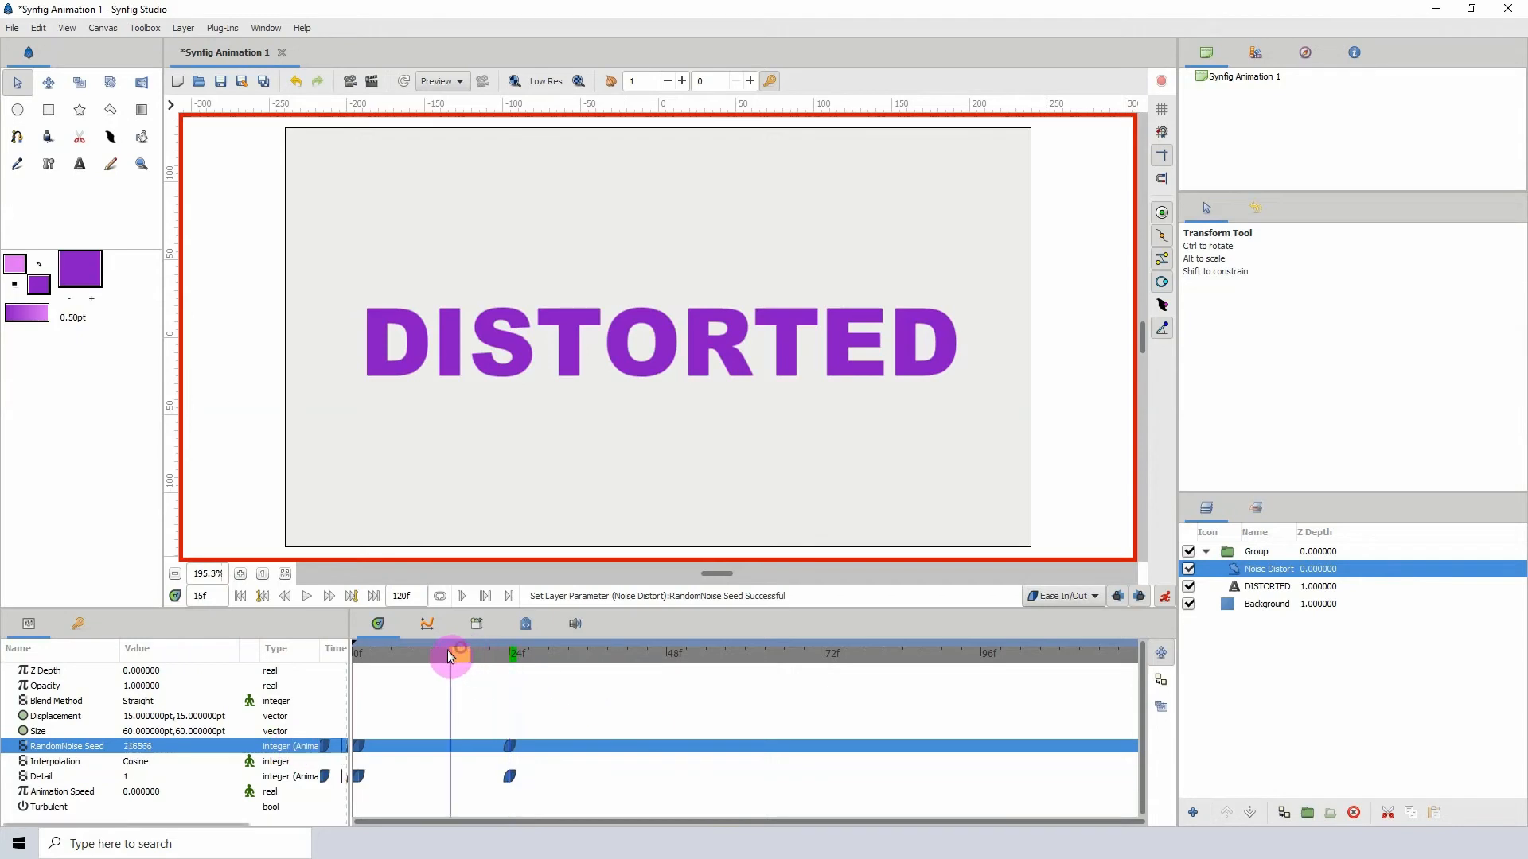
# Add a midway RandomNoise Seed waypoint, adjust Detail, then select the Group layer.
pyautogui.click(449, 652)
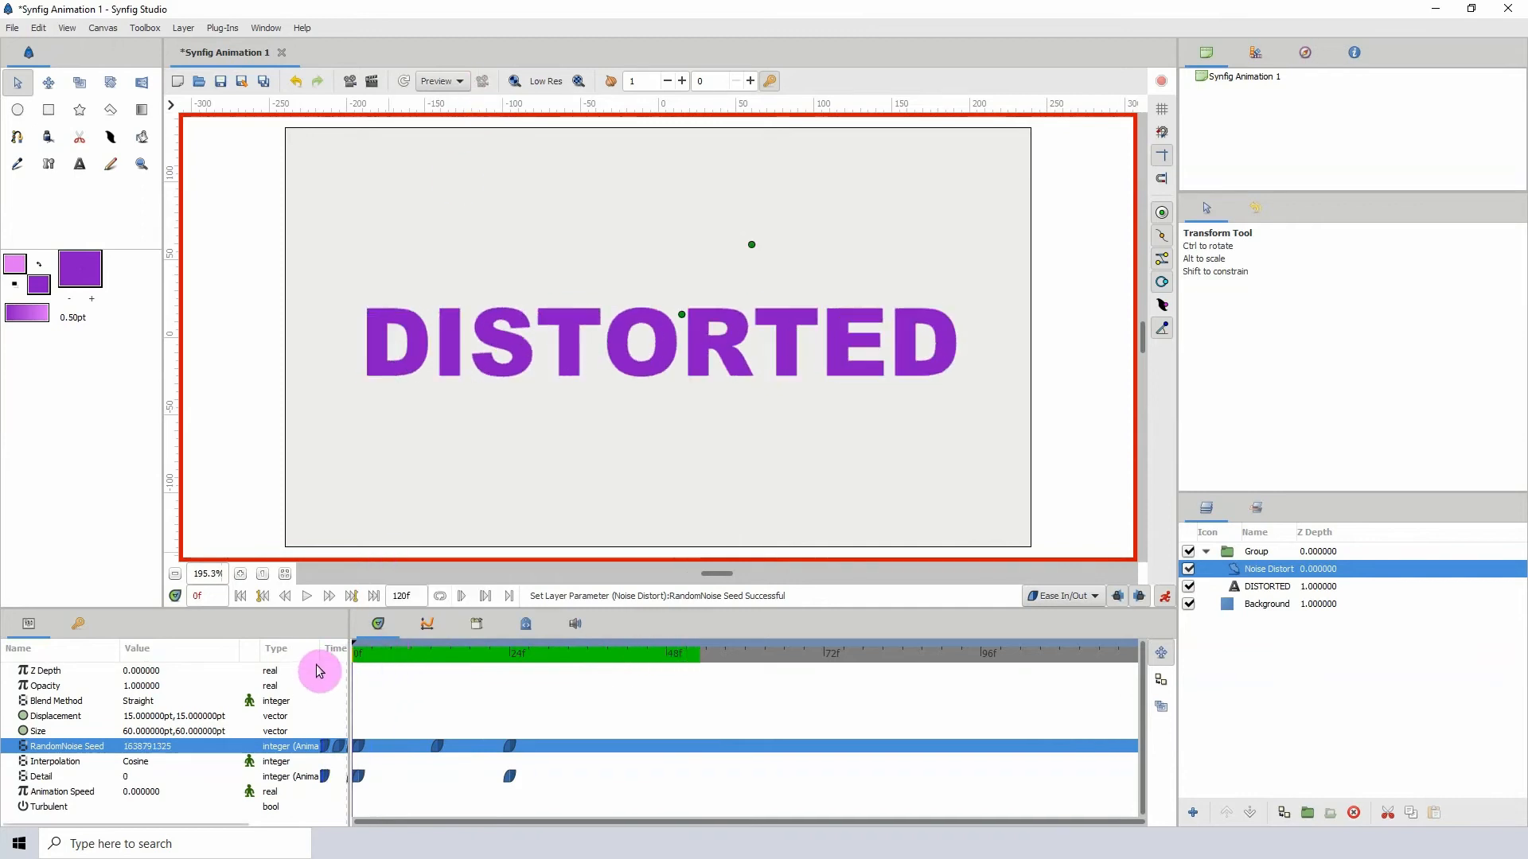
pyautogui.click(535, 652)
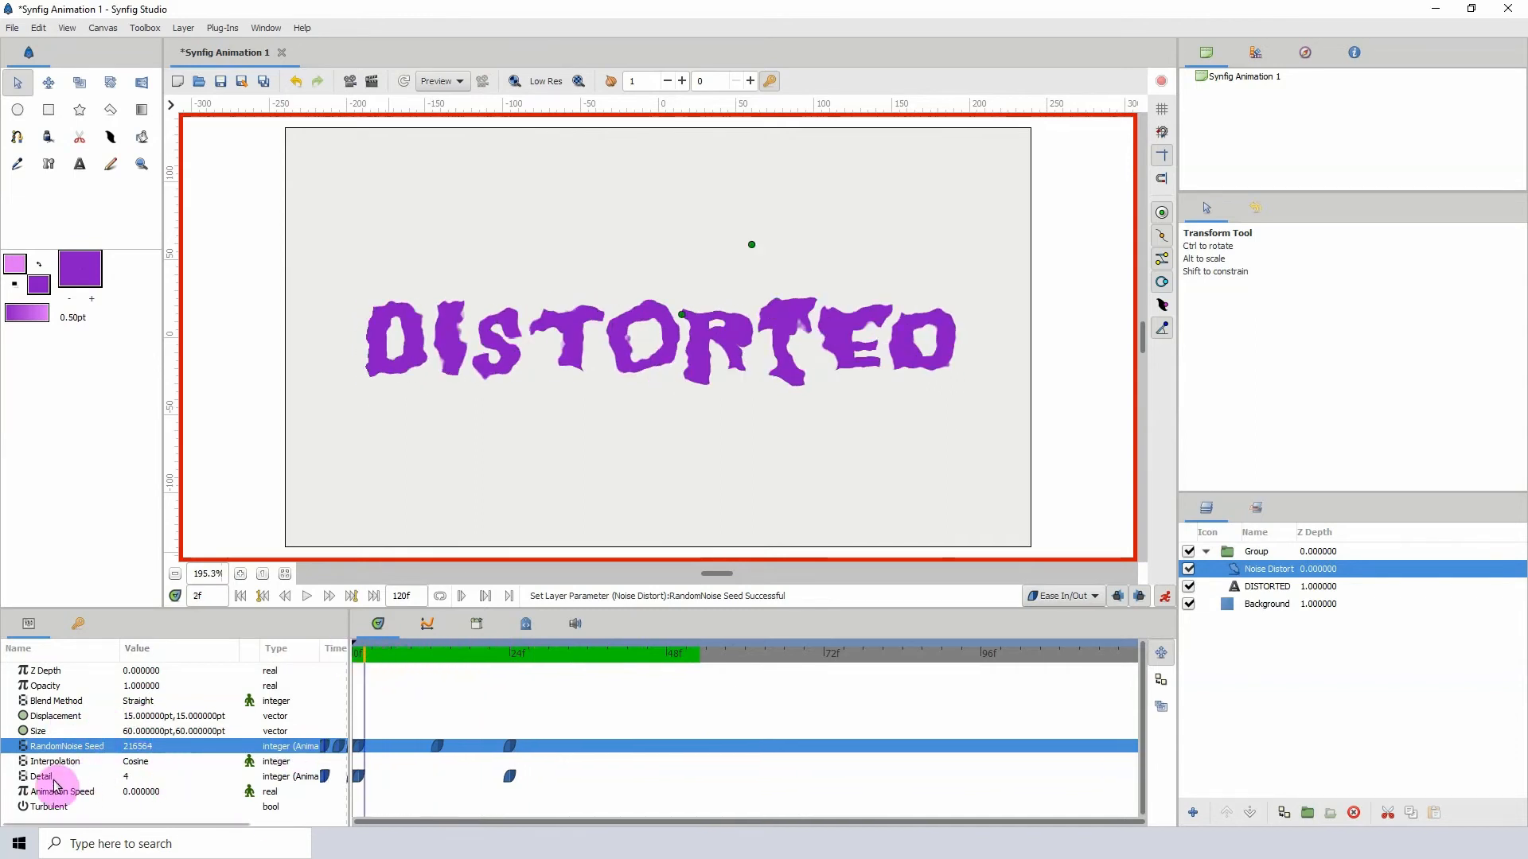
pyautogui.moveTo(386, 652)
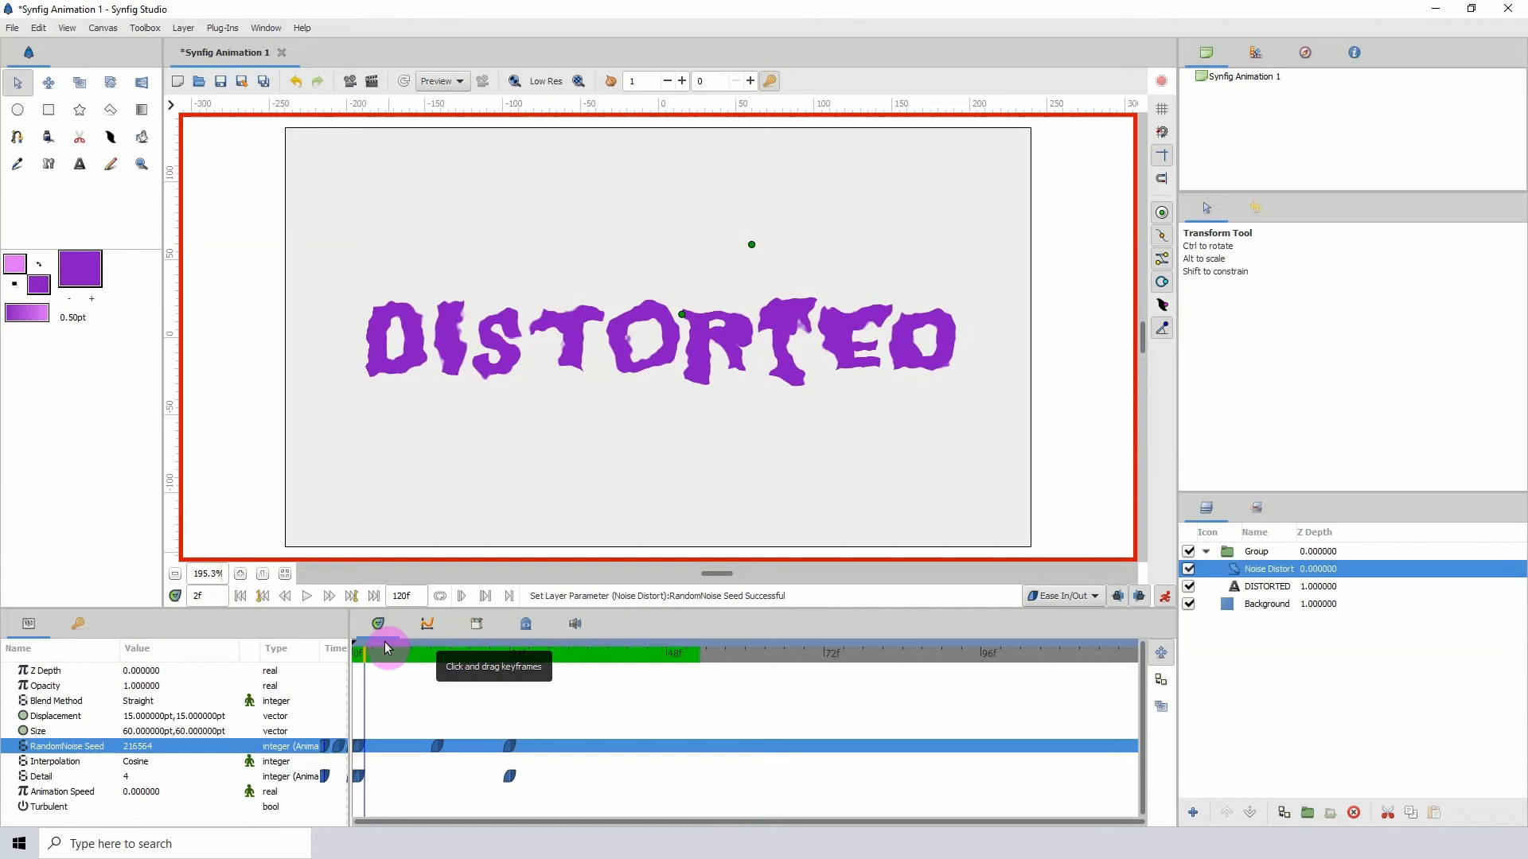
pyautogui.moveTo(619, 682)
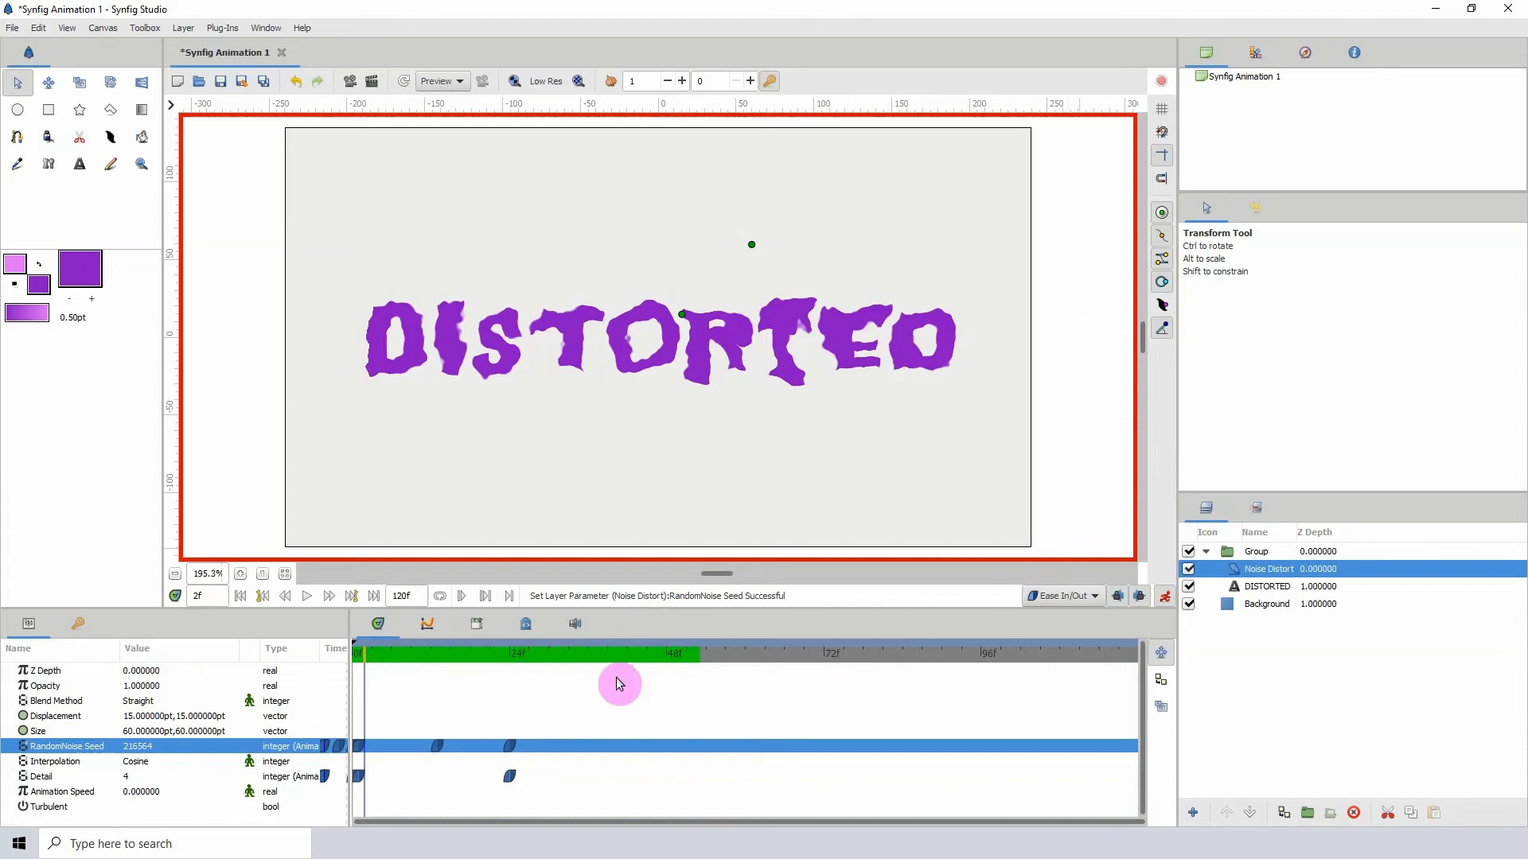
pyautogui.click(1255, 550)
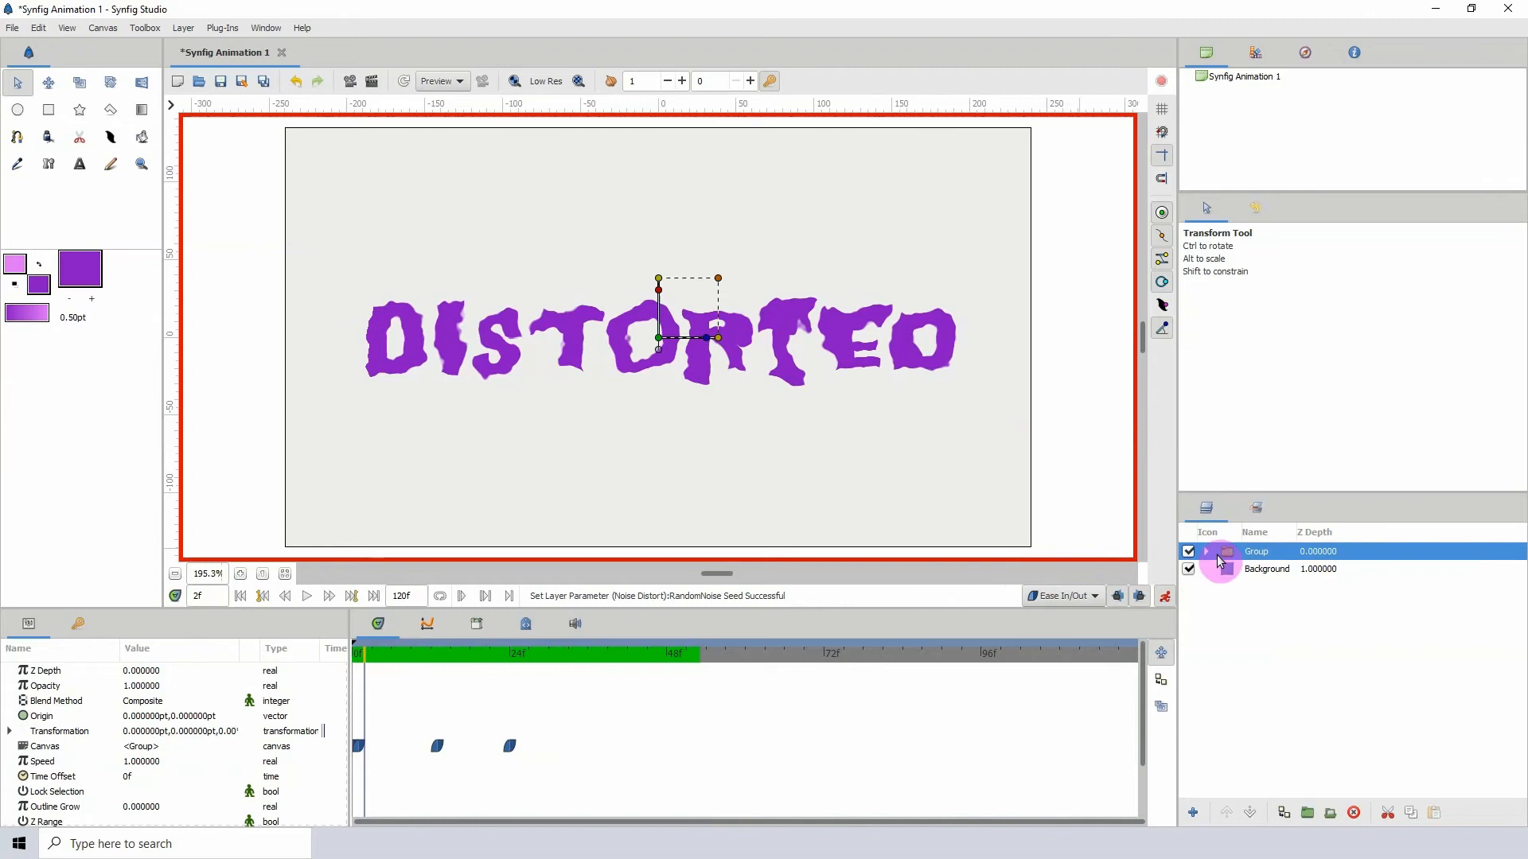
# Shift the distortion waypoints later and animate Group Opacity from 0 to 1 at the start.
pyautogui.click(504, 654)
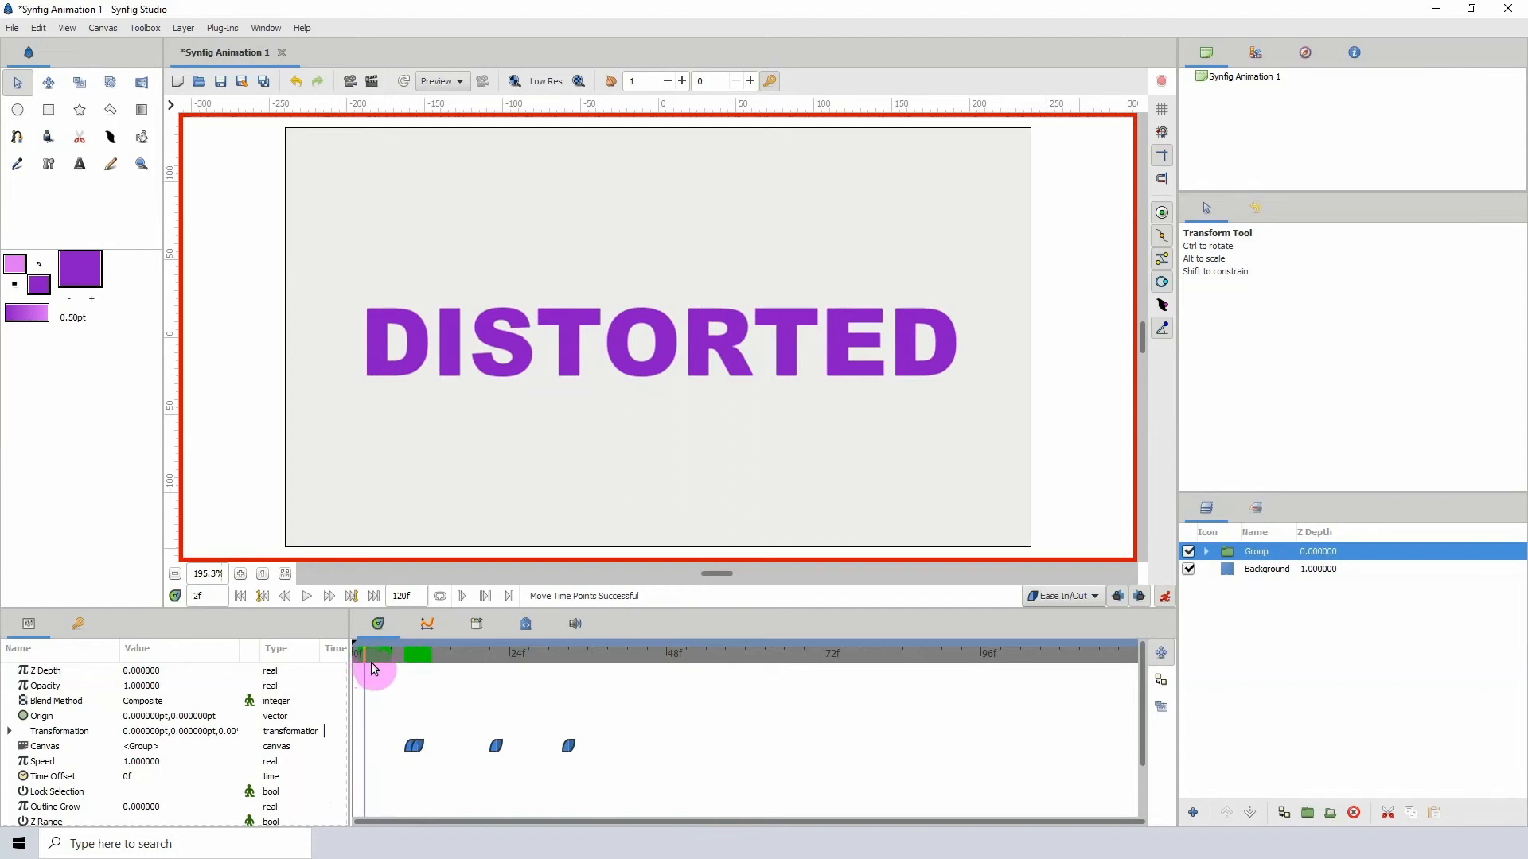
pyautogui.click(371, 652)
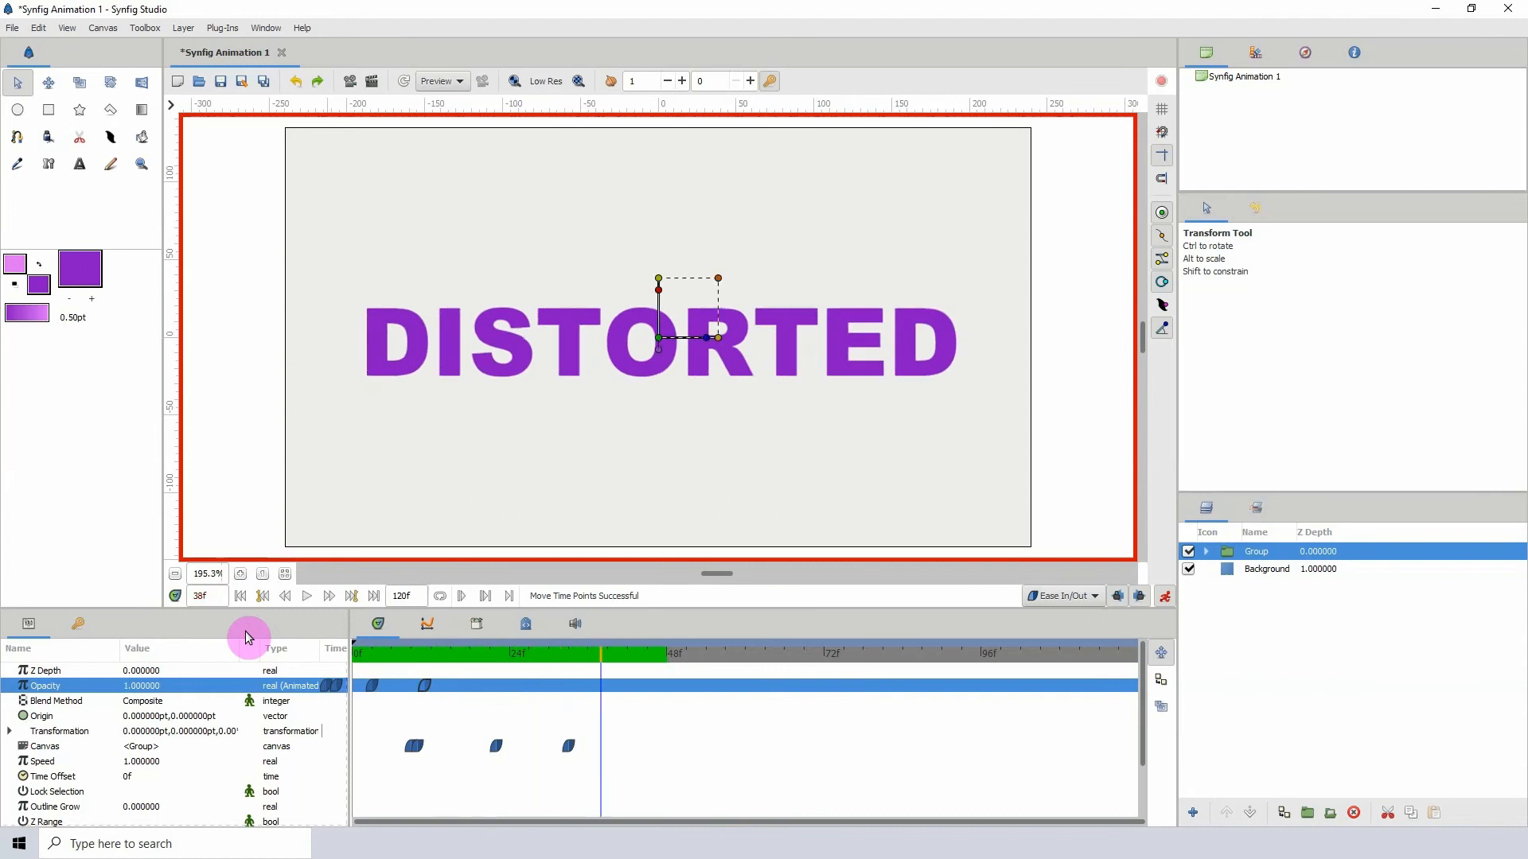
pyautogui.click(350, 652)
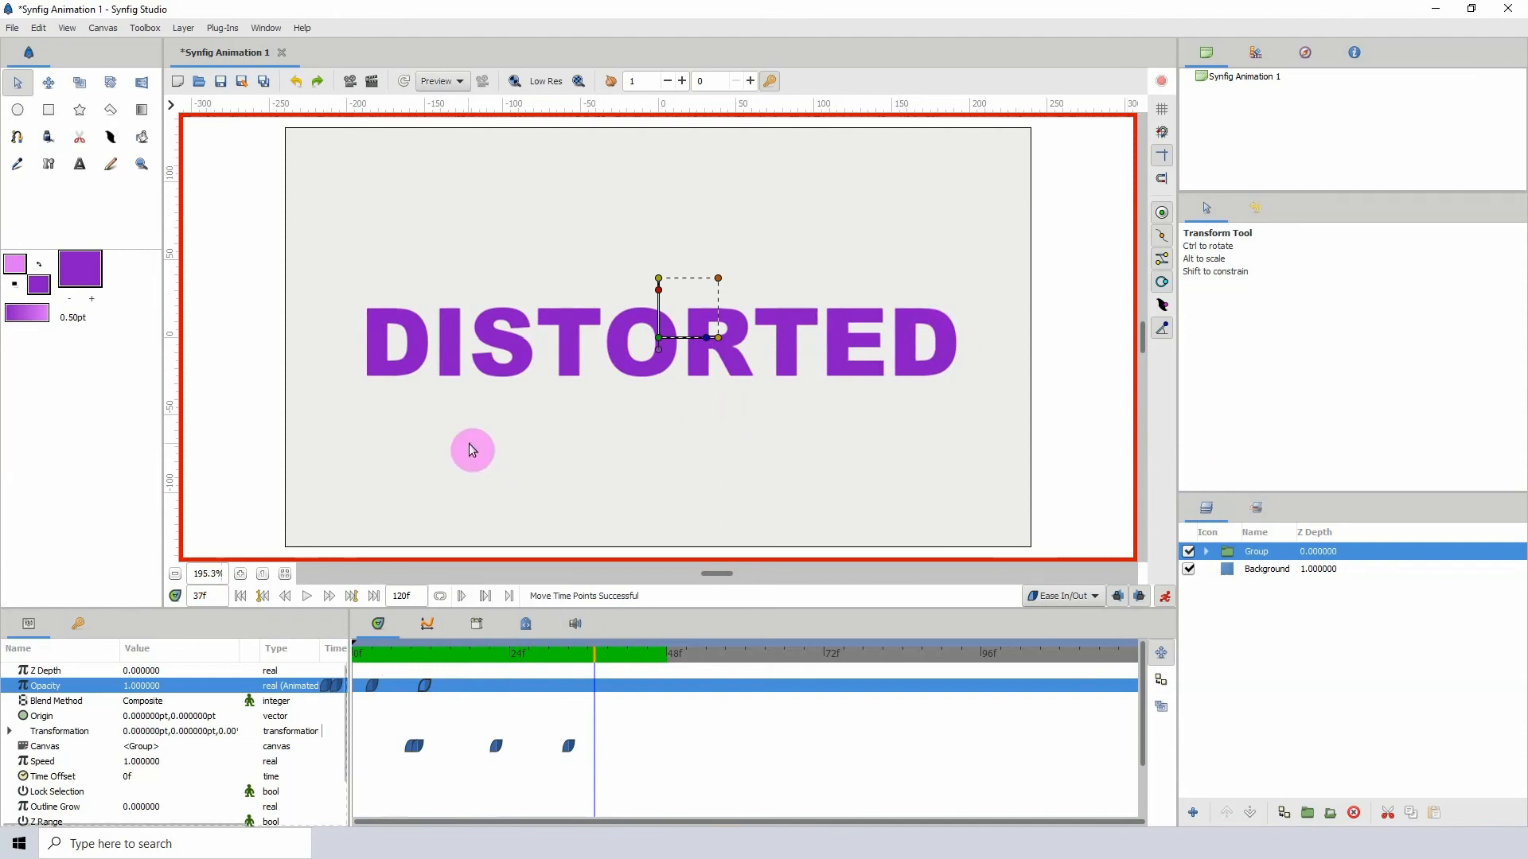
pyautogui.moveTo(457, 416)
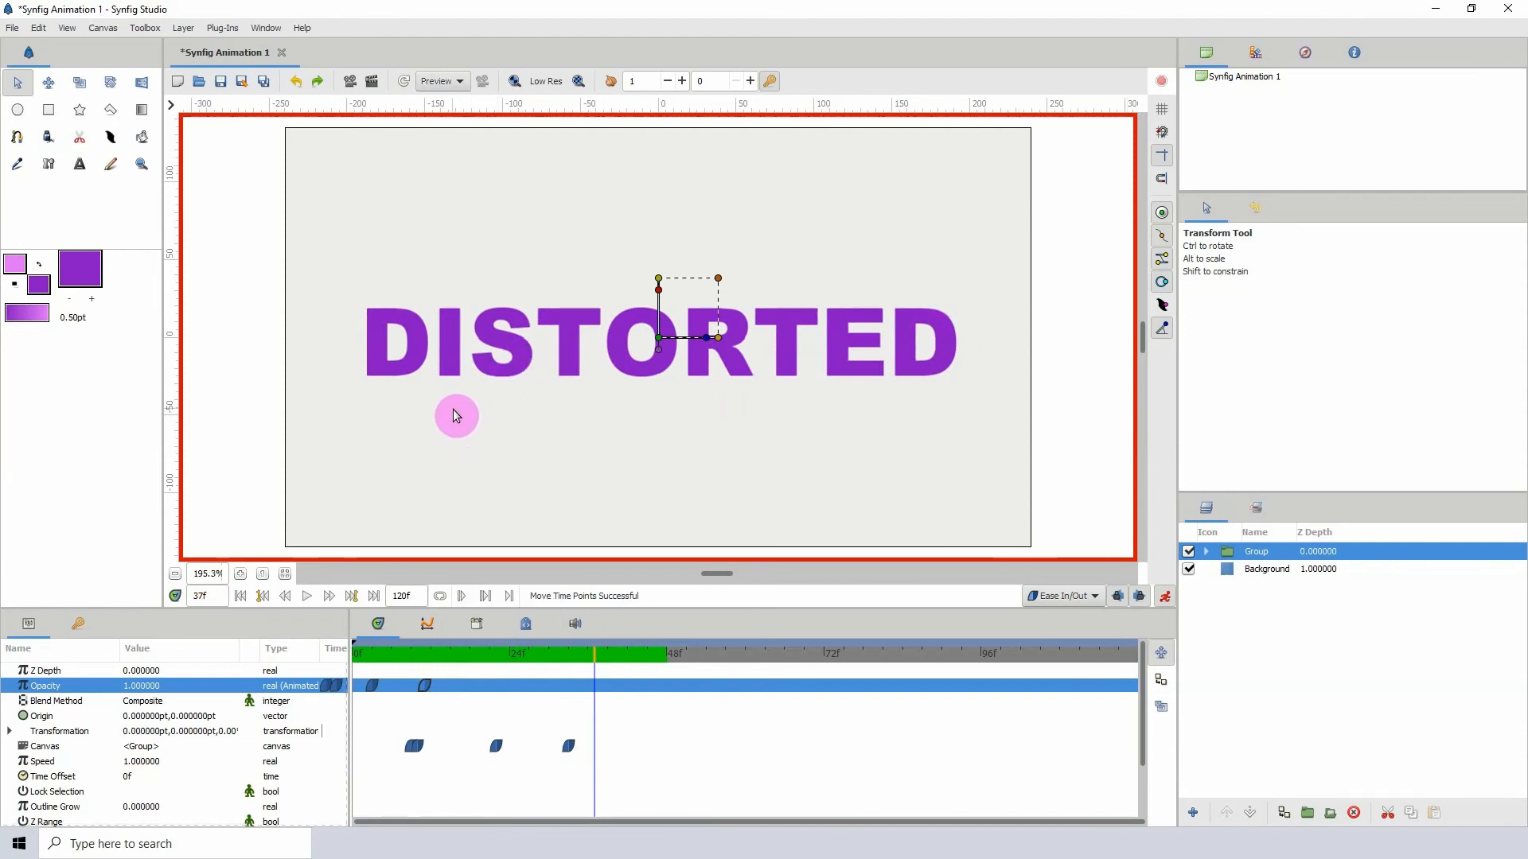
pyautogui.moveTo(479, 400)
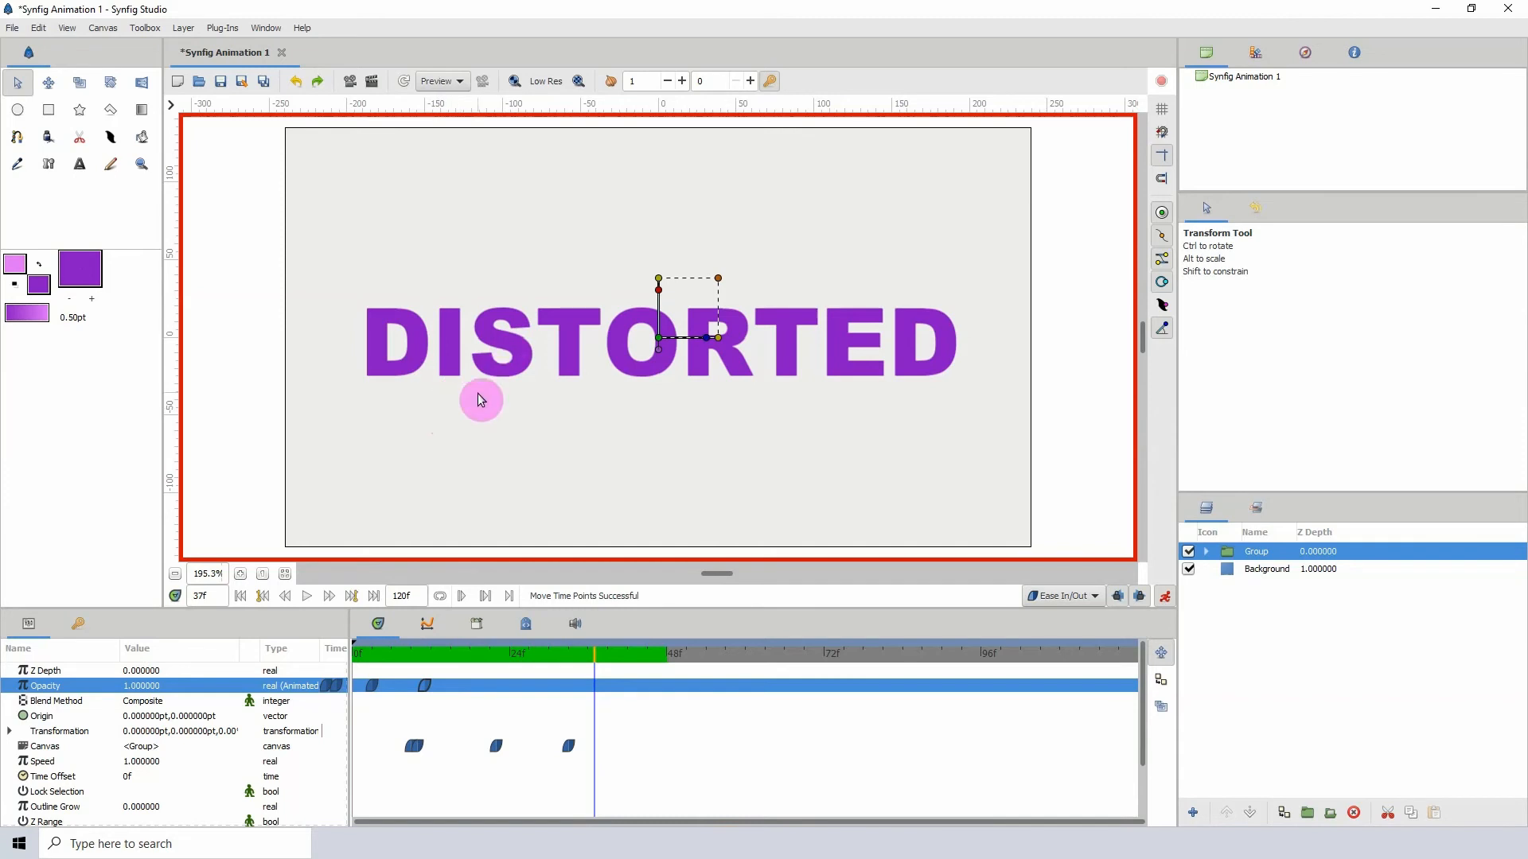
pyautogui.moveTo(1184, 528)
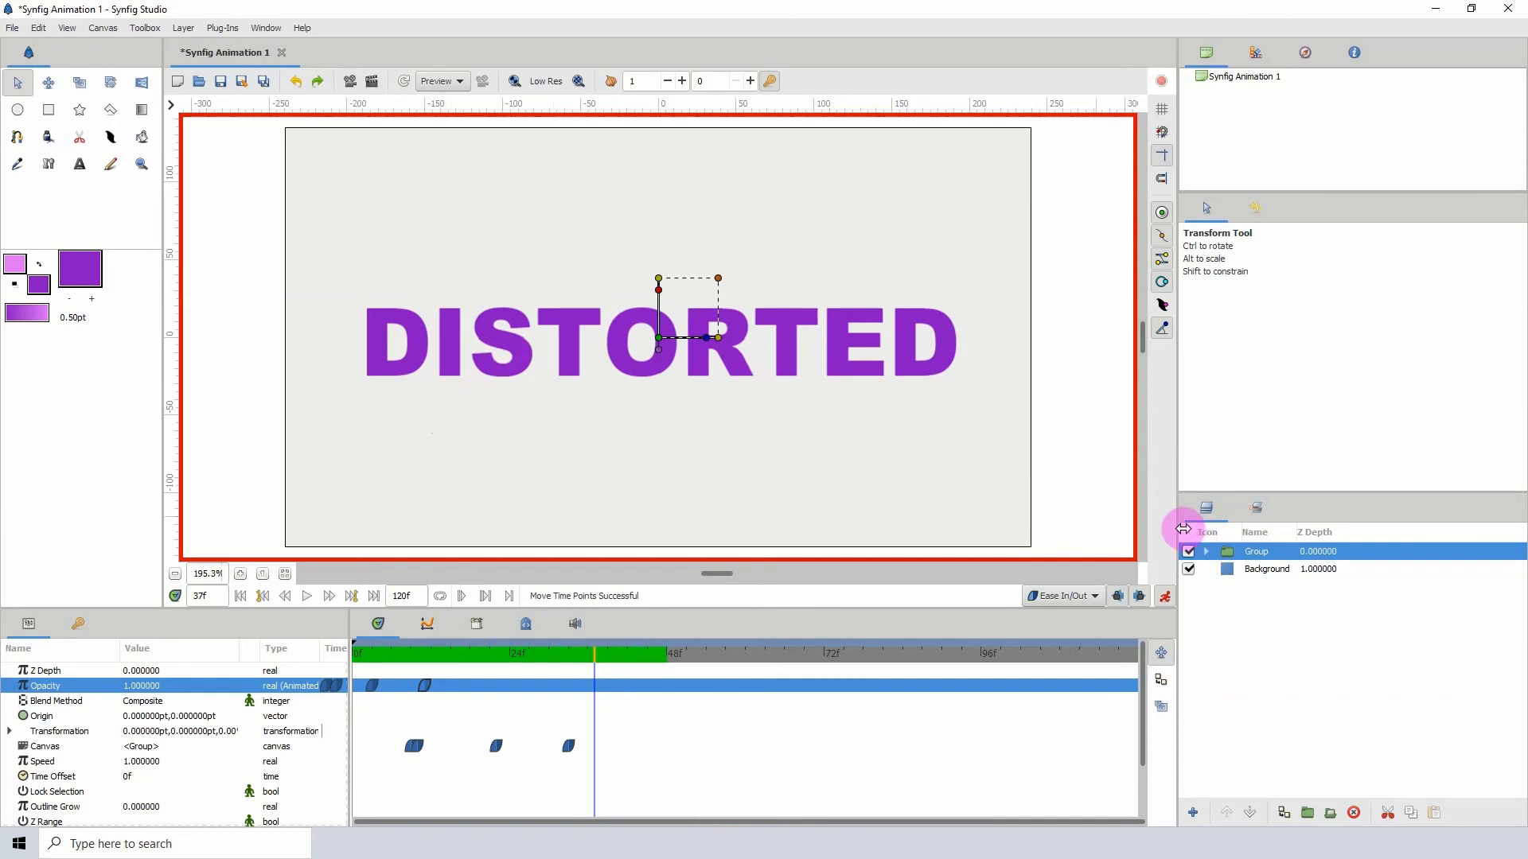
pyautogui.moveTo(1167, 606)
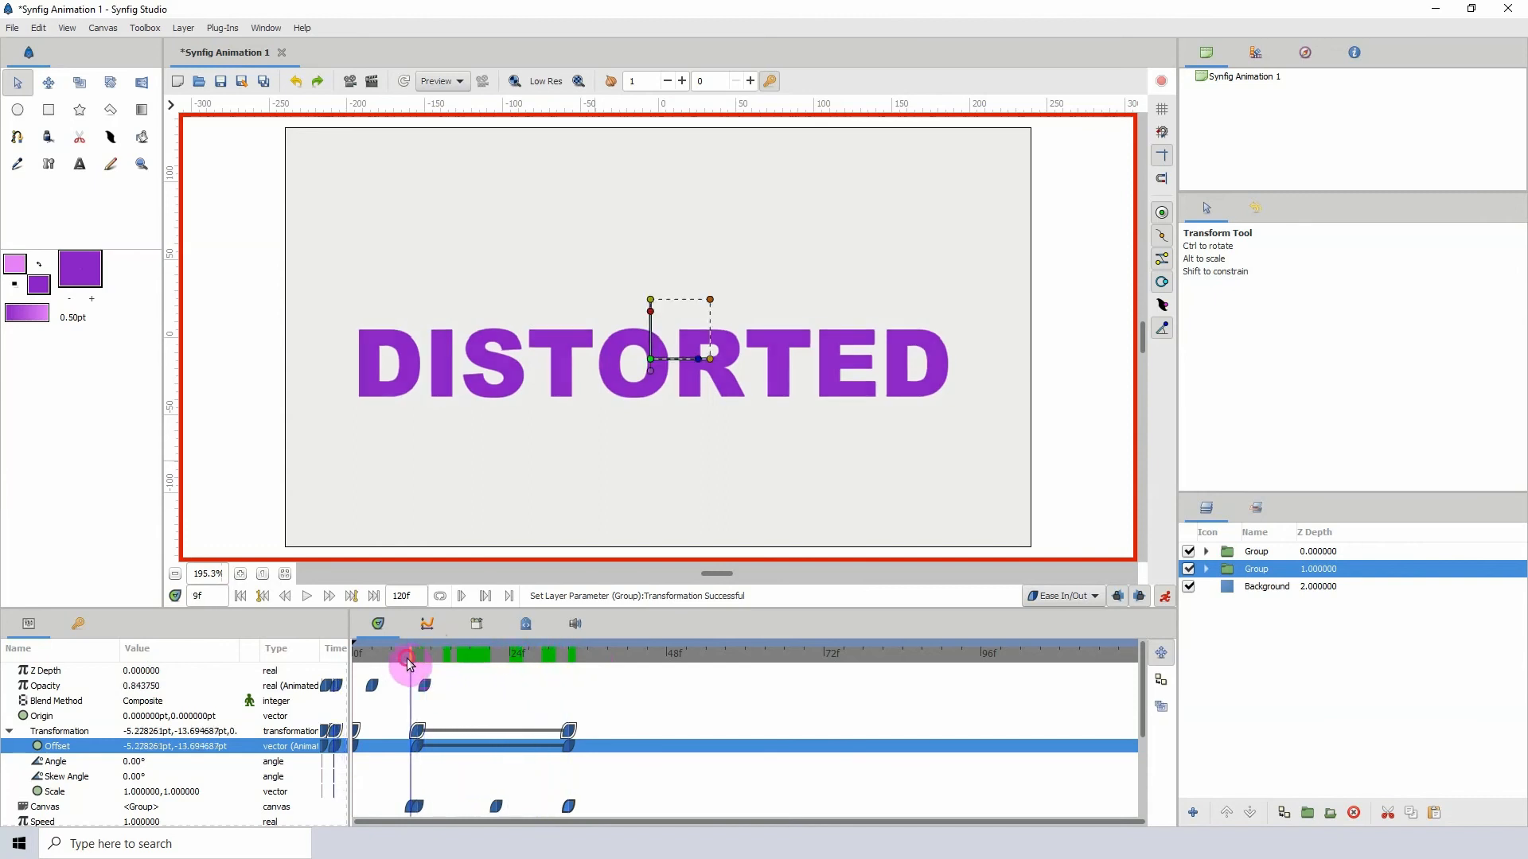
# Keyframe the duplicate group's Transformation Offset around frame 9, then turn off animation mode.
pyautogui.click(414, 654)
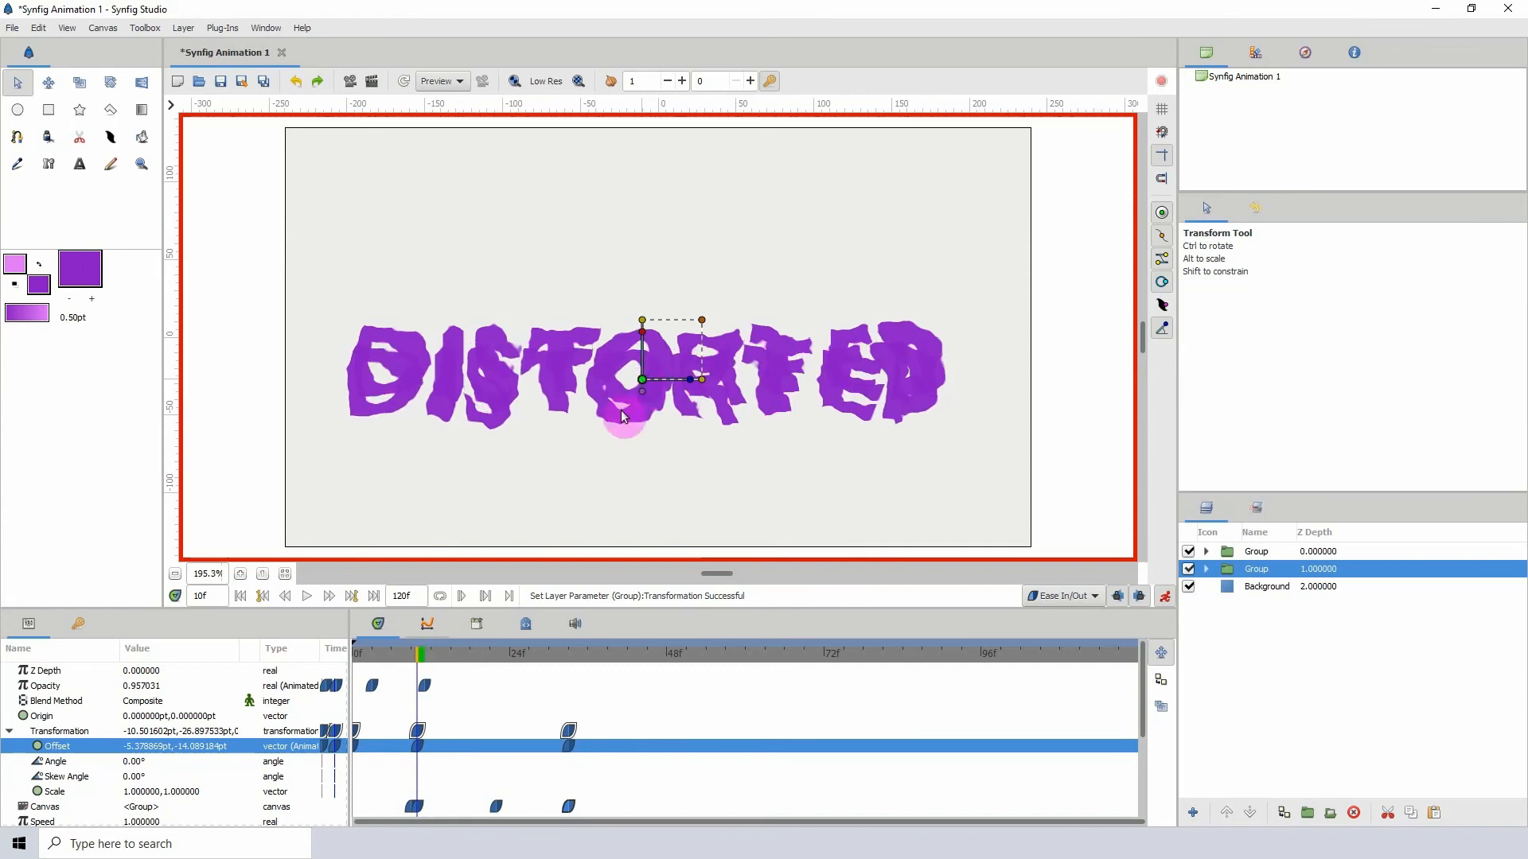
pyautogui.click(480, 652)
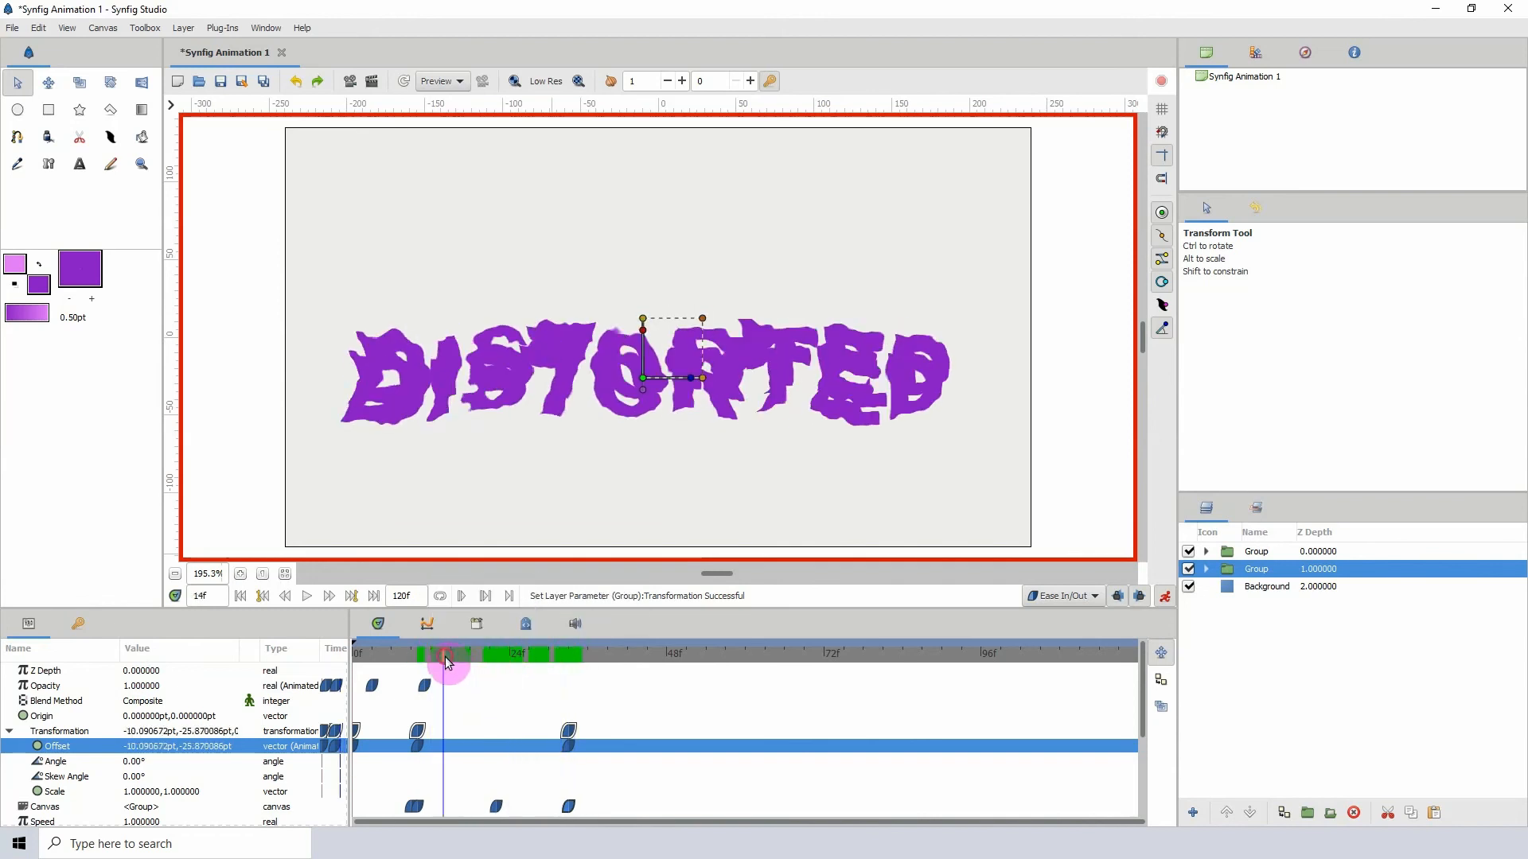
pyautogui.click(1162, 595)
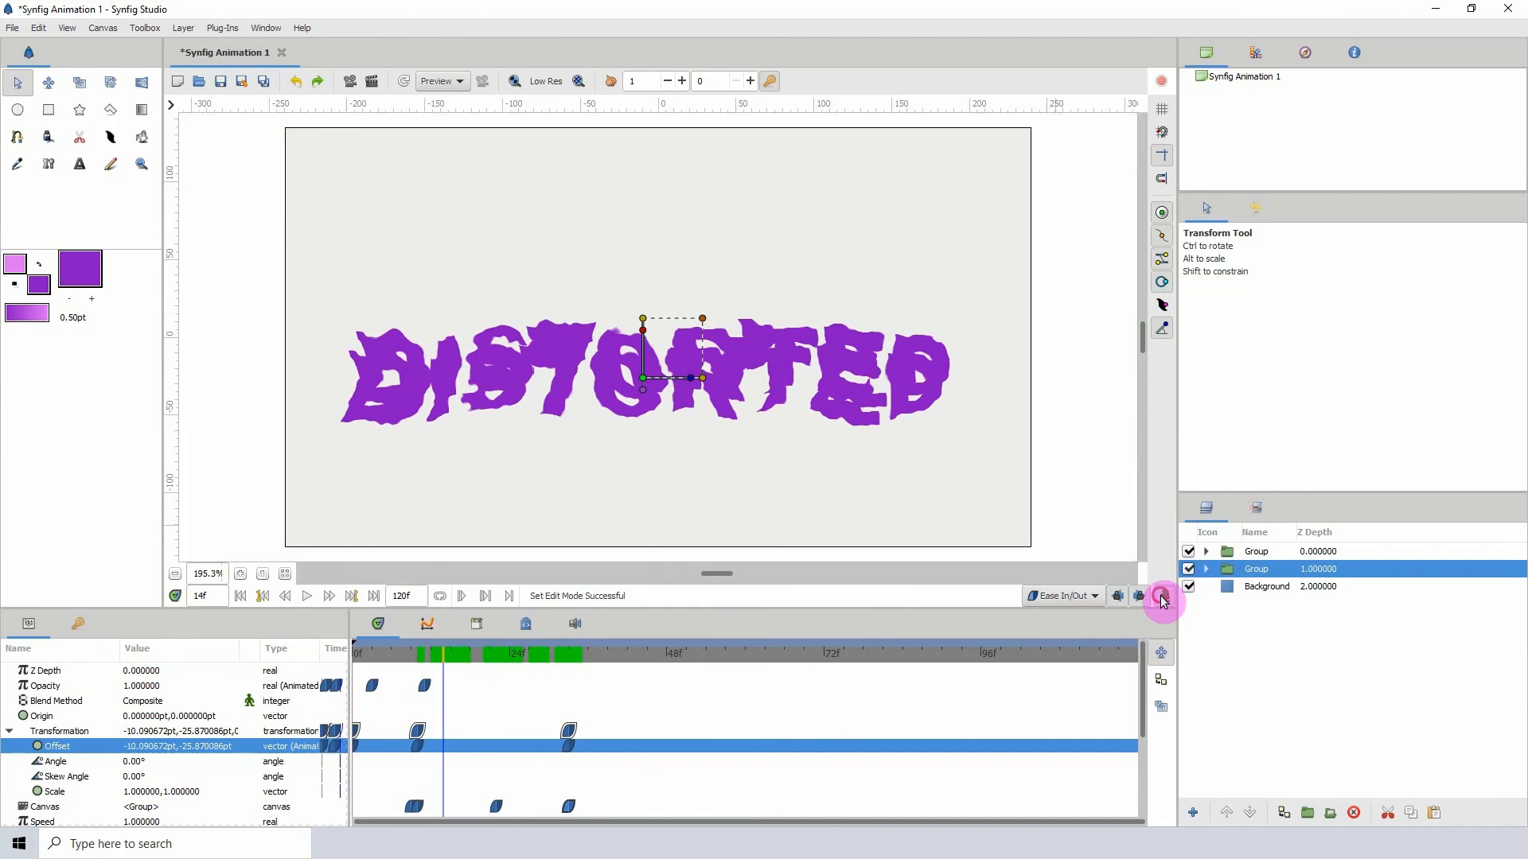
# Recolour the duplicated group's DISTORTED text to lighter purple #AE40EA and reselect the group.
pyautogui.click(1206, 568)
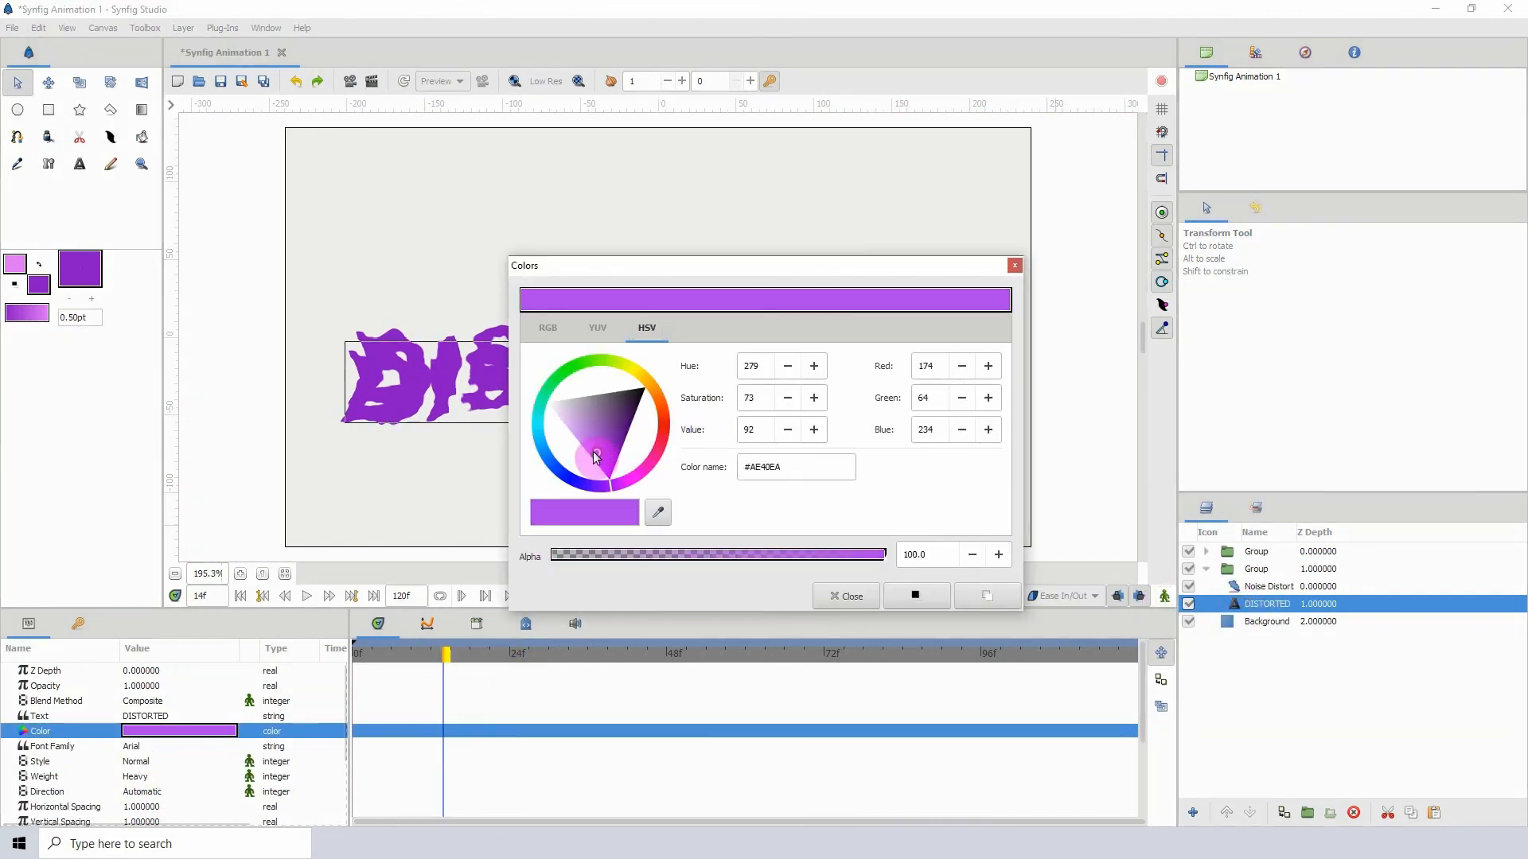
pyautogui.click(843, 595)
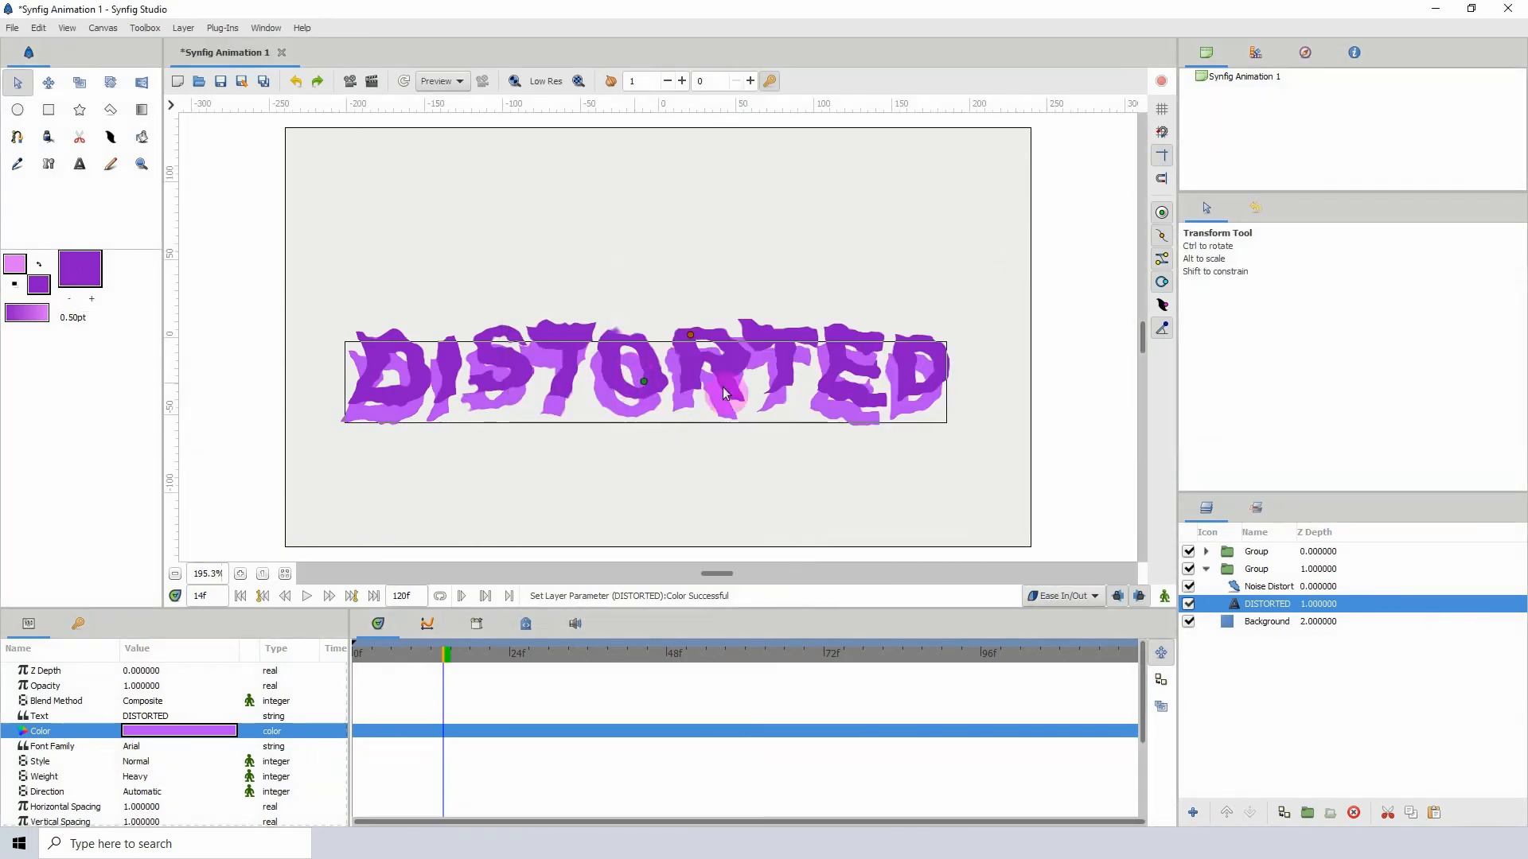
pyautogui.click(1255, 570)
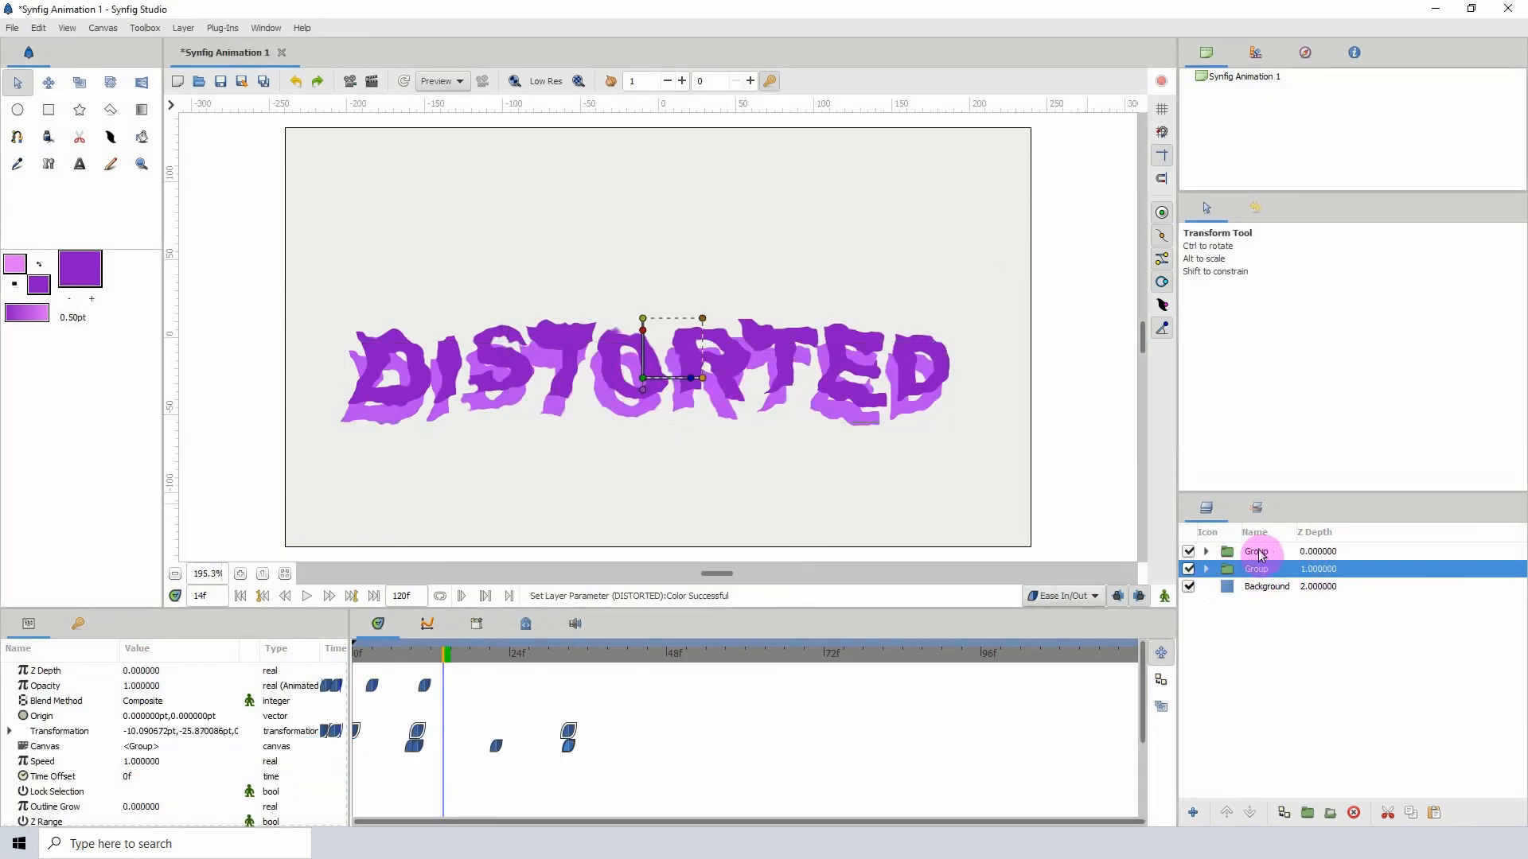
pyautogui.moveTo(426, 138)
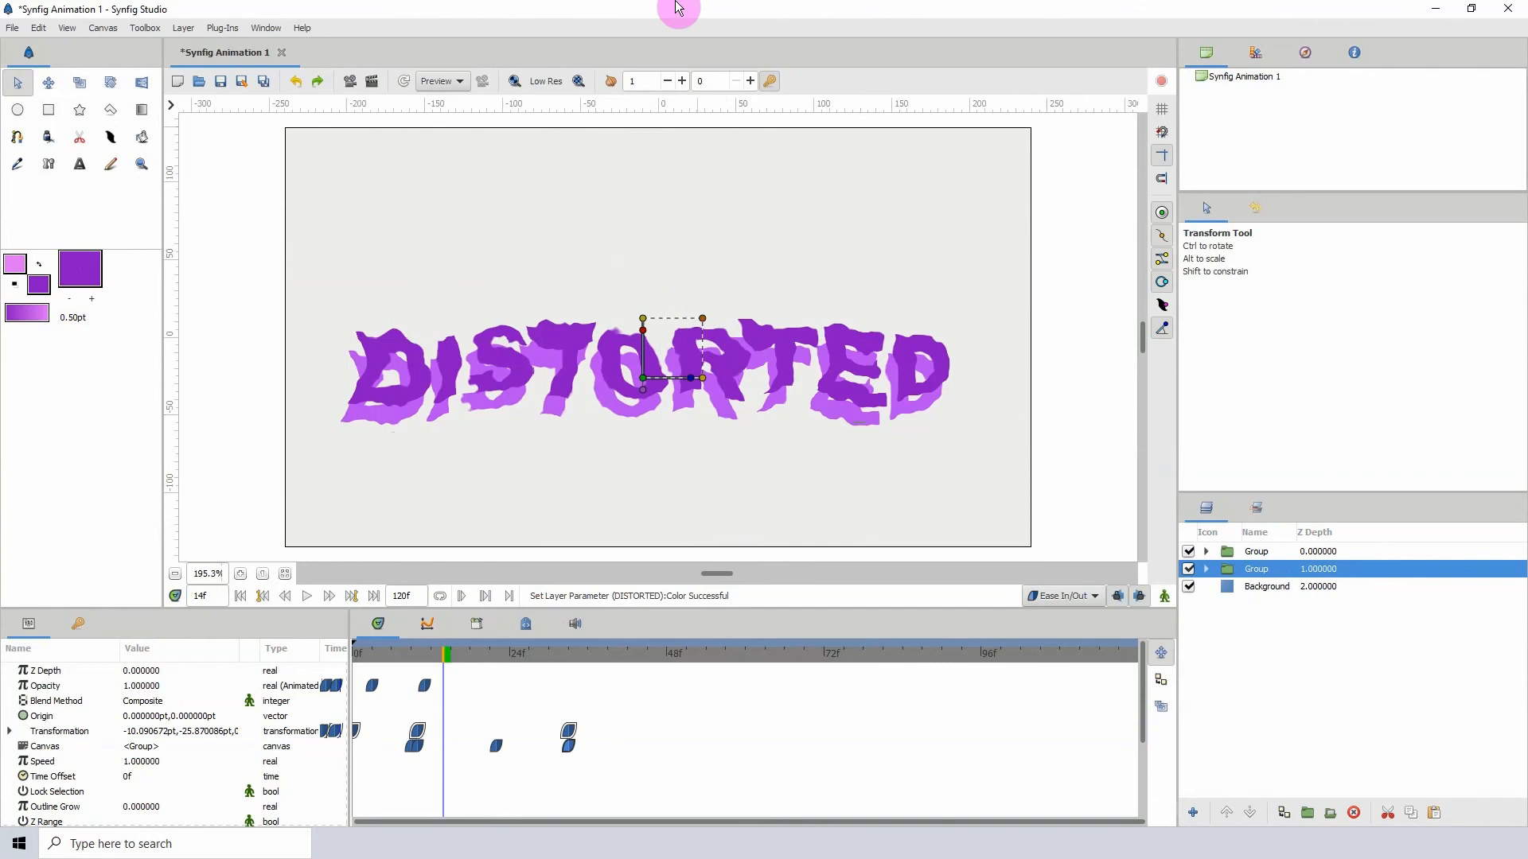
pyautogui.click(424, 653)
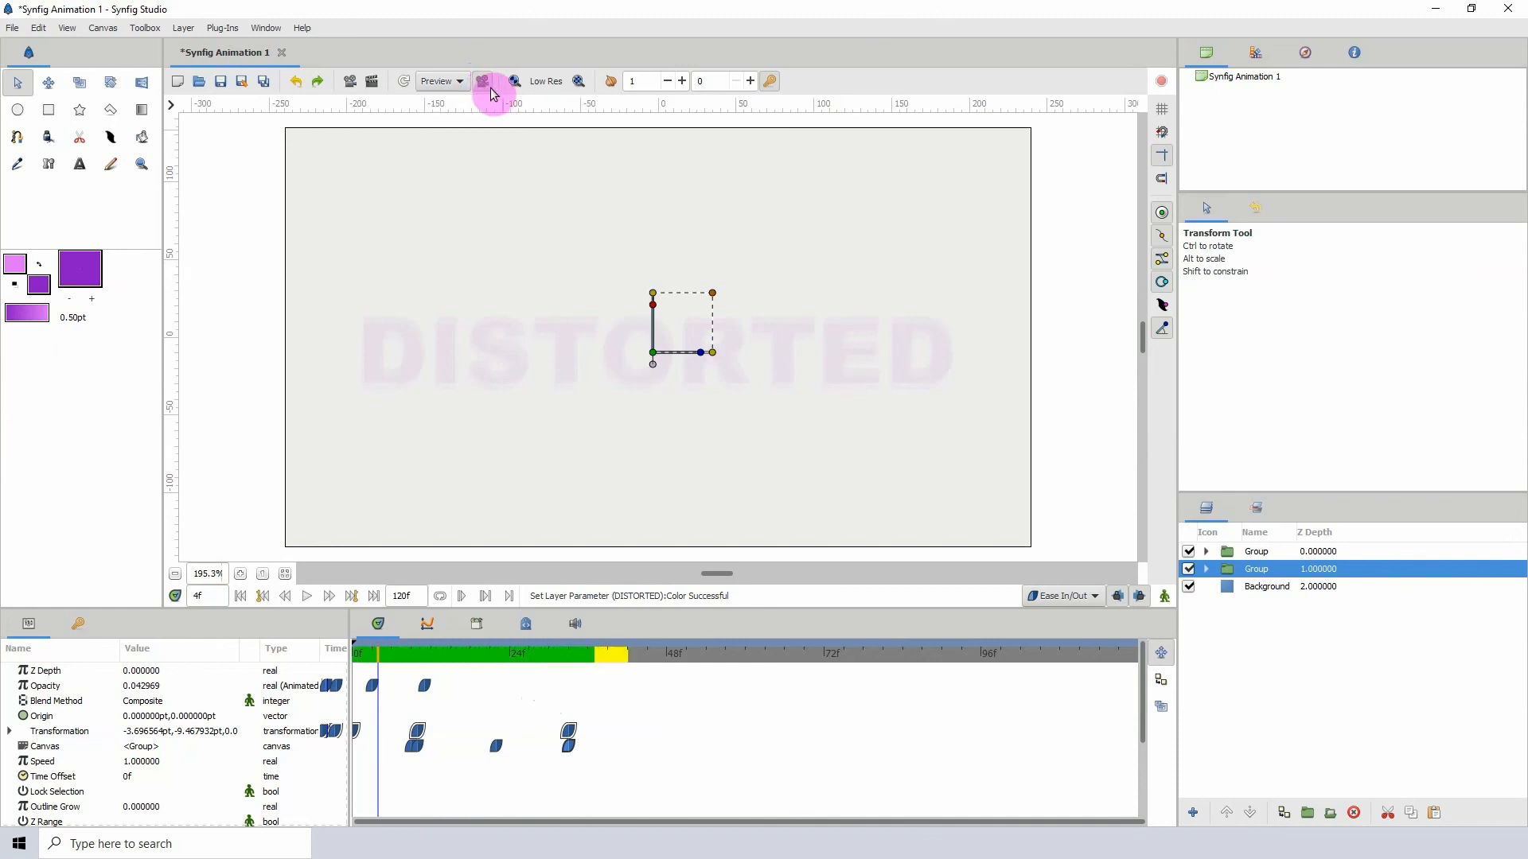
pyautogui.click(358, 652)
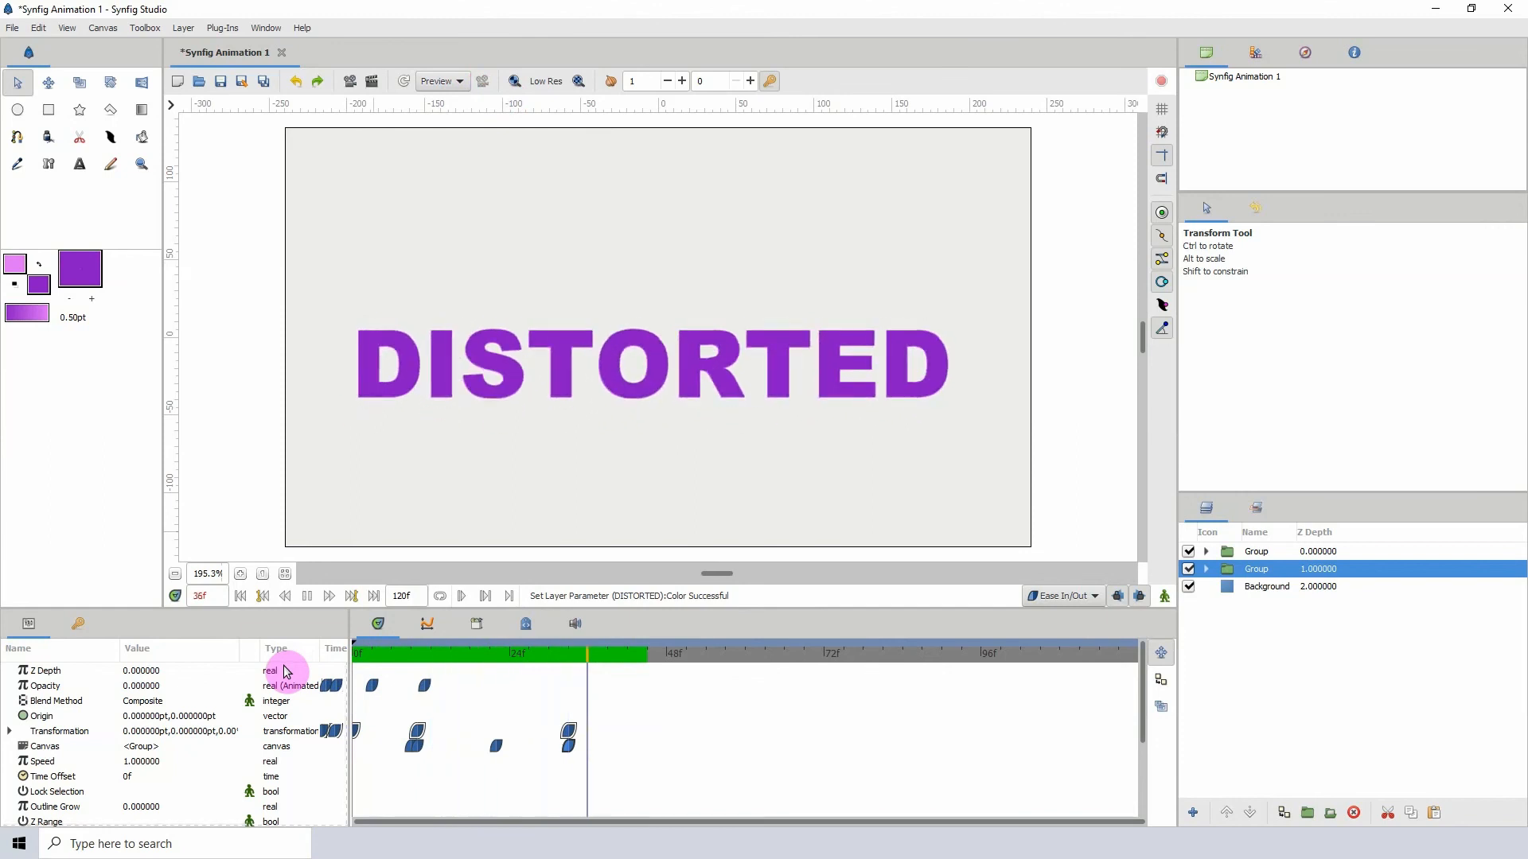
pyautogui.click(240, 595)
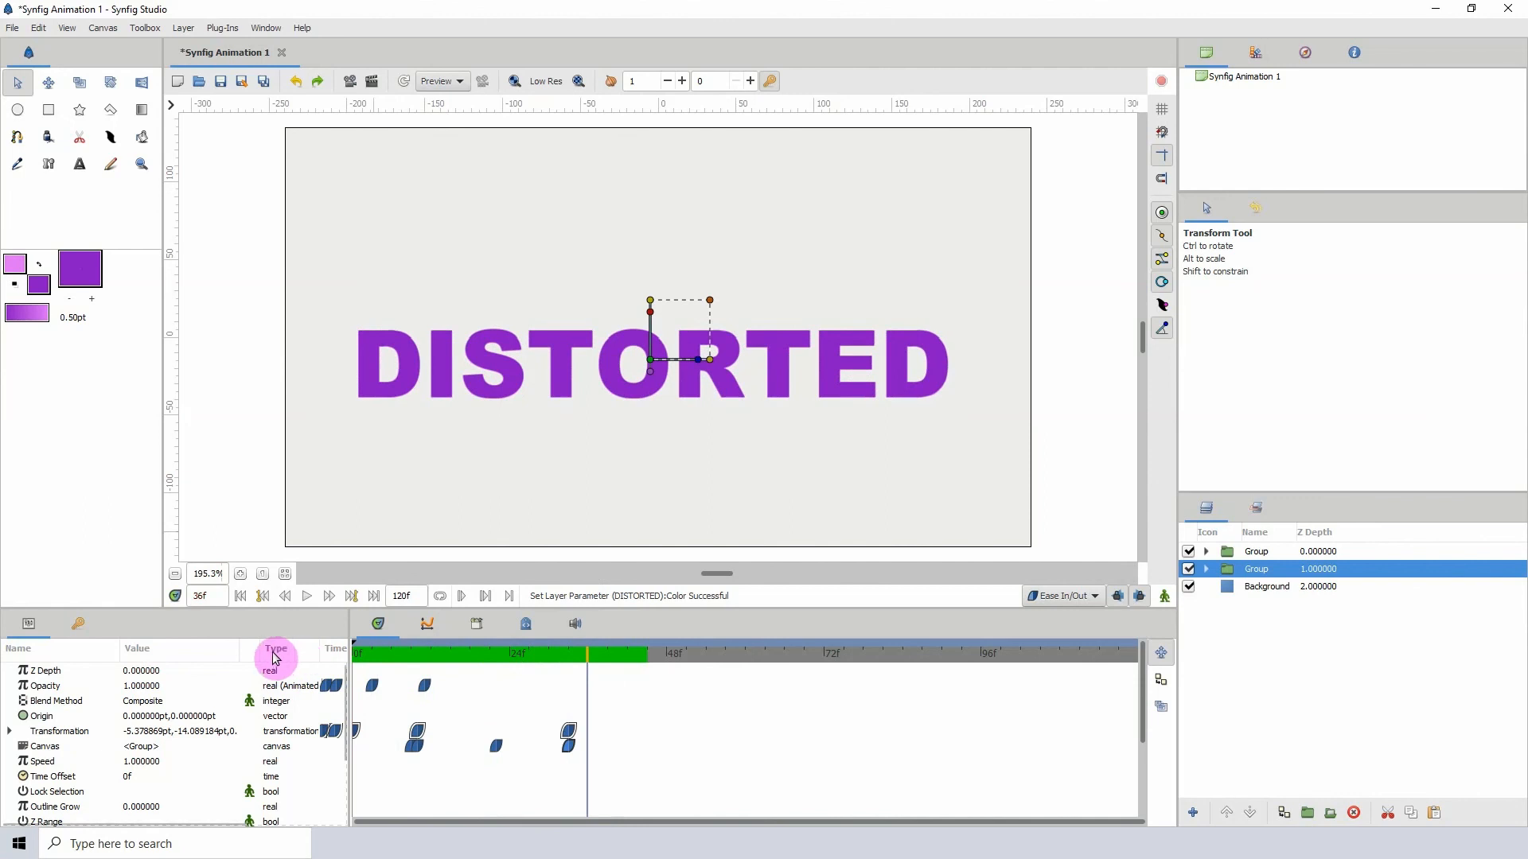
pyautogui.moveTo(166, 651)
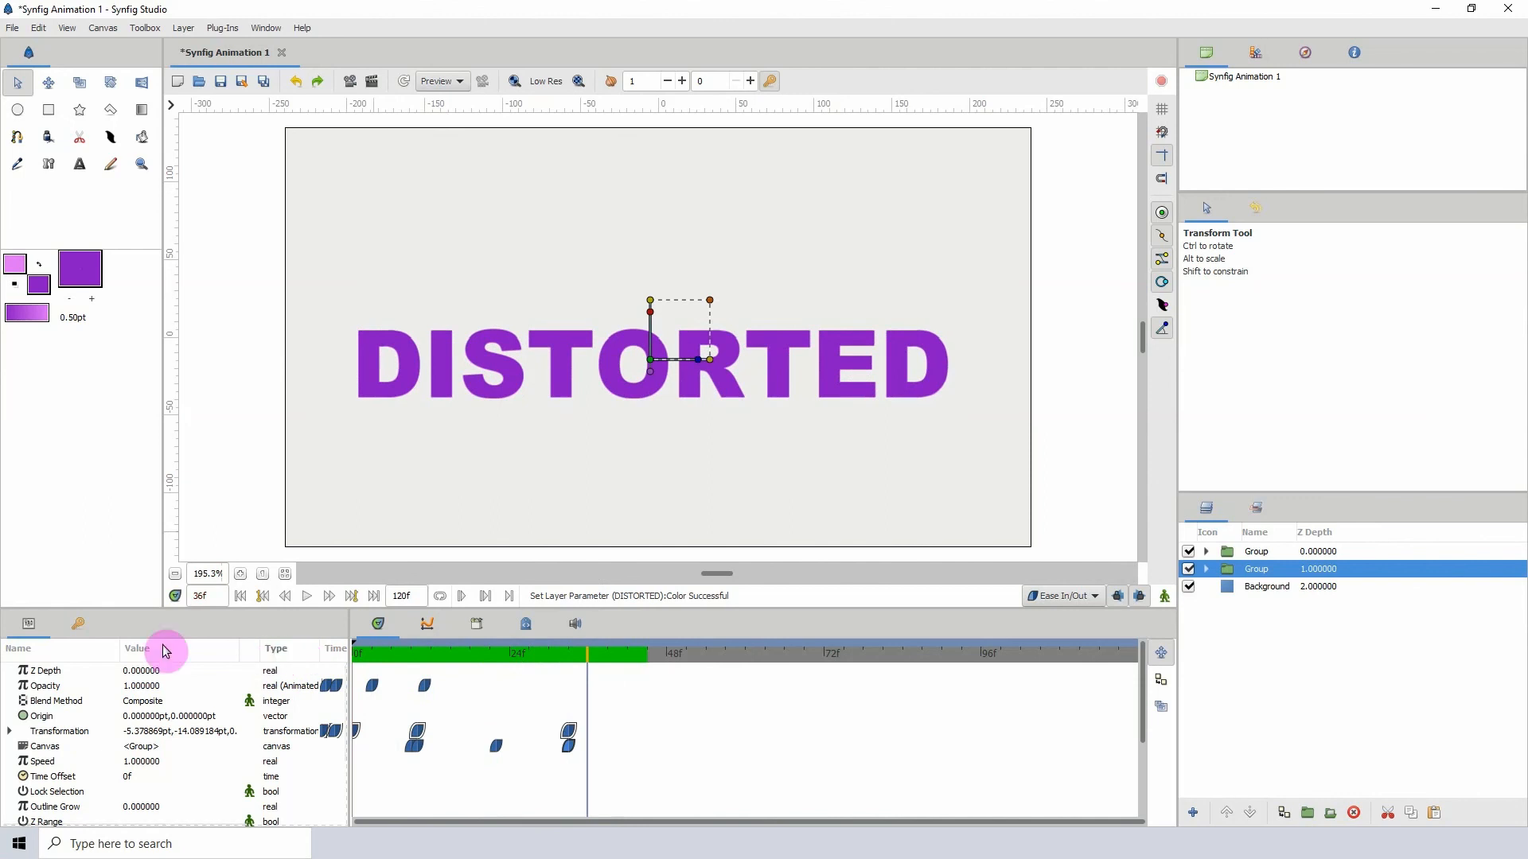